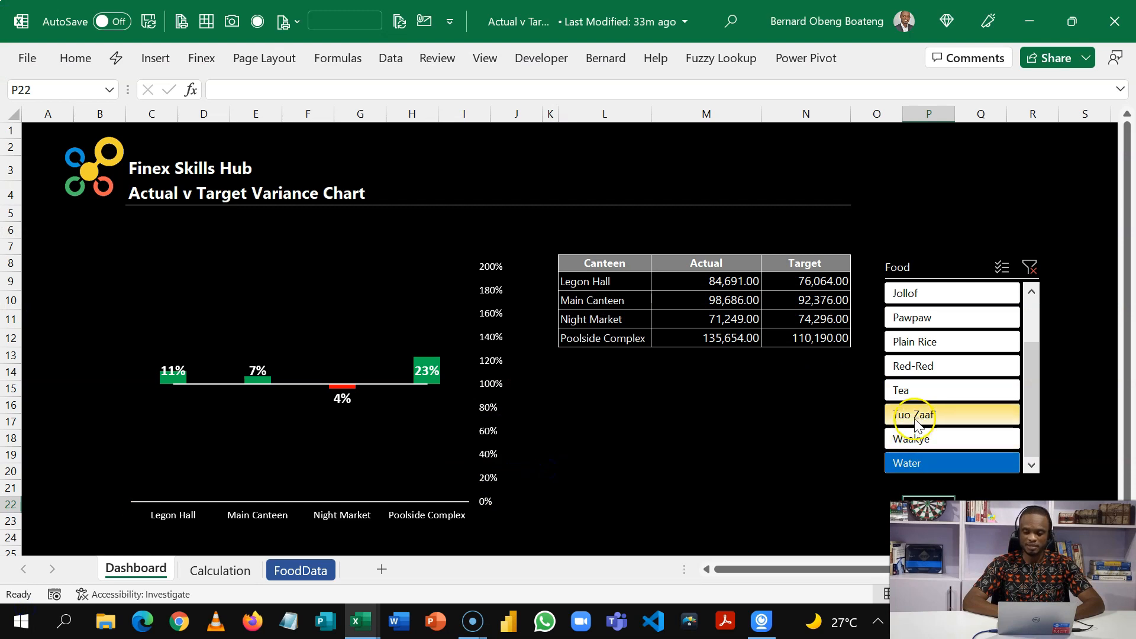
# Step: Filter the dashboard to Waakye via the Food slicer and switch to the FoodData sheet
pyautogui.click(914, 415)
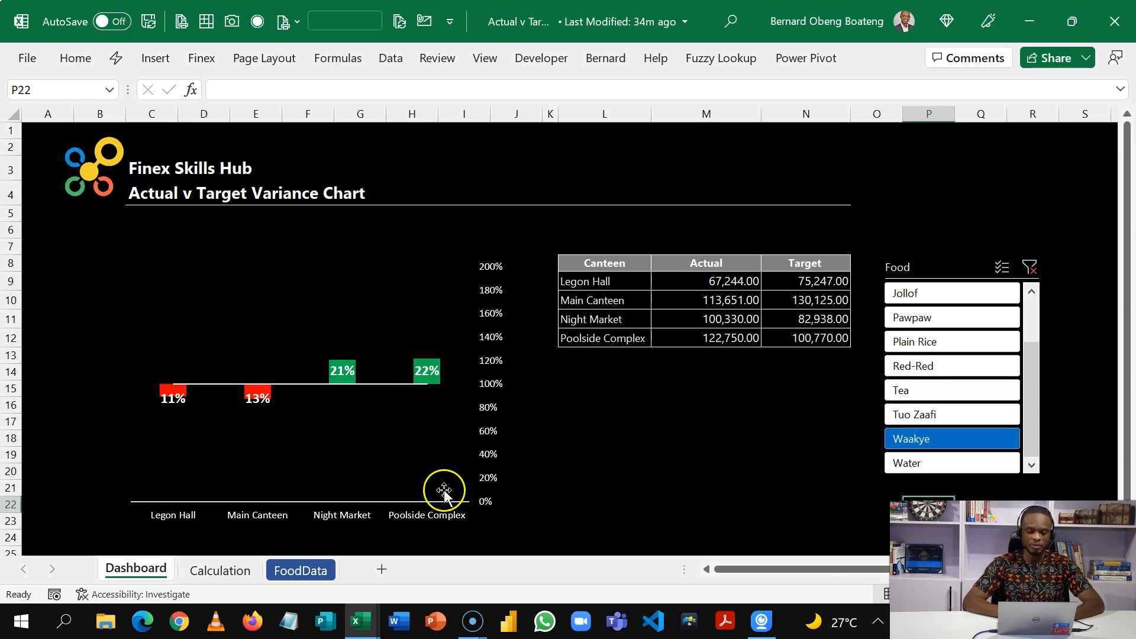
pyautogui.click(300, 570)
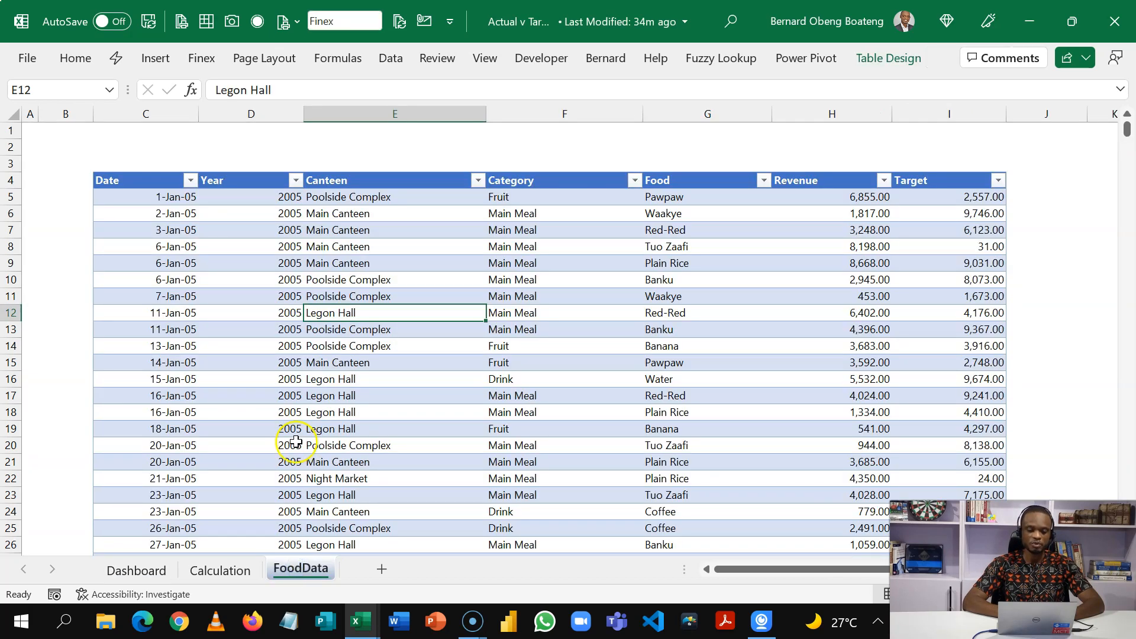
# Step: Insert a PivotTable from the Finex food data table onto a new worksheet
pyautogui.click(251, 445)
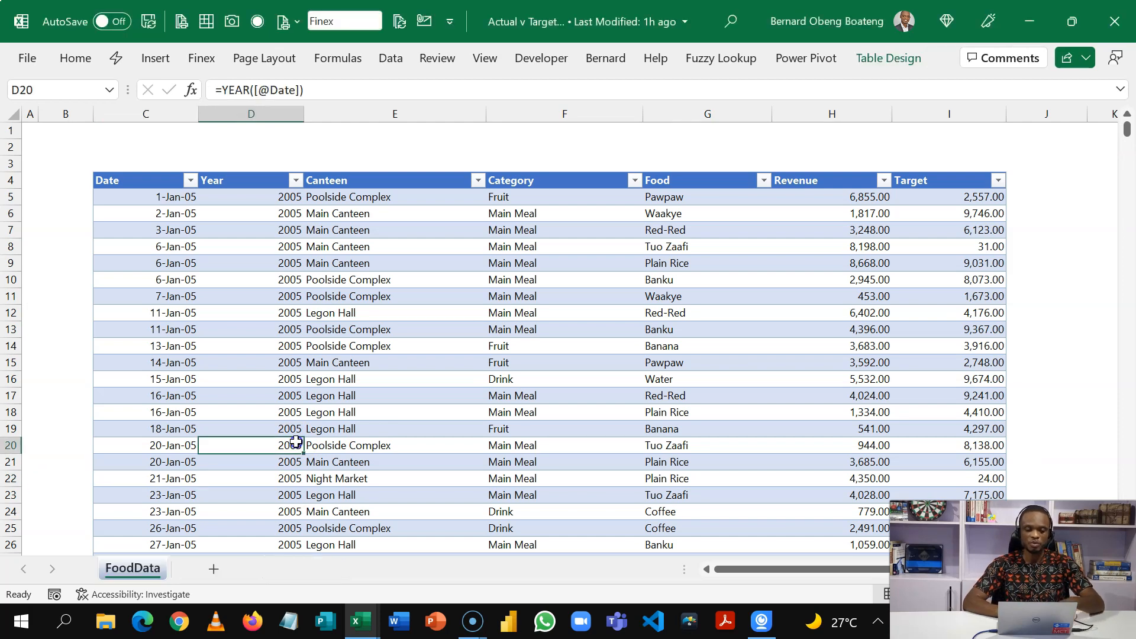
pyautogui.moveTo(779, 62)
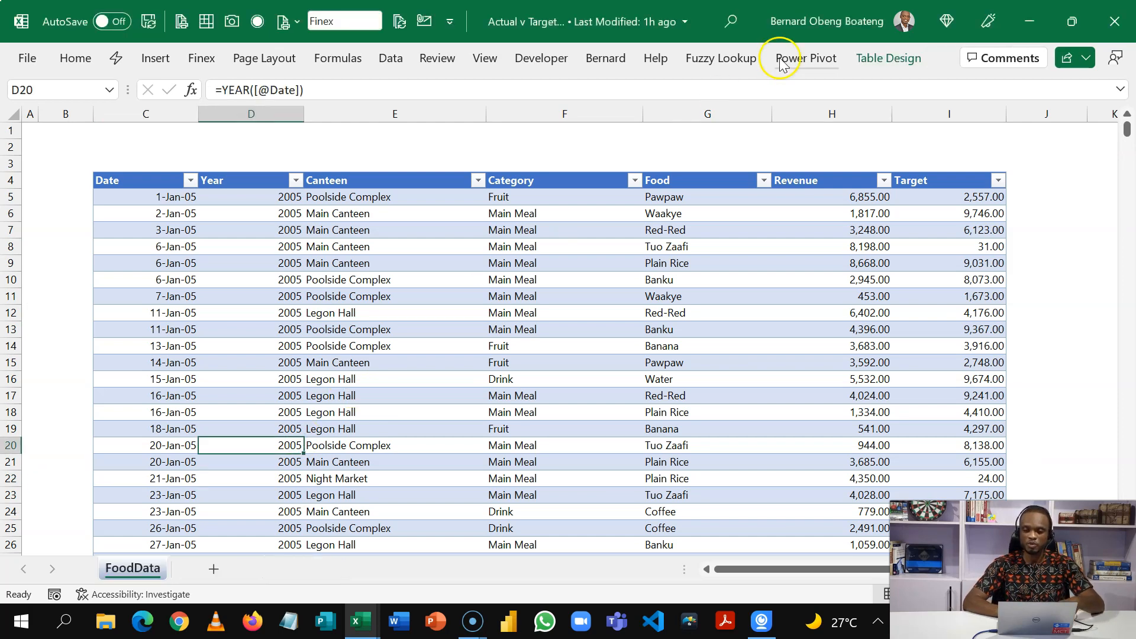
pyautogui.click(888, 58)
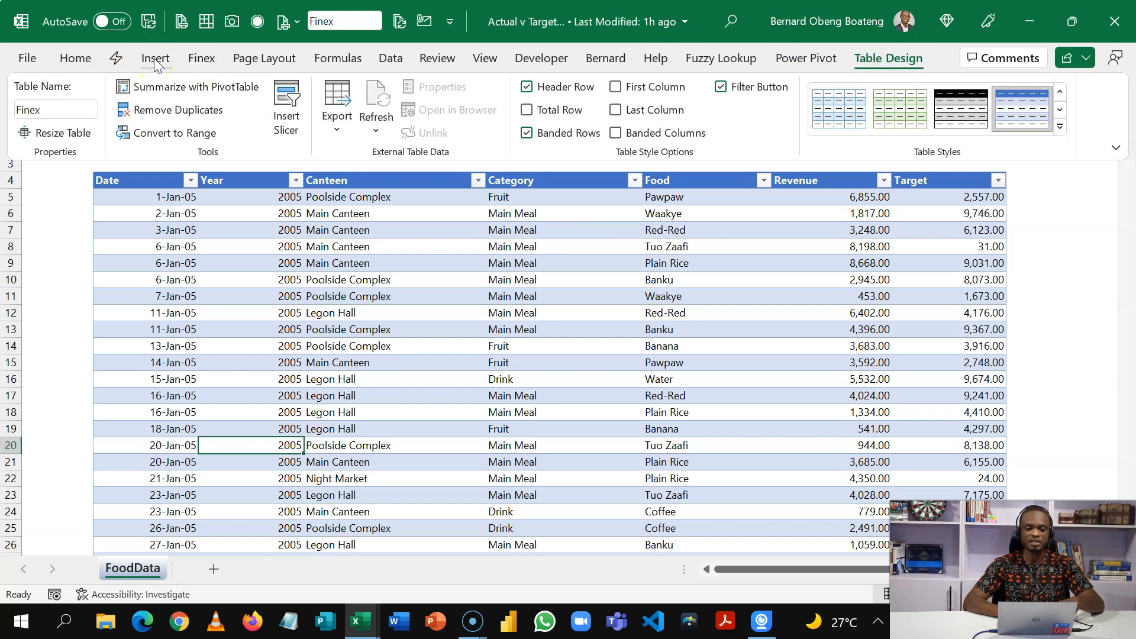
pyautogui.click(155, 58)
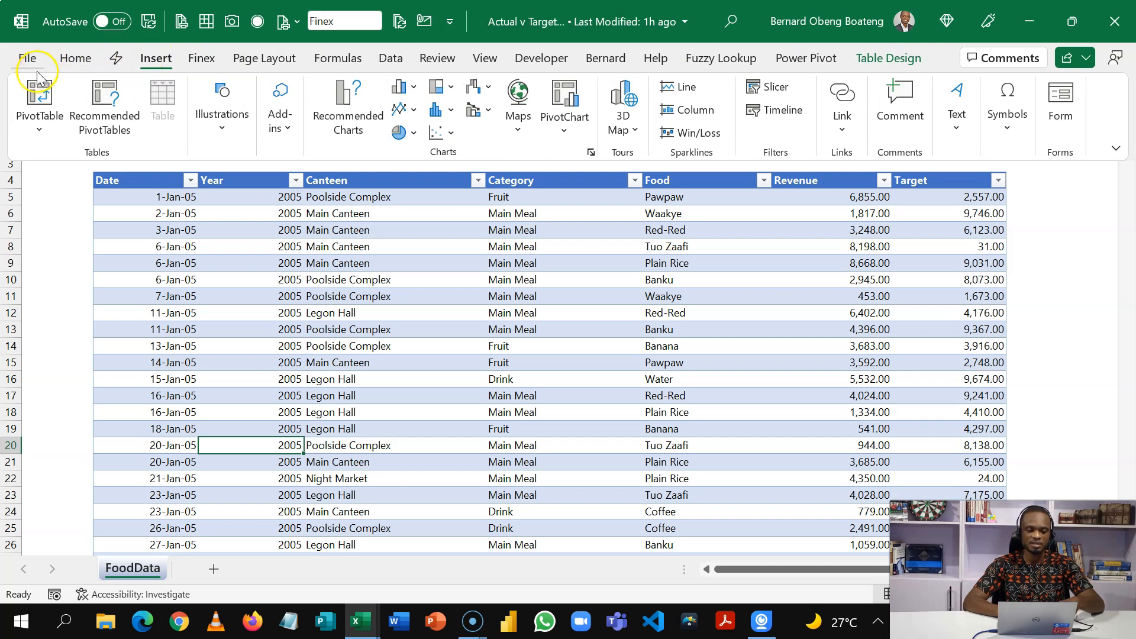
pyautogui.click(38, 102)
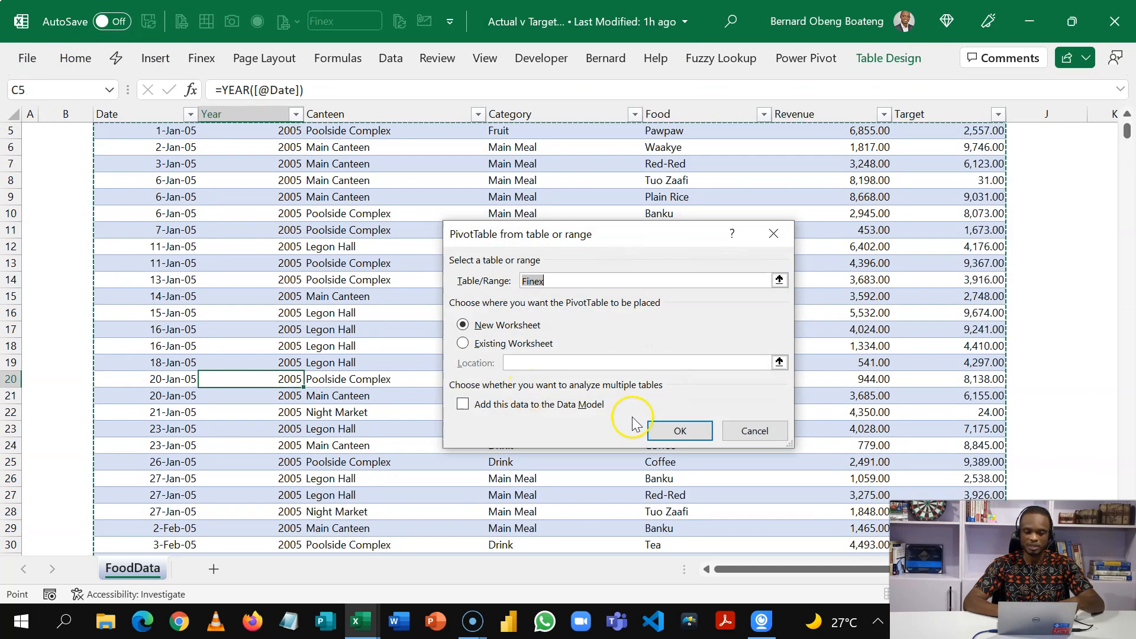
pyautogui.click(678, 431)
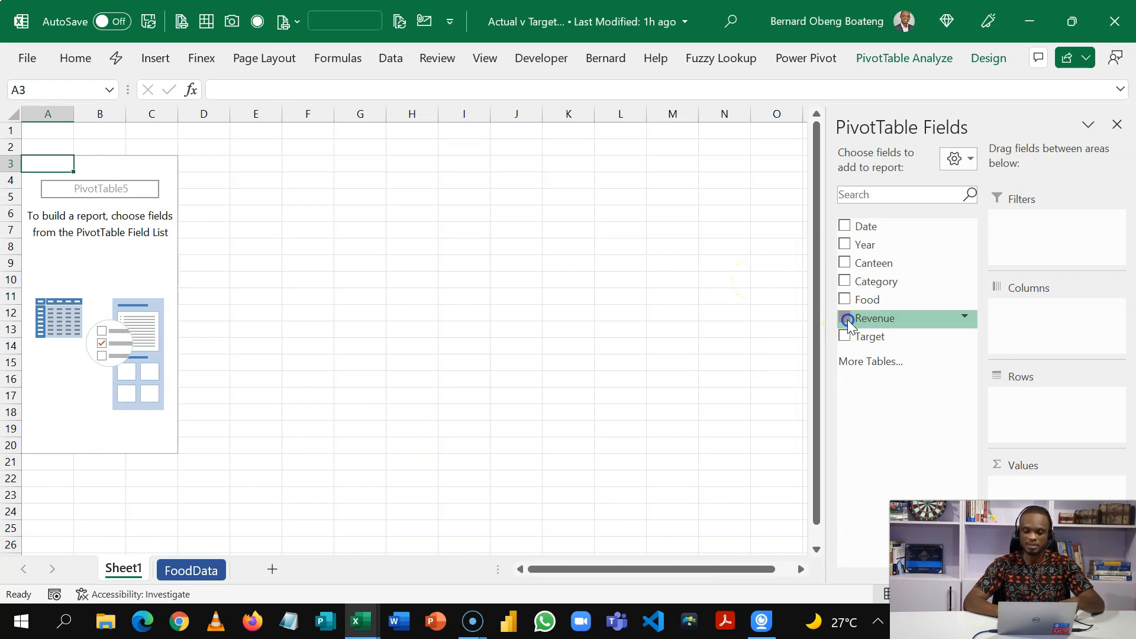
# Step: Add Revenue and Target values by Canteen rows, renaming the value columns Actual and Target
pyautogui.click(845, 319)
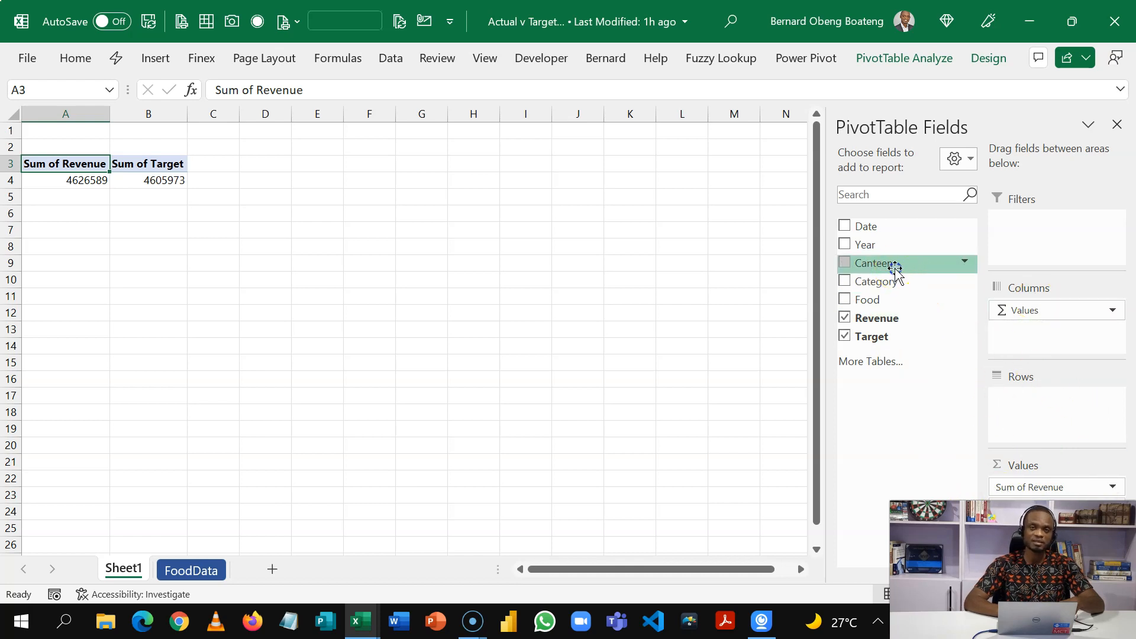
pyautogui.click(844, 263)
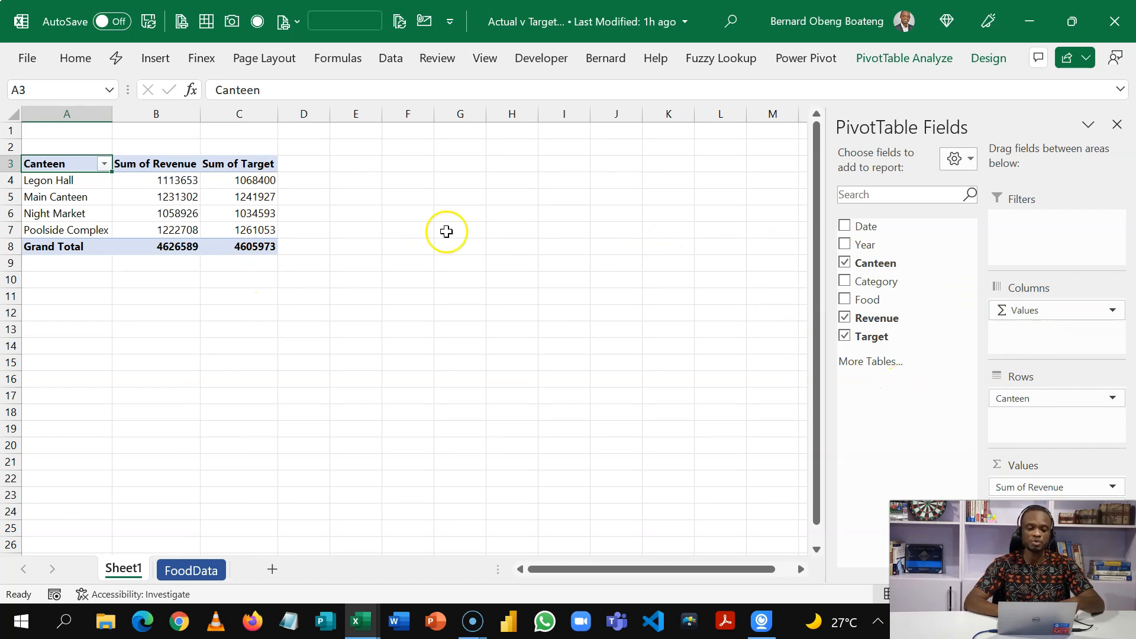
pyautogui.moveTo(149, 173)
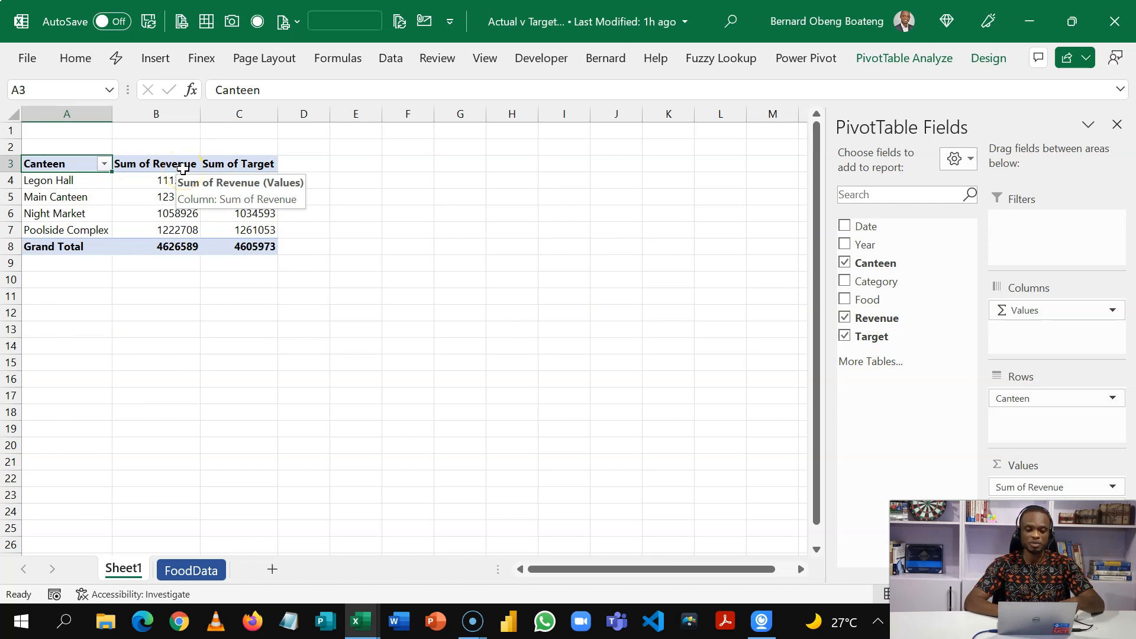
pyautogui.doubleClick(157, 164)
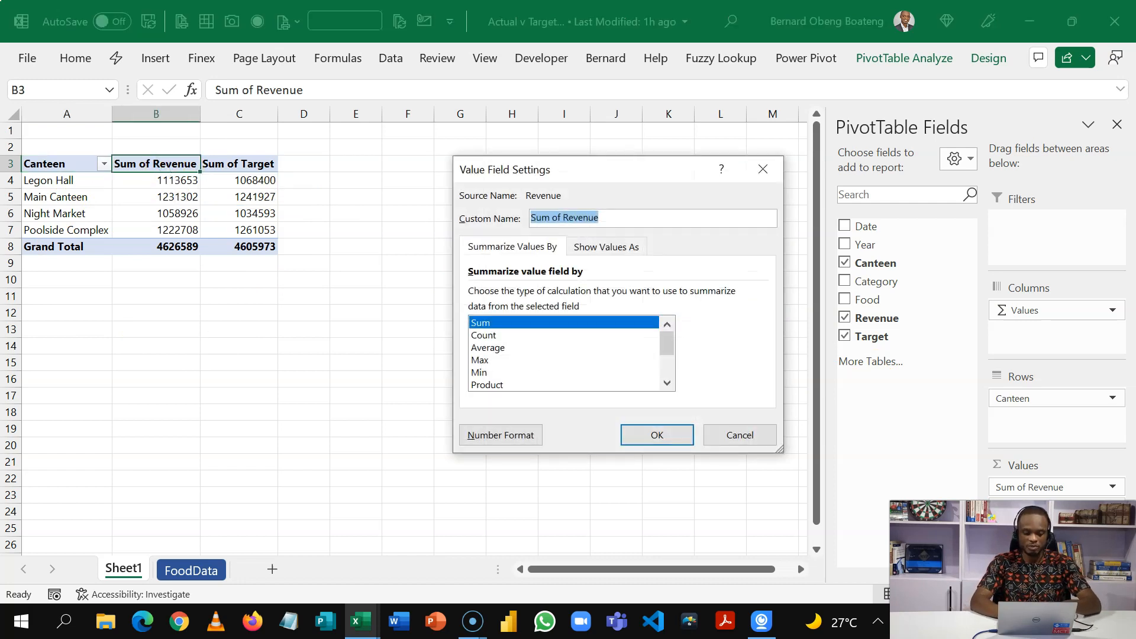
pyautogui.write('Actual')
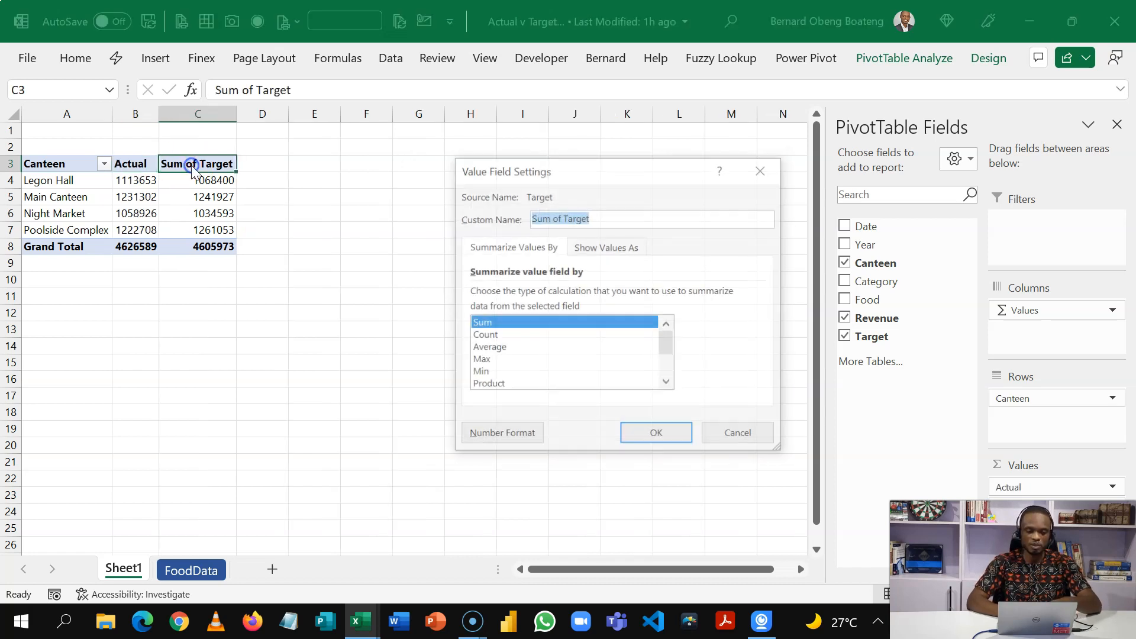
pyautogui.write('Targt')
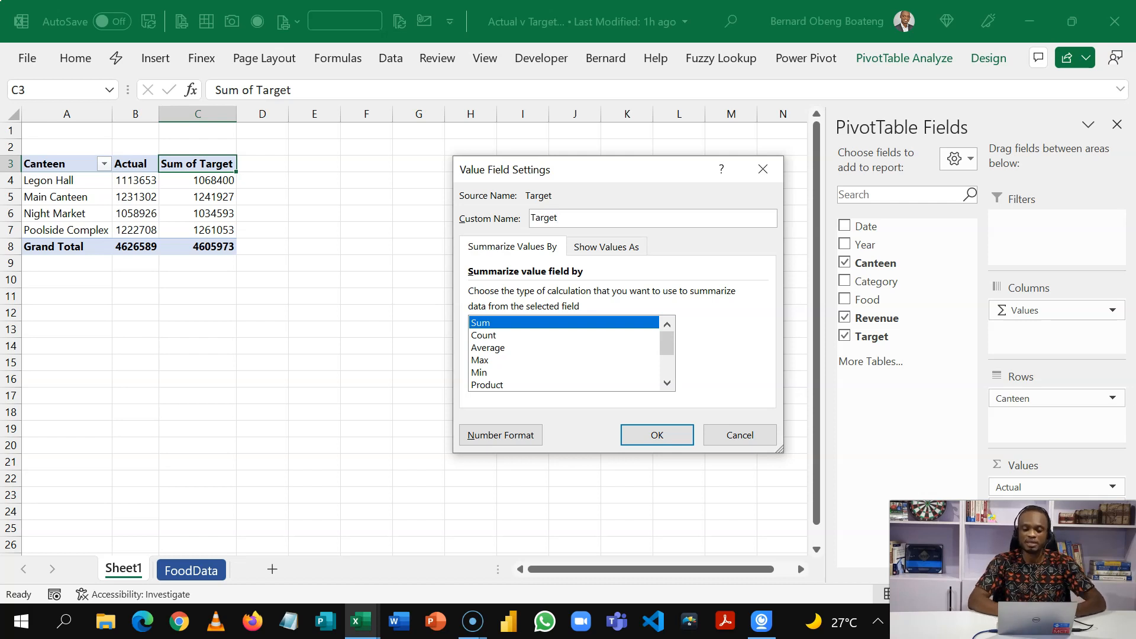
pyautogui.click(655, 435)
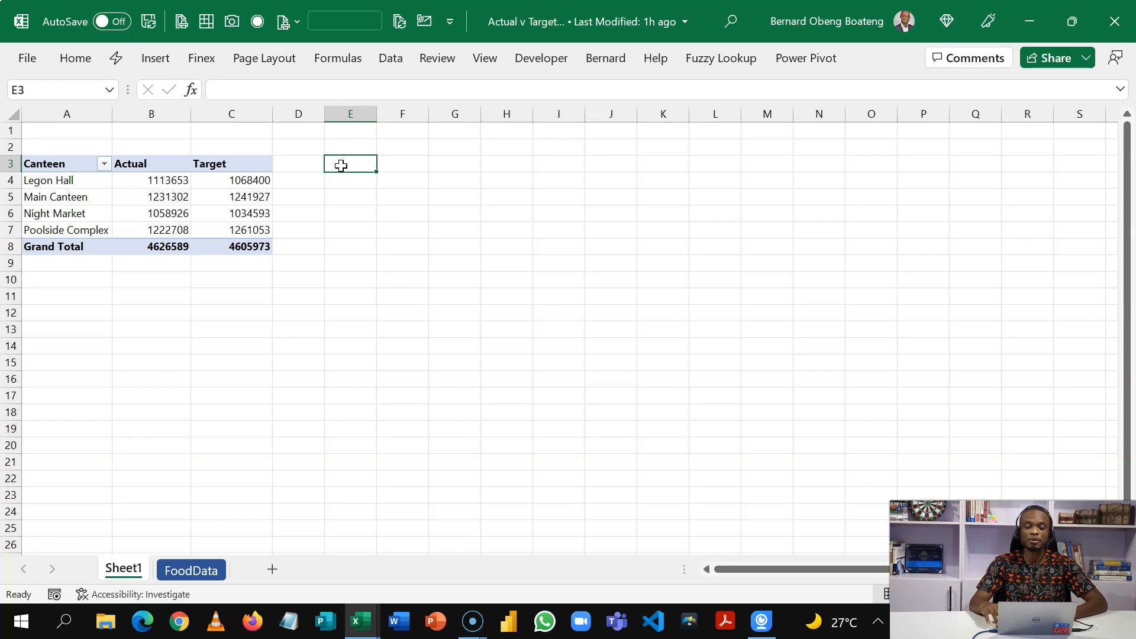
# Step: Turn grand totals off for rows and columns so only the four canteens remain
pyautogui.moveTo(351, 163); pyautogui.dragTo(507, 230)
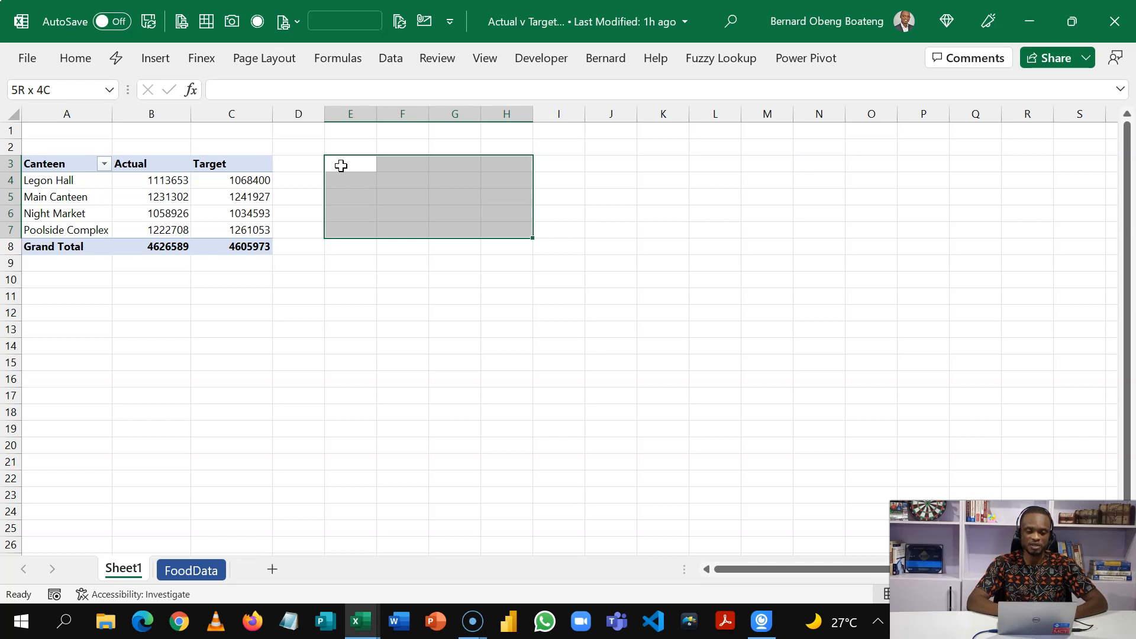
pyautogui.click(167, 196)
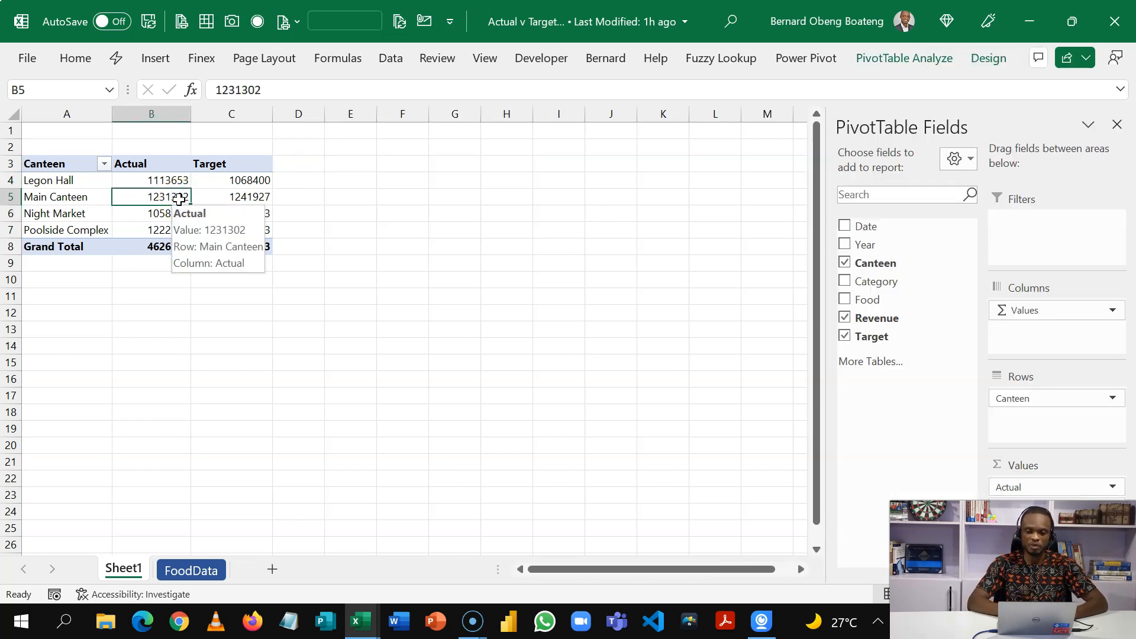
pyautogui.click(904, 58)
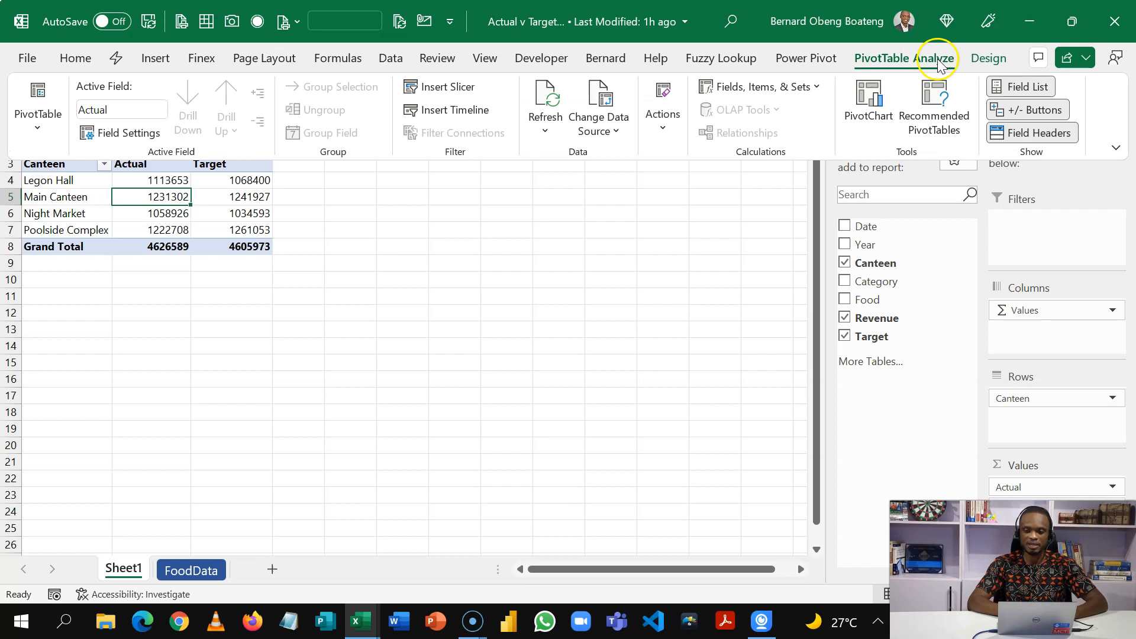
pyautogui.click(987, 58)
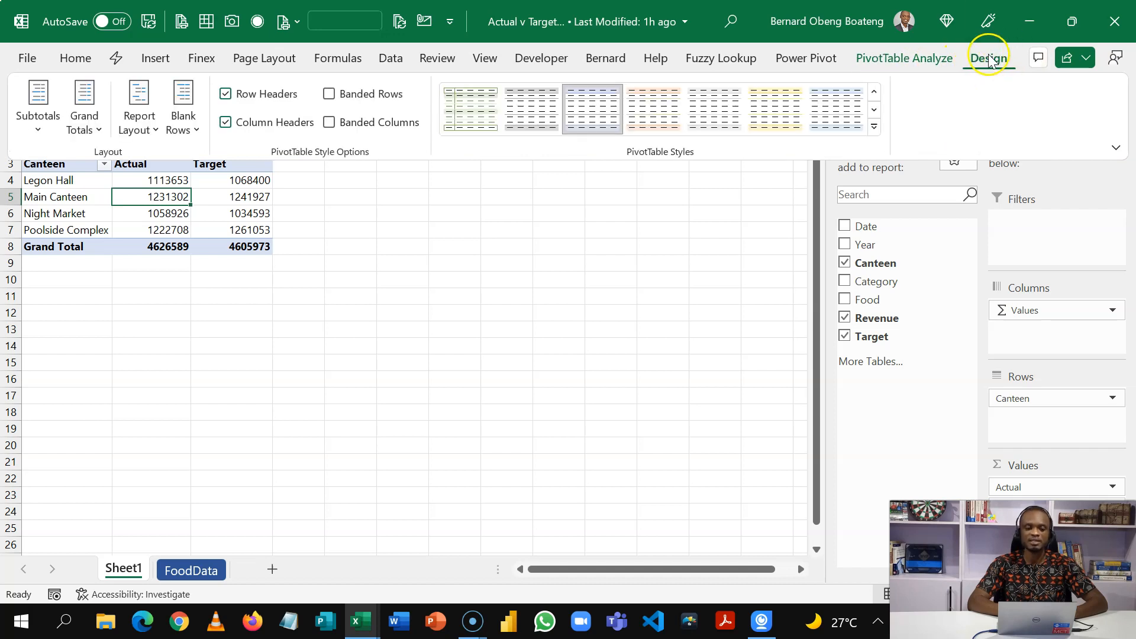
pyautogui.click(83, 109)
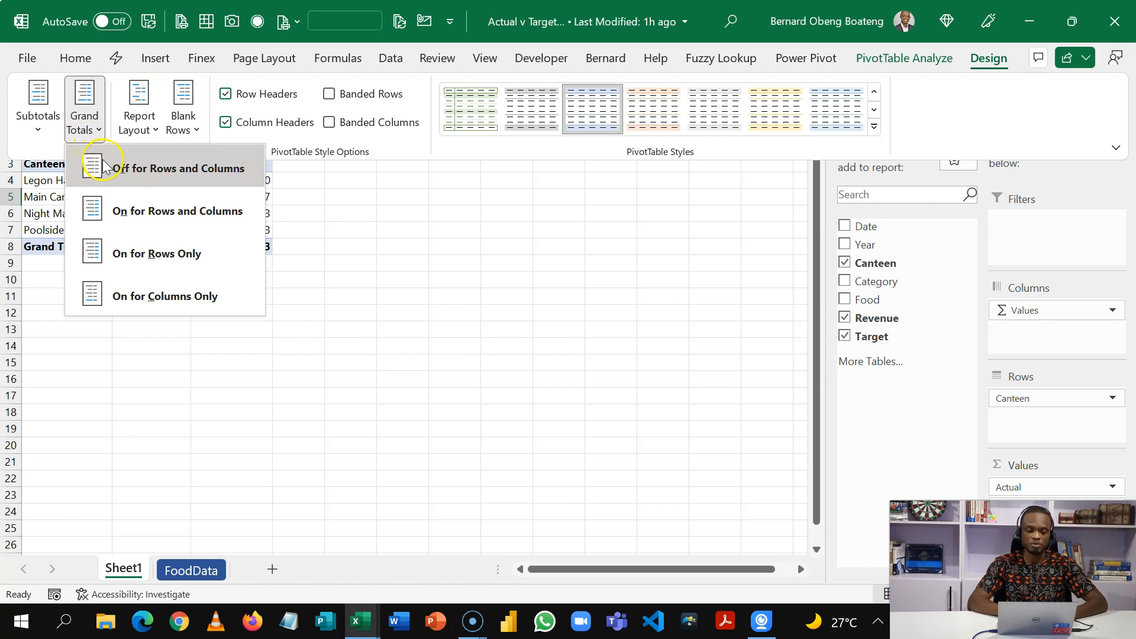
pyautogui.click(176, 168)
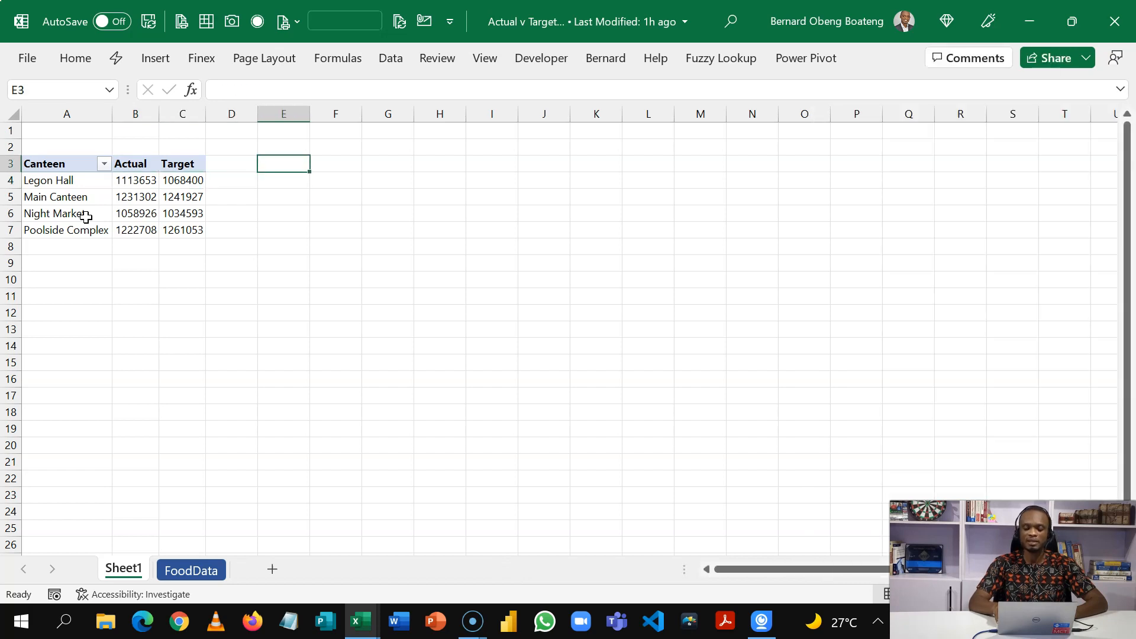
# Step: Link E3 to the pivot's A3:C7 range so Canteen, Actual and Target copy into columns E to G
pyautogui.write('=')
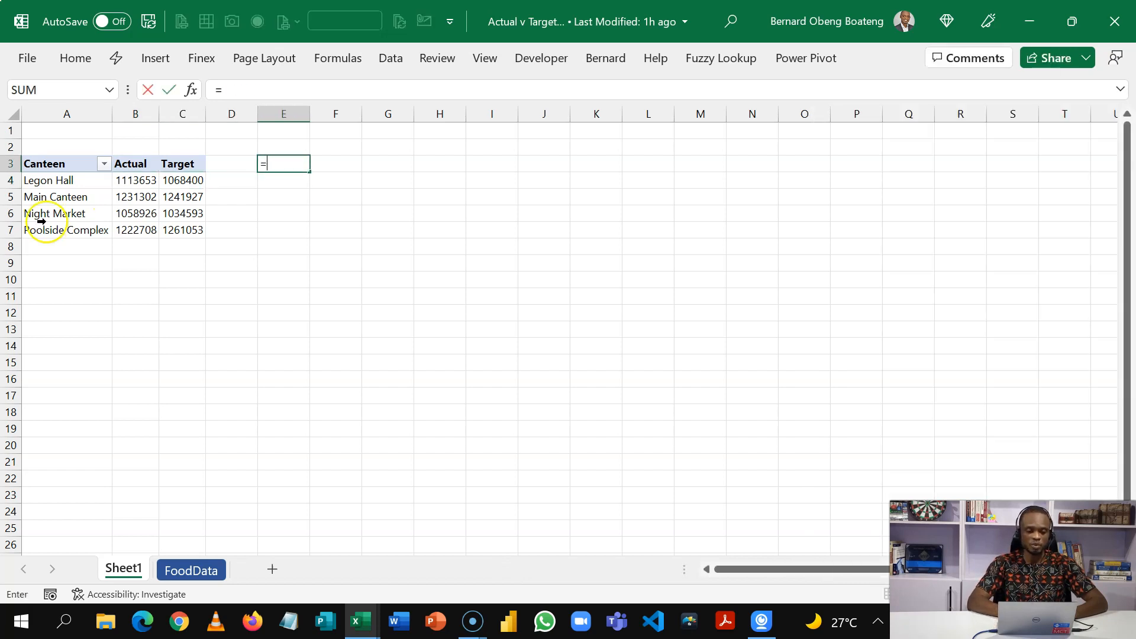
pyautogui.moveTo(66, 164); pyautogui.dragTo(182, 230)
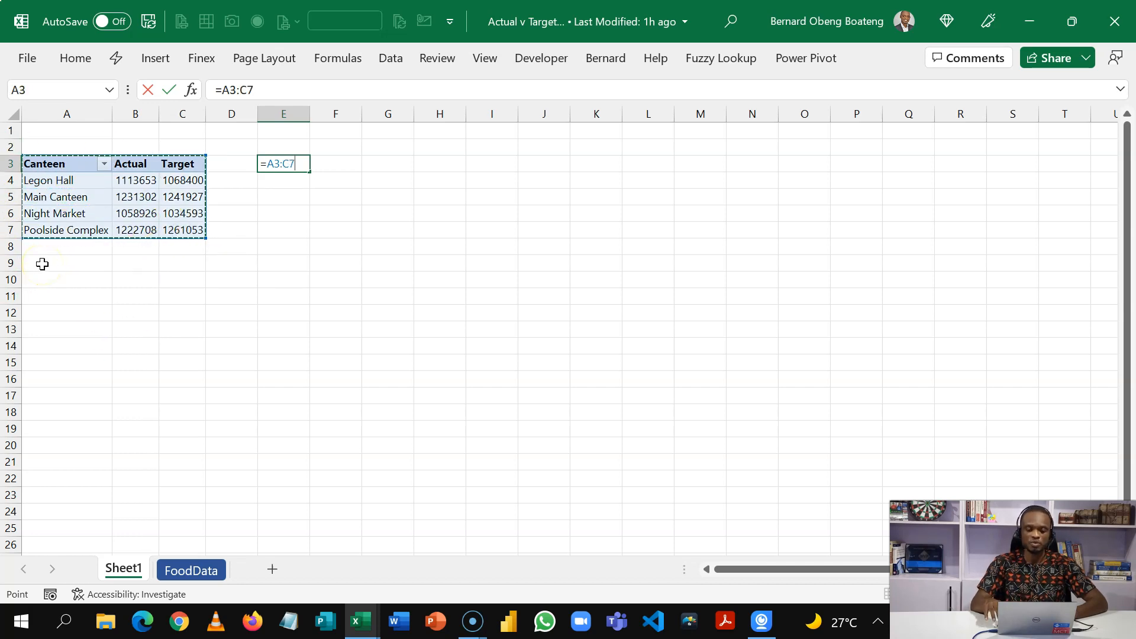
pyautogui.press('Enter')
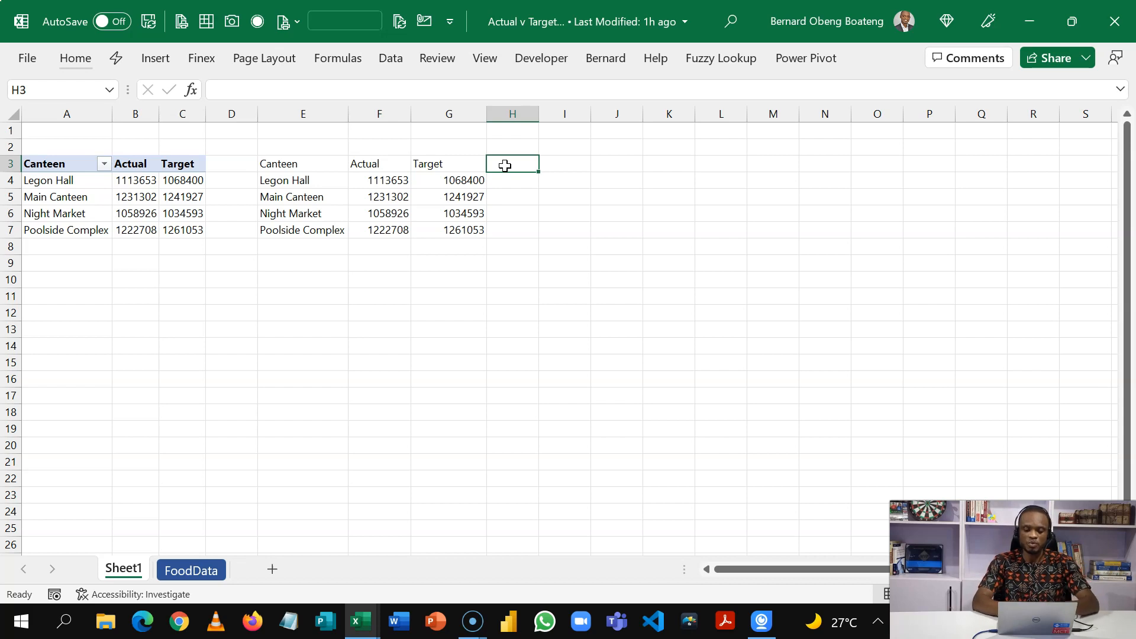
# Step: Add Hit, Variance, Miss and Variance headings beside the linked table
pyautogui.write('V')
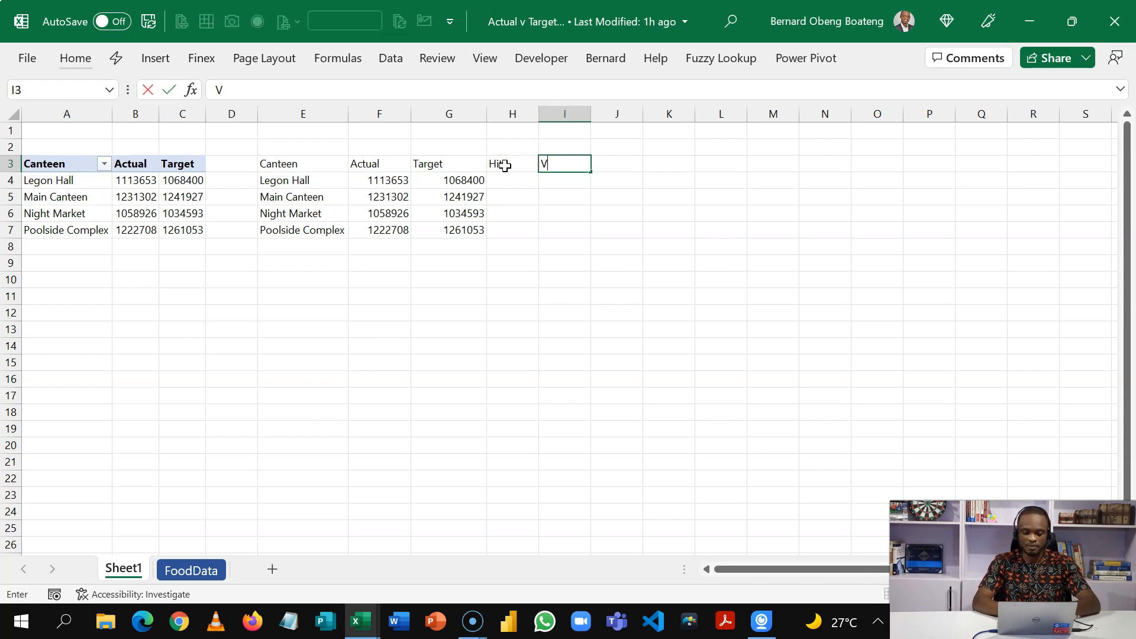
pyautogui.write('ara')
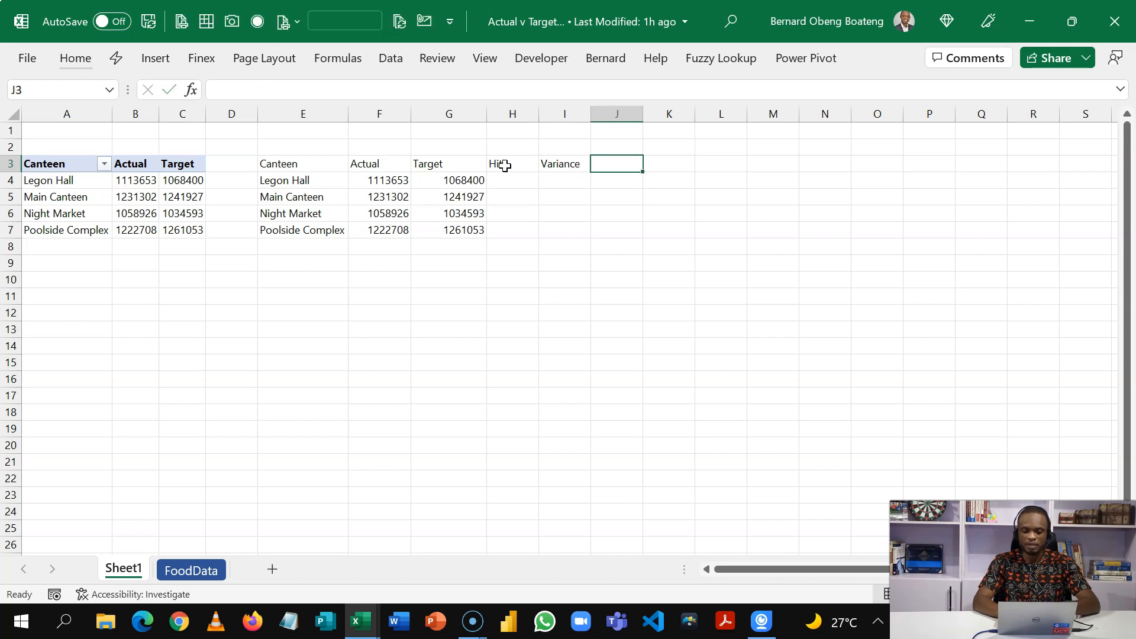
pyautogui.write('Variance')
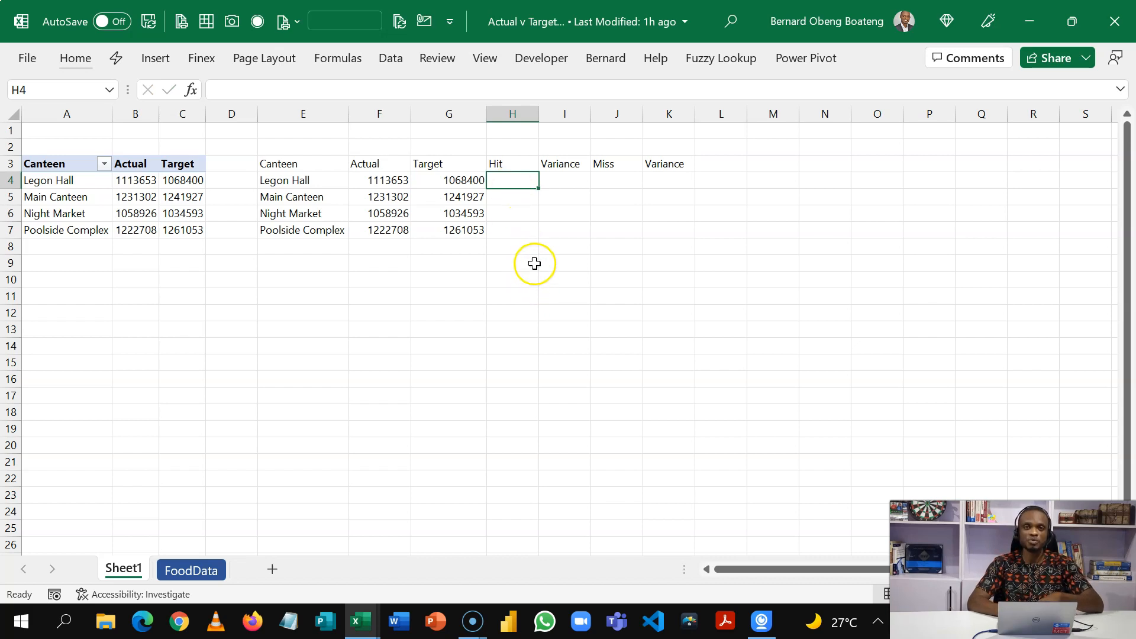
# Step: Enter =IF(F4>G4,1,NA()) in the Hit column, filled to row 7 as percentages
pyautogui.write('=')
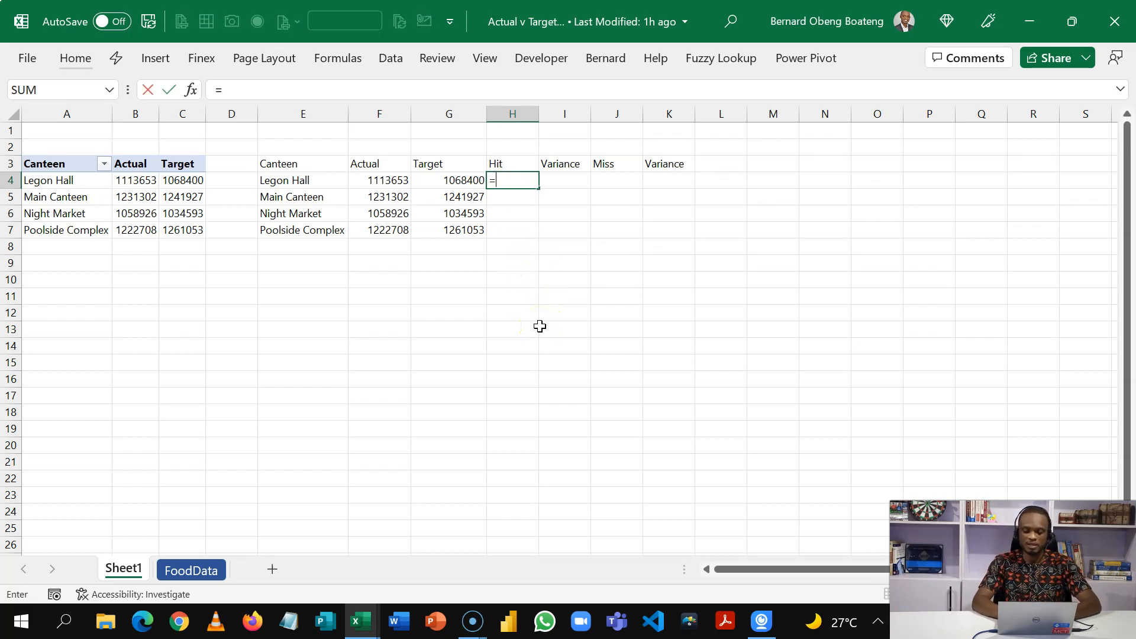
pyautogui.write('IF(F4>G4,1')
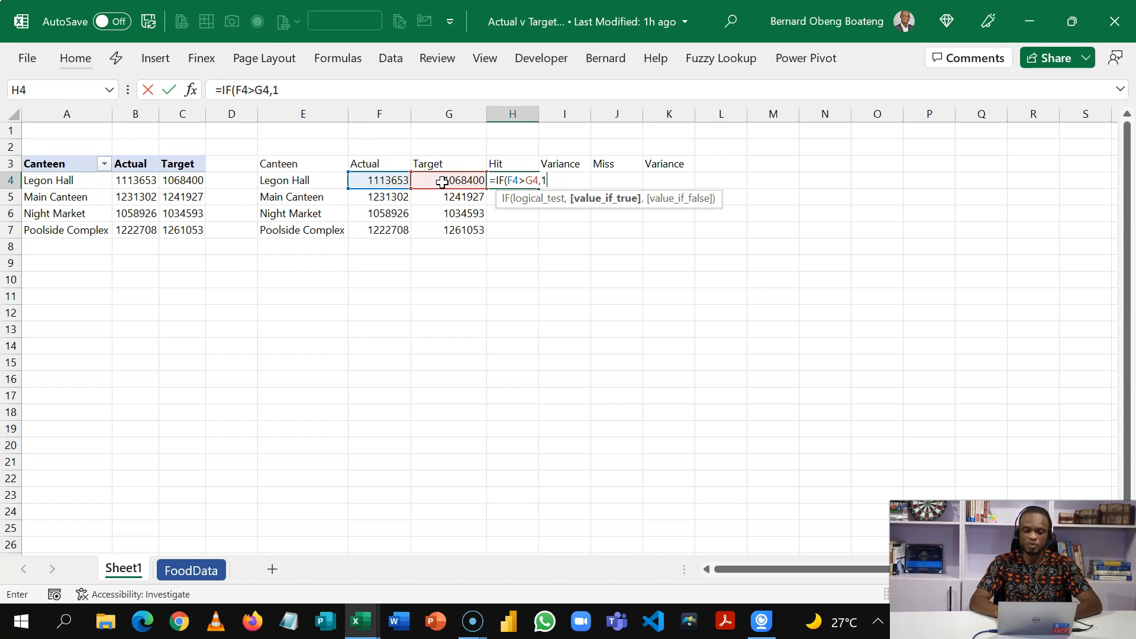
pyautogui.write('na')
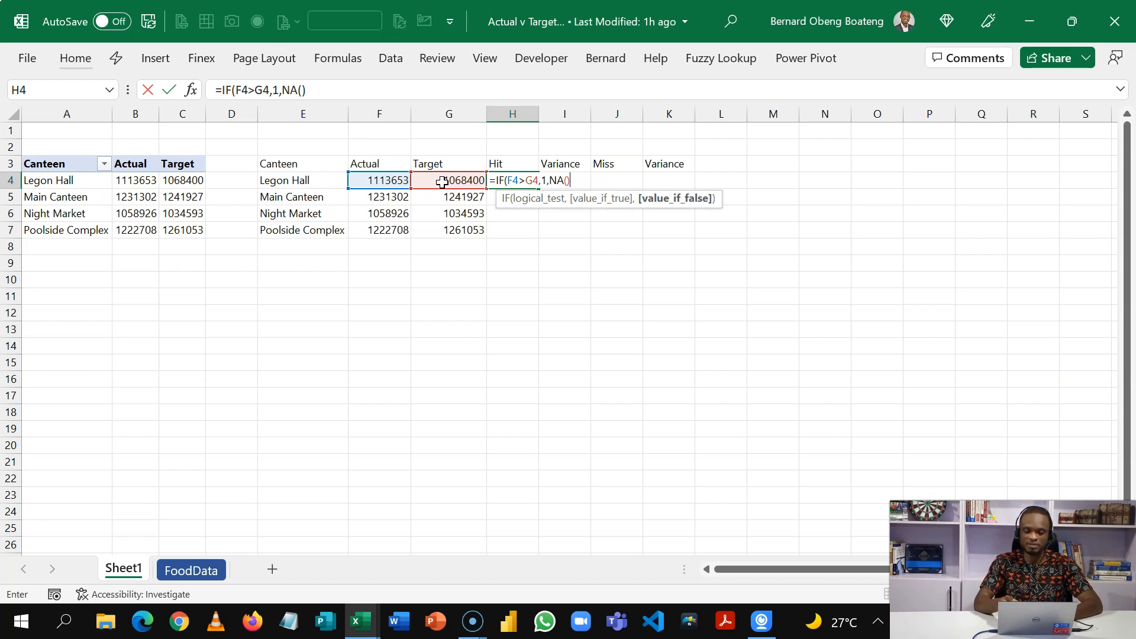
pyautogui.write(')')
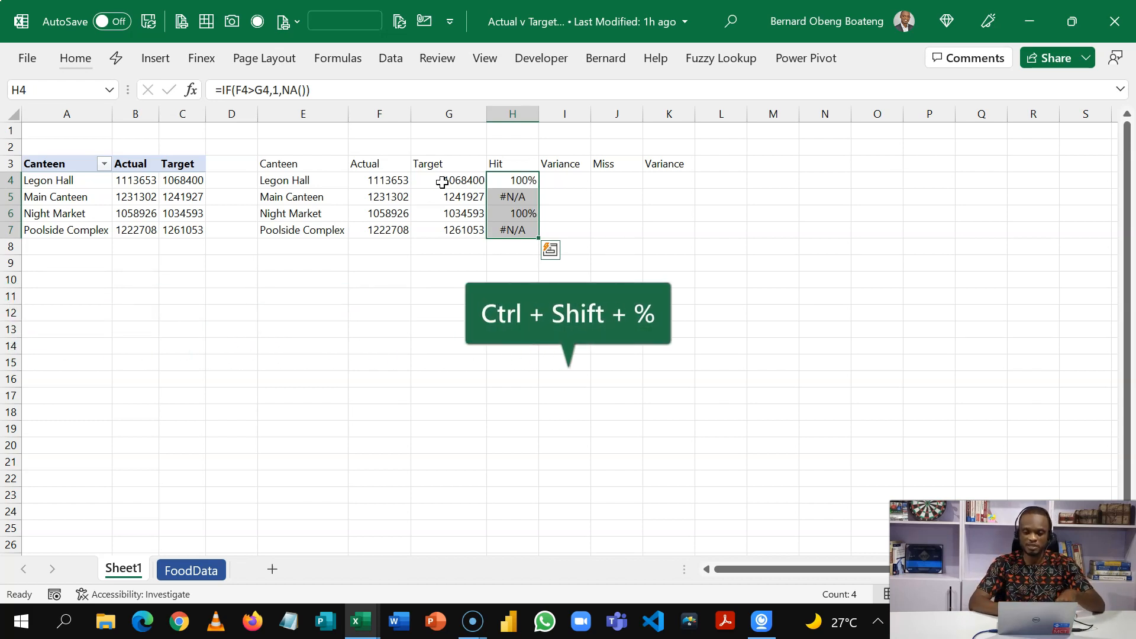
pyautogui.click(565, 180)
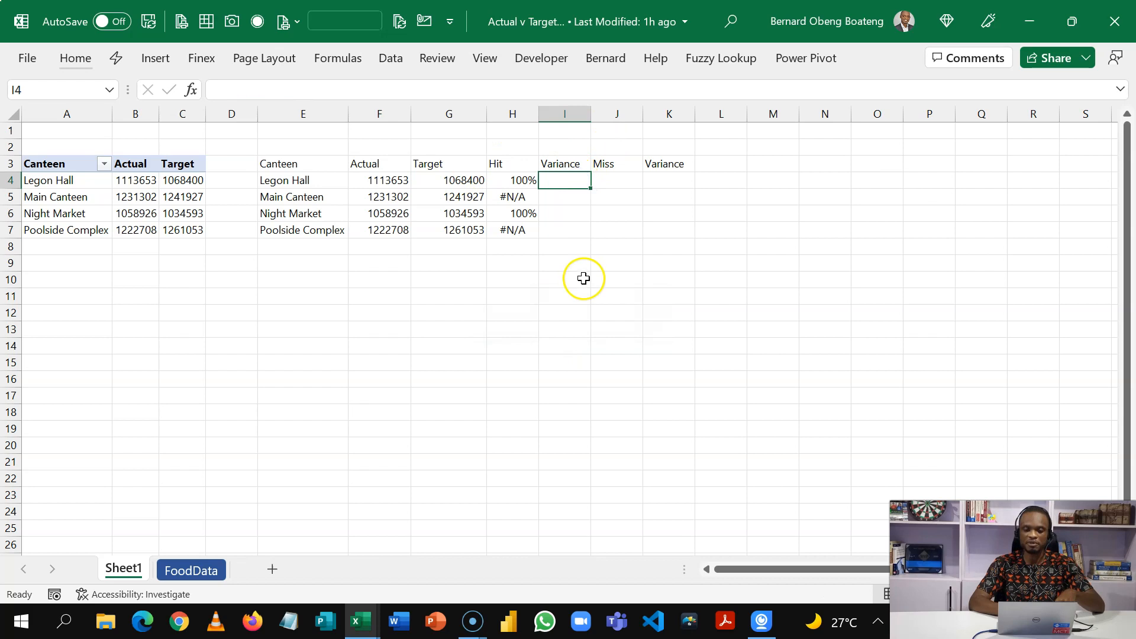
# Step: Enter =IF(H4,F4/G4-1,NA()) in I4 and fill the Variance column down to row 7
pyautogui.write('=i')
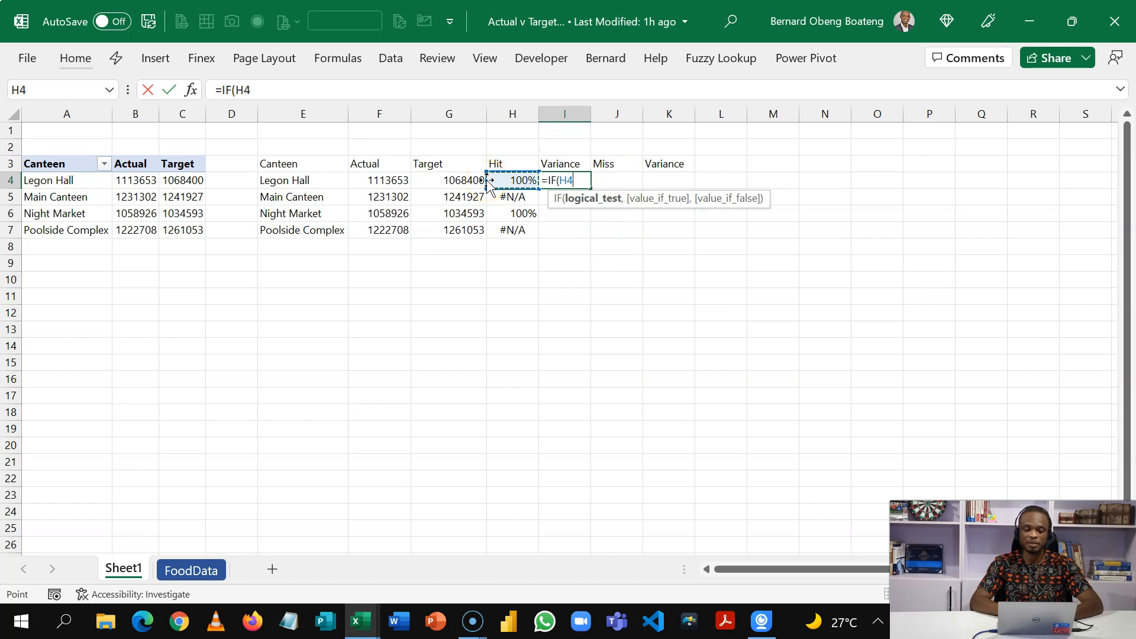
pyautogui.moveTo(535, 221)
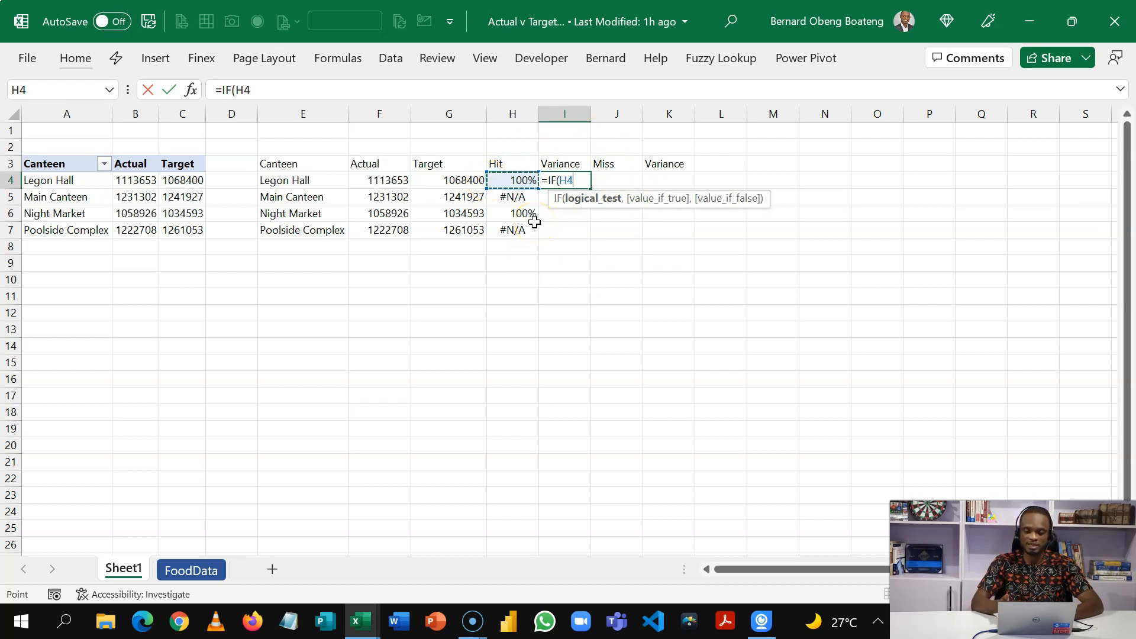
pyautogui.write(',')
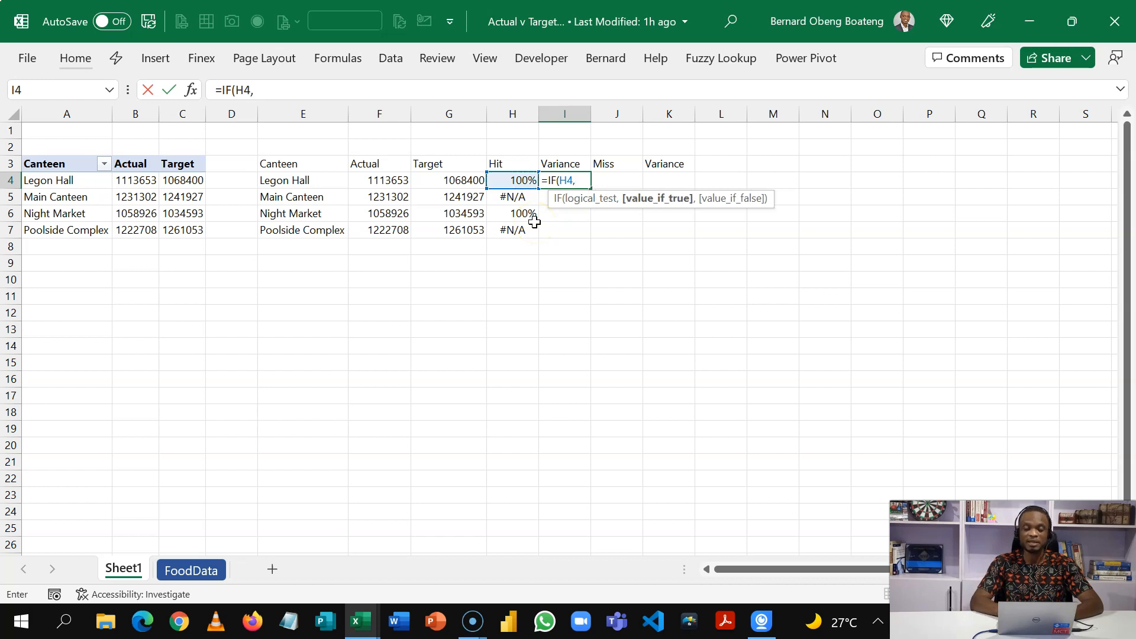
pyautogui.click(379, 180)
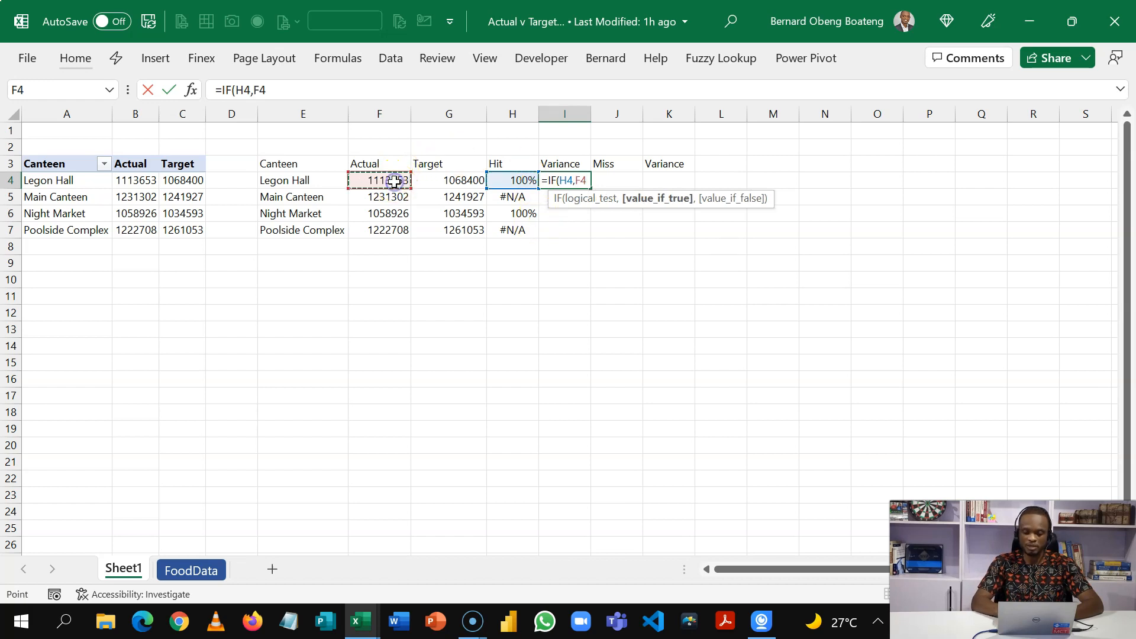
pyautogui.click(449, 180)
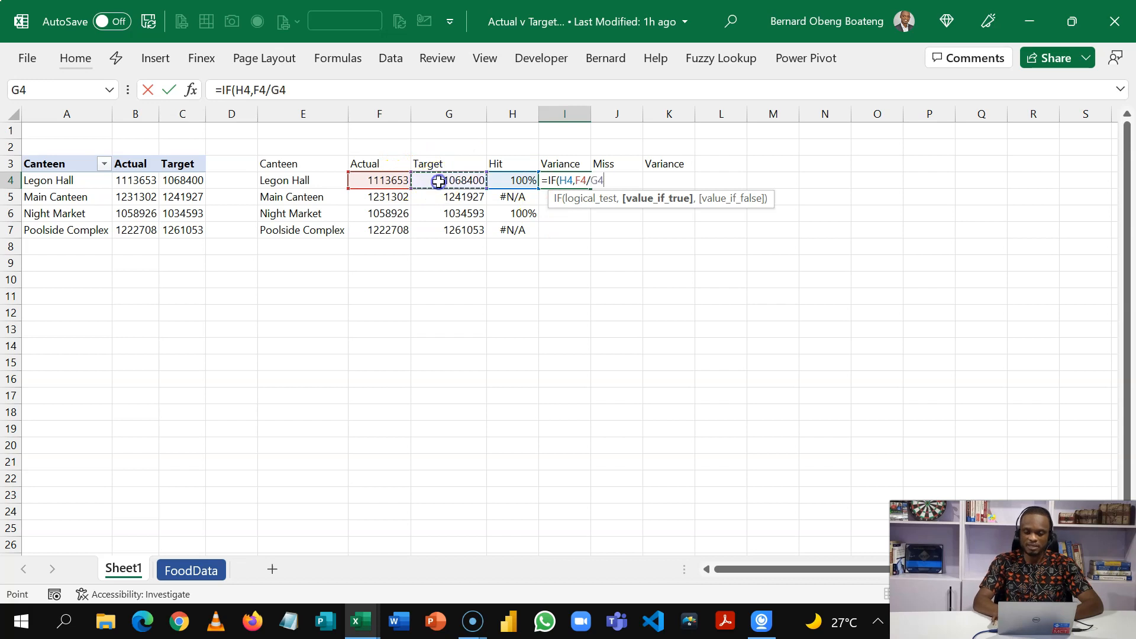
pyautogui.write('-1,n')
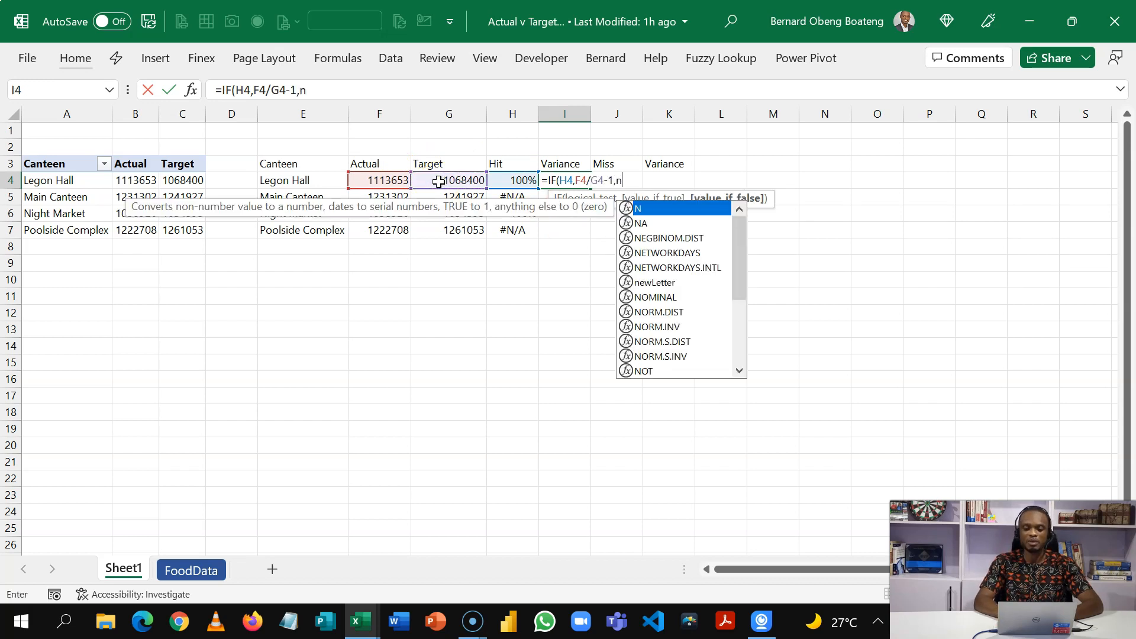
pyautogui.write('A(')
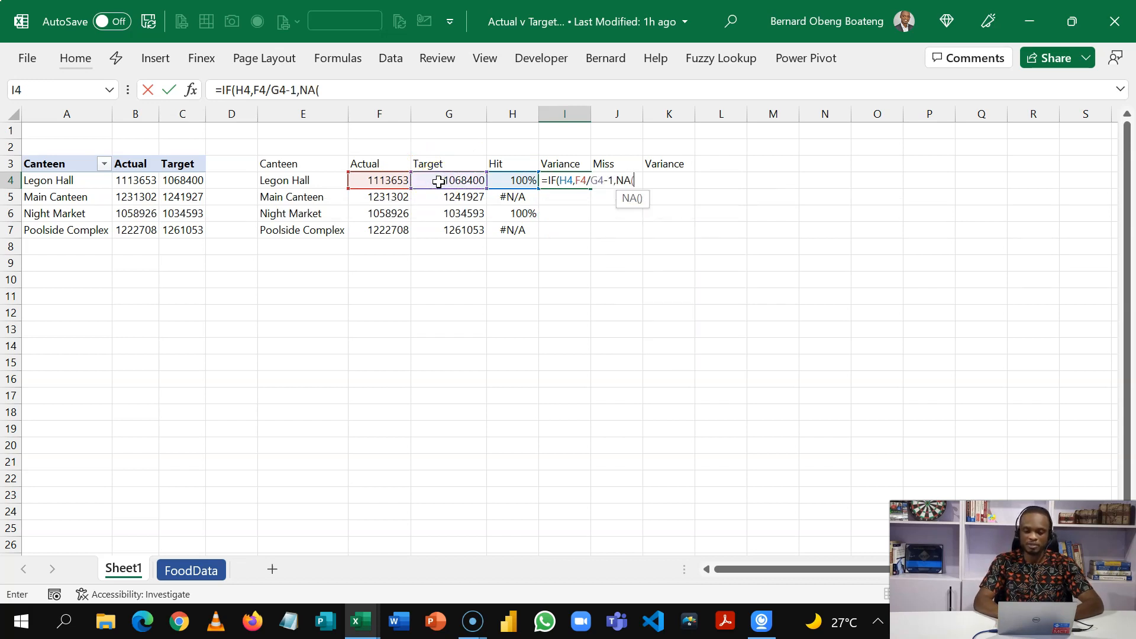
pyautogui.press('enter')
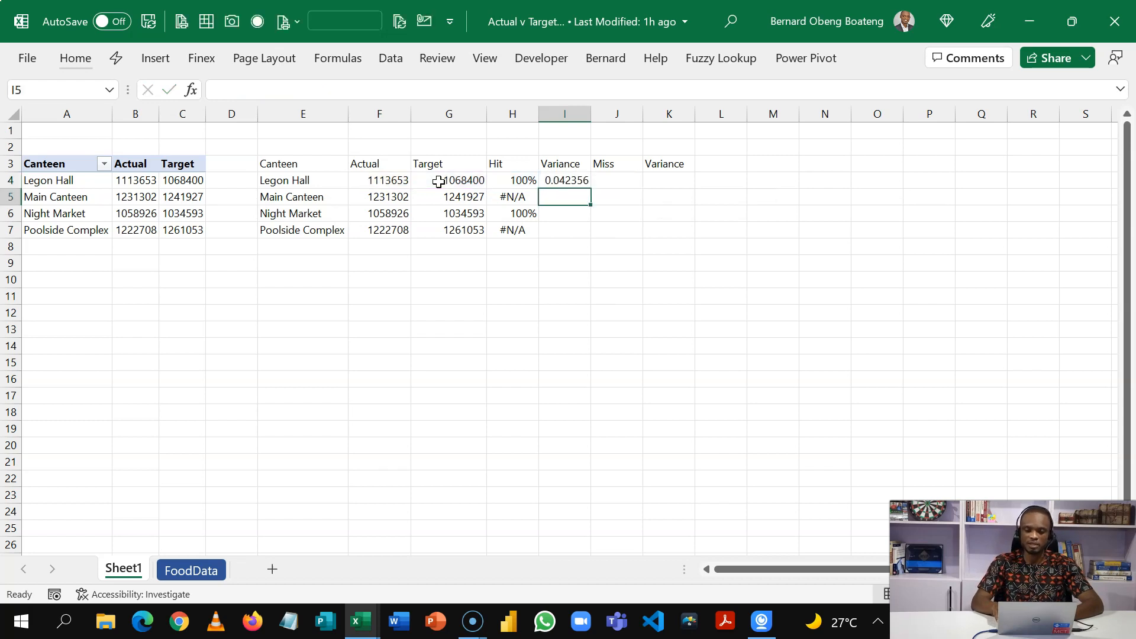
pyautogui.moveTo(564, 180); pyautogui.dragTo(563, 229)
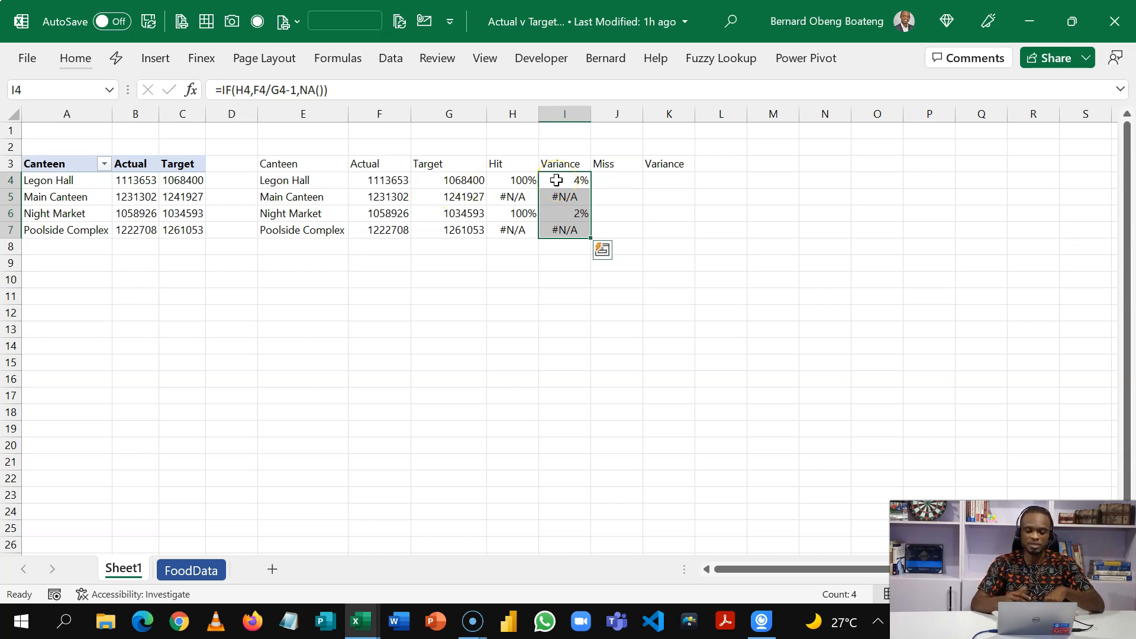
pyautogui.click(617, 180)
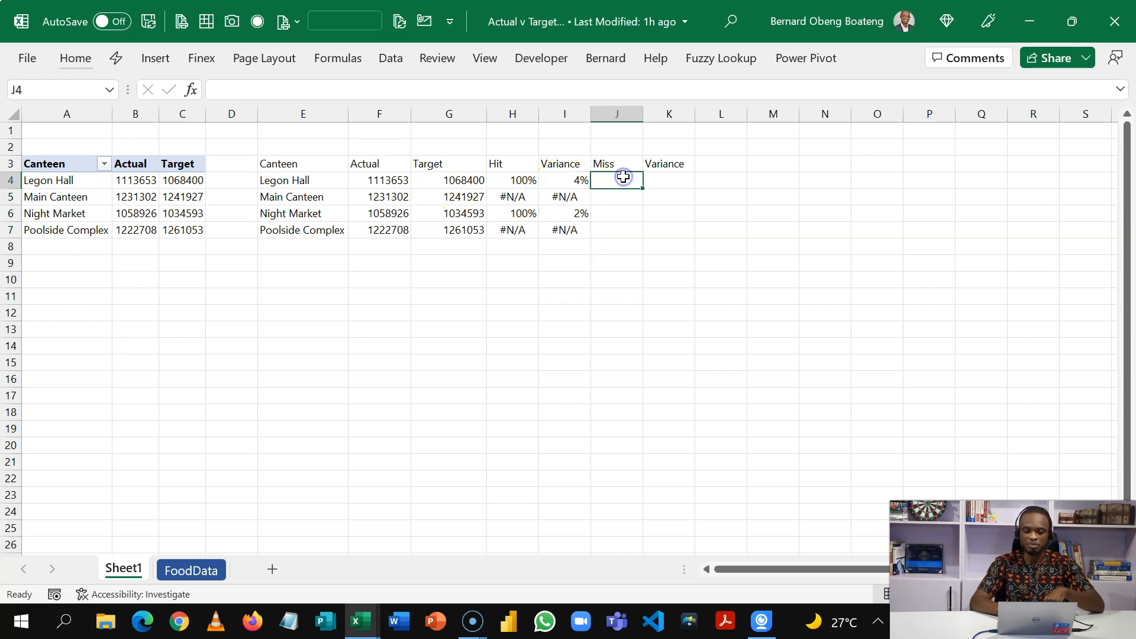
# Step: Fill Miss with =IF(F4<G4,F4/G4,NA()) and the second Variance with =1-J4 down to row 7
pyautogui.click(511, 180)
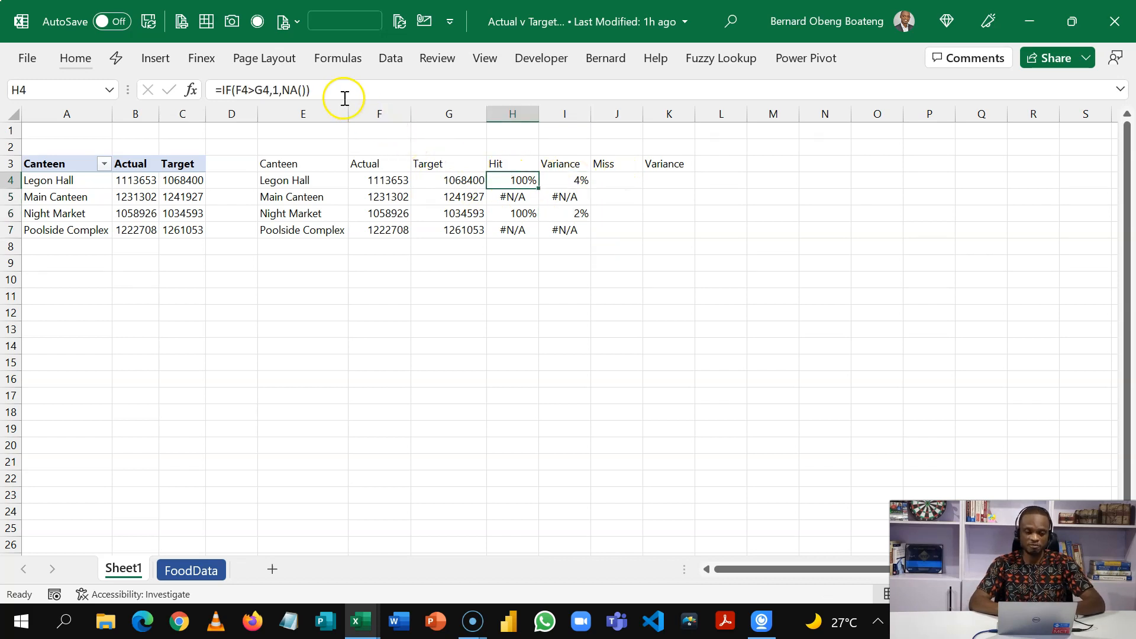
pyautogui.doubleClick(513, 180)
pyautogui.write('=IF(F4<G4,,NA())')
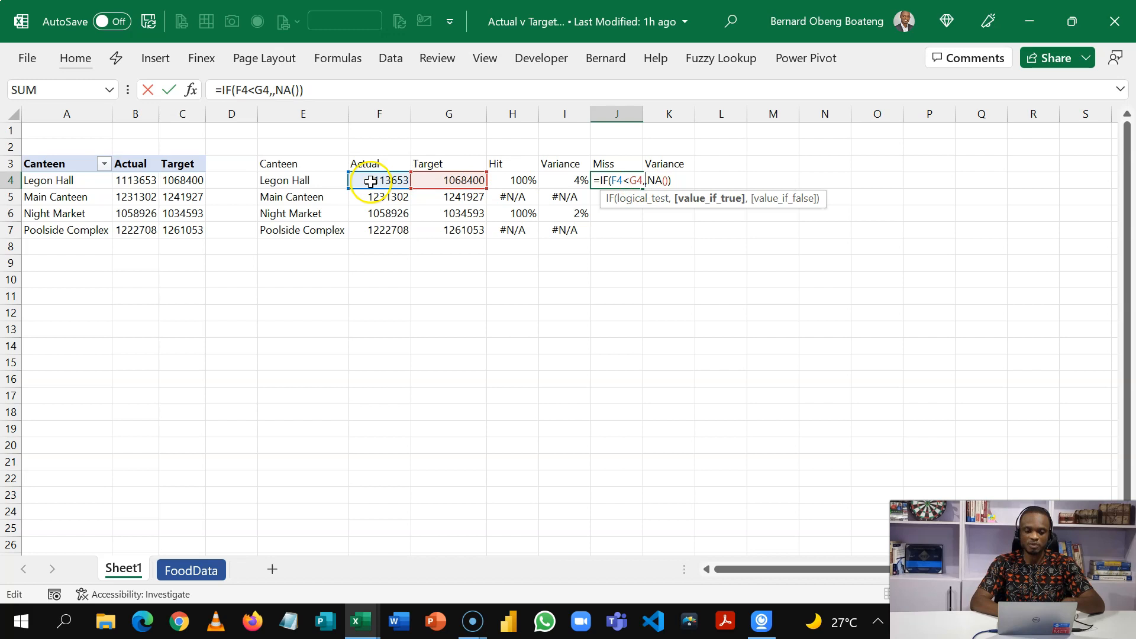
pyautogui.click(379, 180)
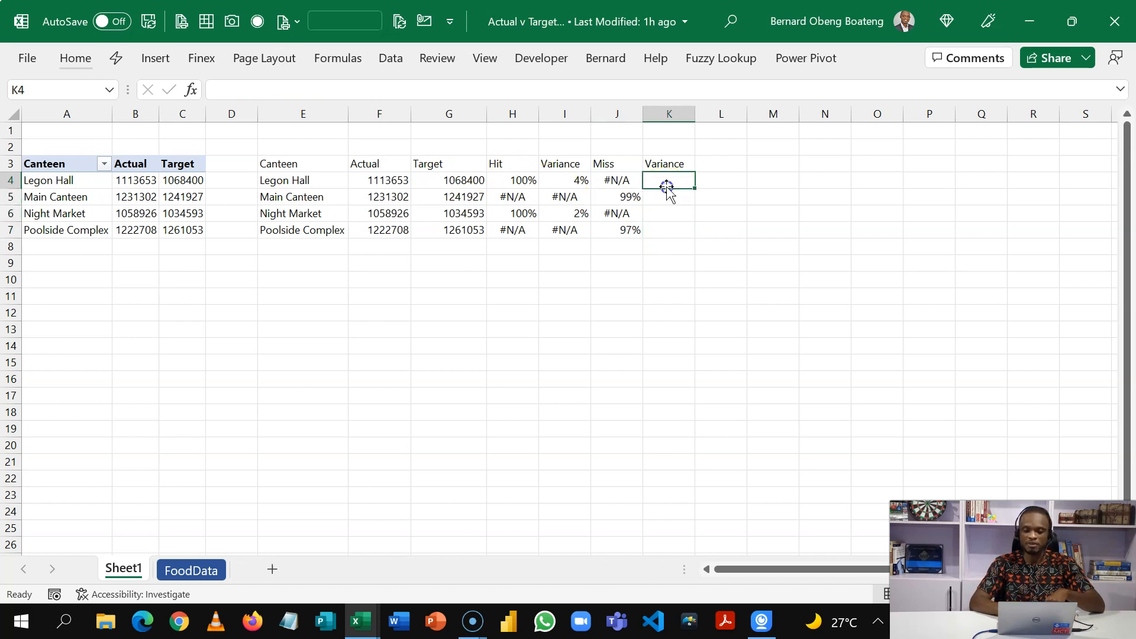
pyautogui.write('=1')
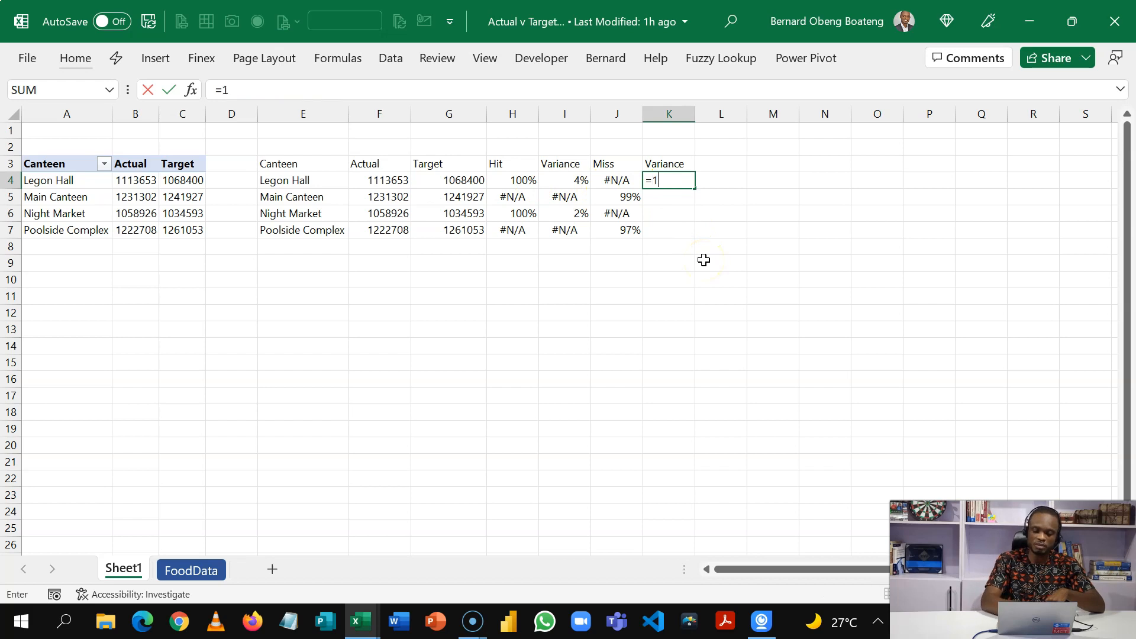
pyautogui.click(616, 180)
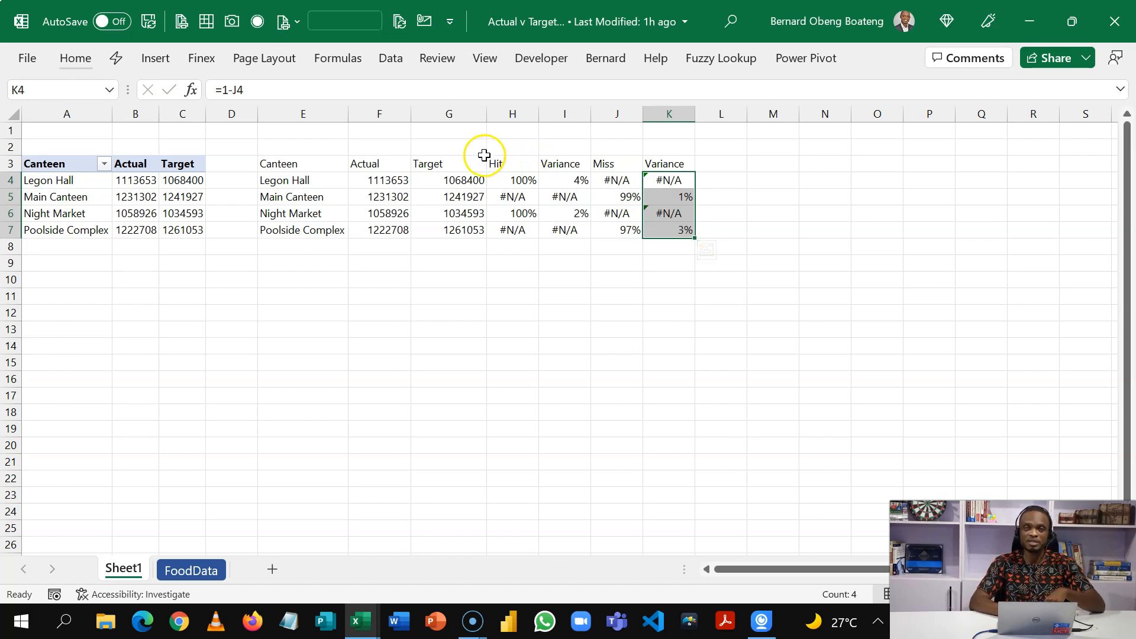
pyautogui.moveTo(481, 169)
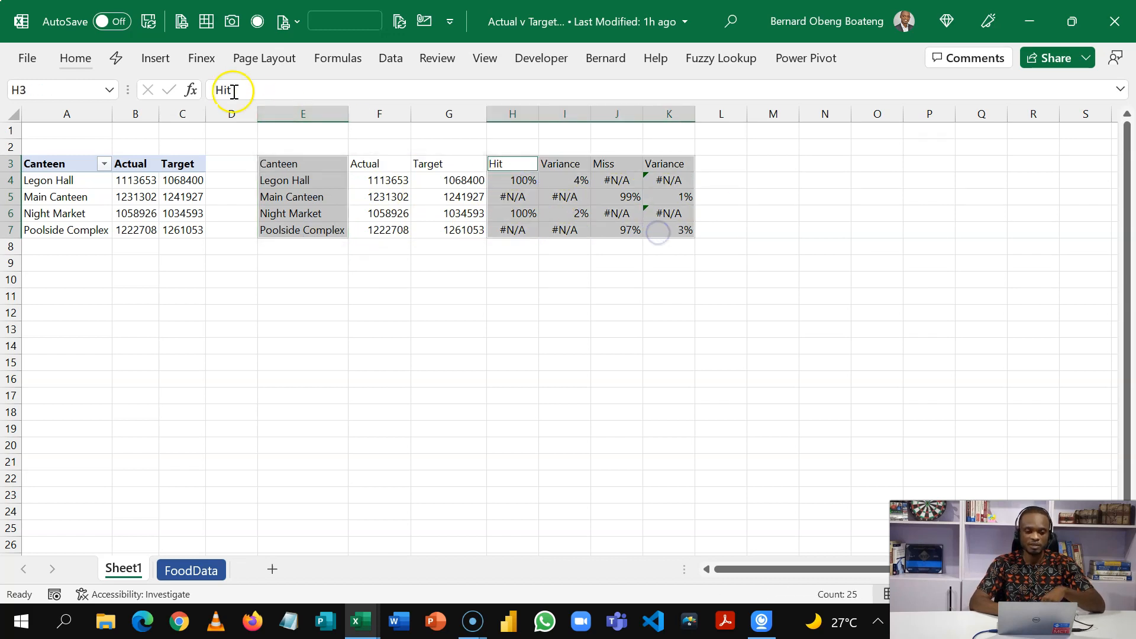
# Step: Insert a stacked column chart of Hit, Variance, Miss and Variance per canteen
pyautogui.click(155, 58)
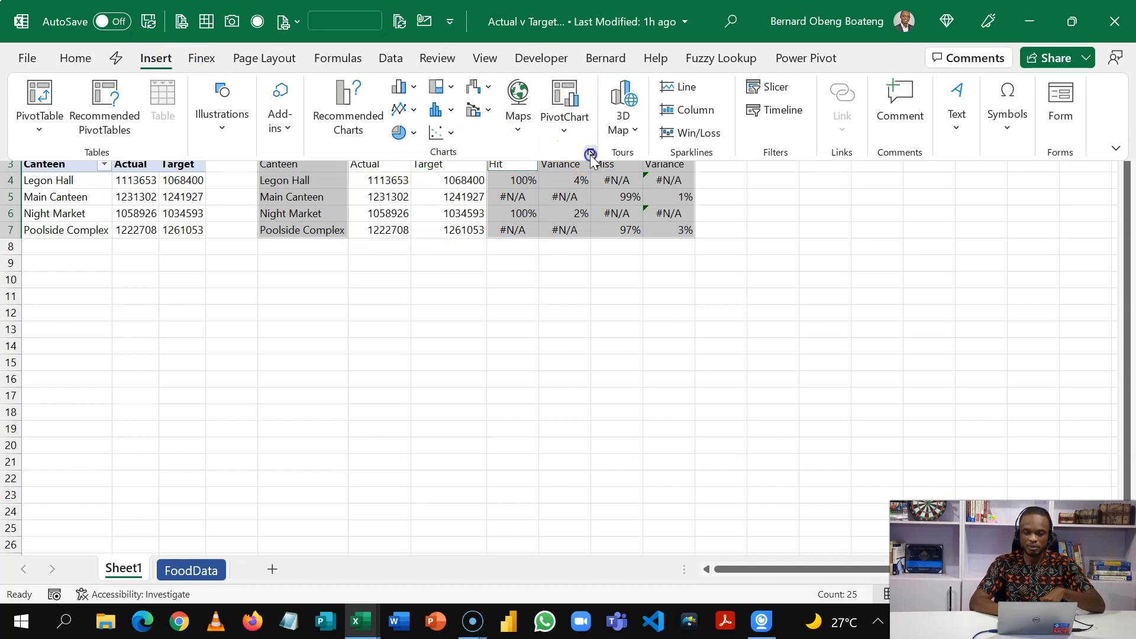
pyautogui.click(591, 153)
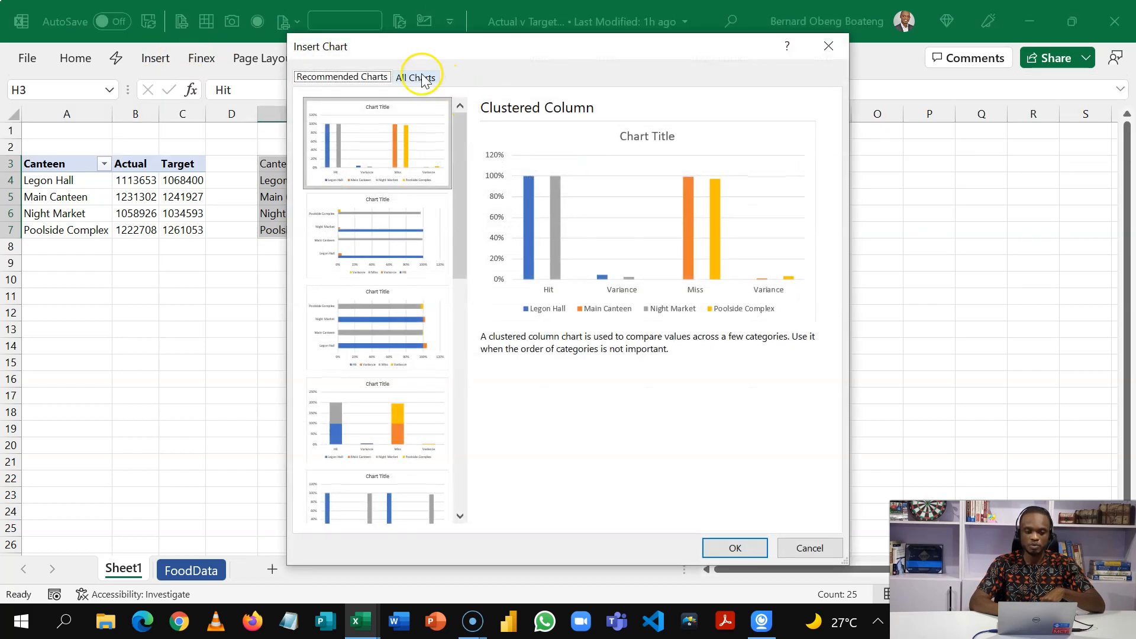
pyautogui.click(416, 77)
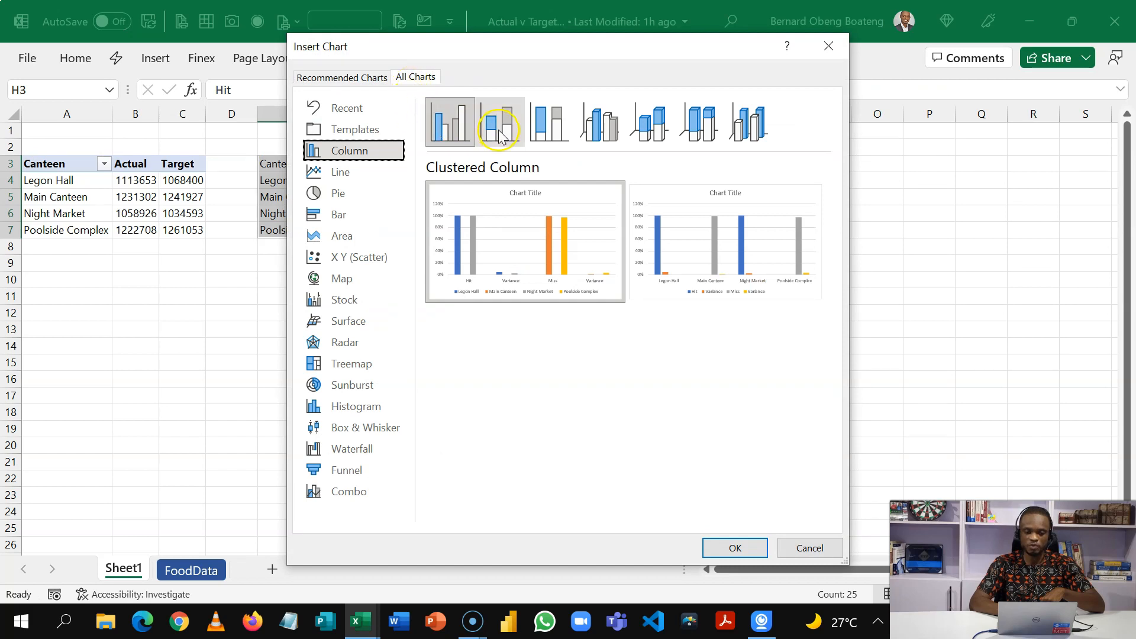
pyautogui.click(499, 121)
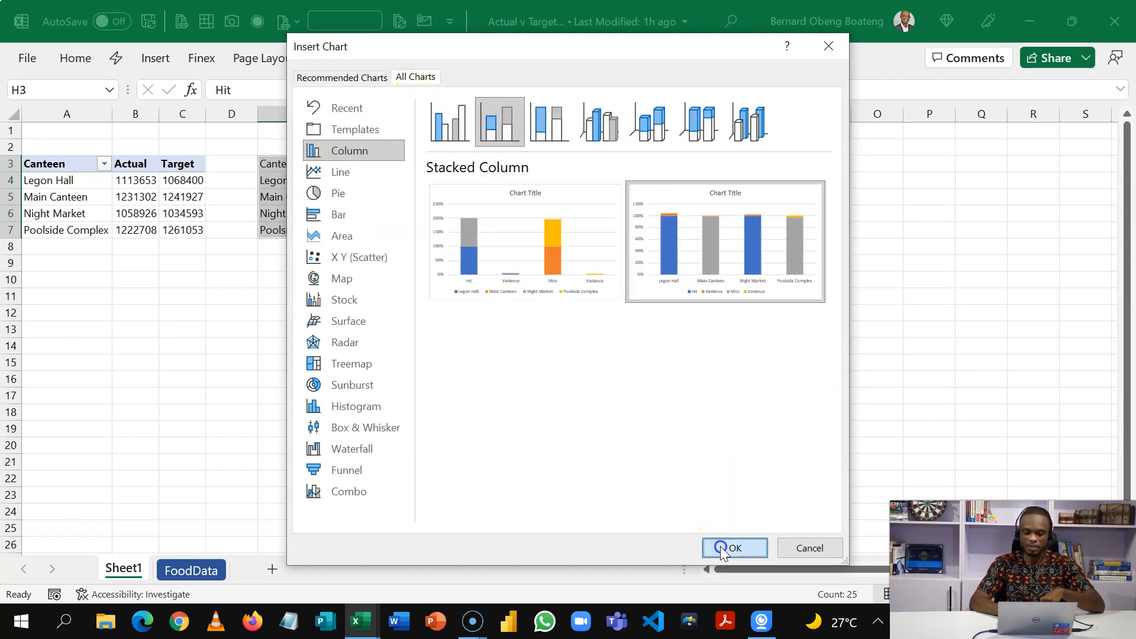
pyautogui.click(734, 548)
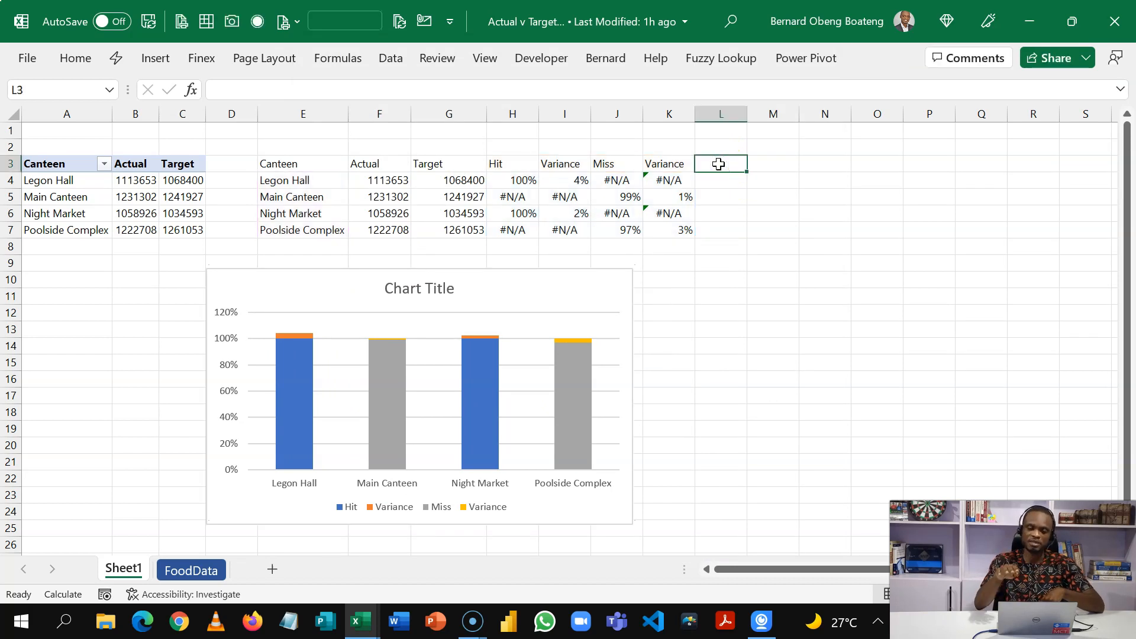
# Step: Add a Mark column of 100% for each canteen and feed it to the chart as a fifth series
pyautogui.write('Mar')
pyautogui.click(721, 180)
pyautogui.write('1')
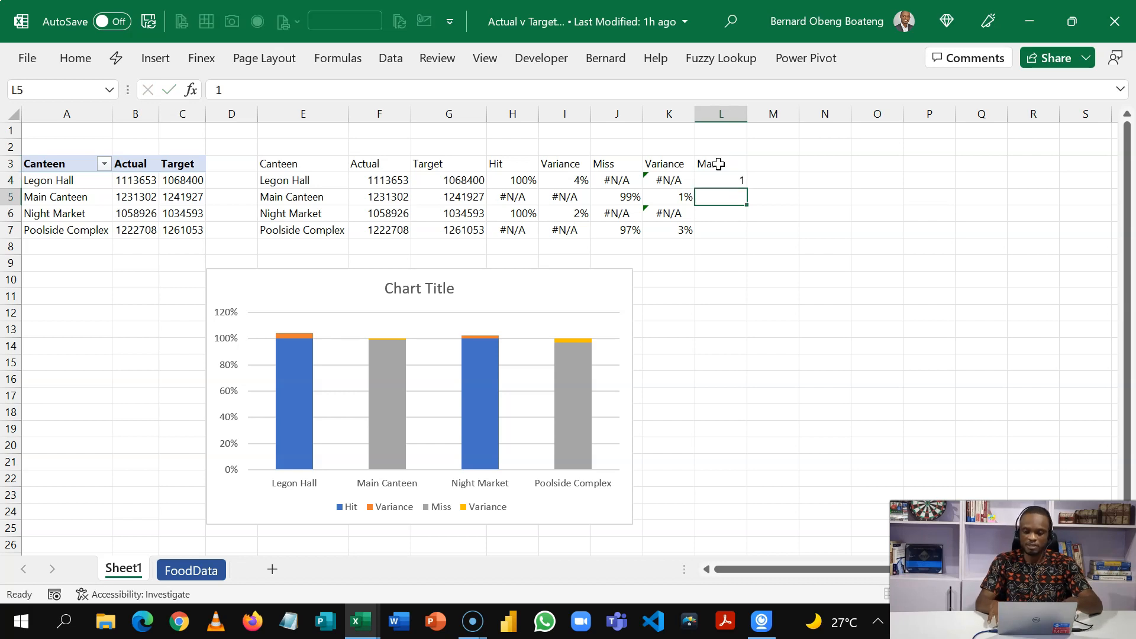
pyautogui.moveTo(721, 180); pyautogui.dragTo(721, 230)
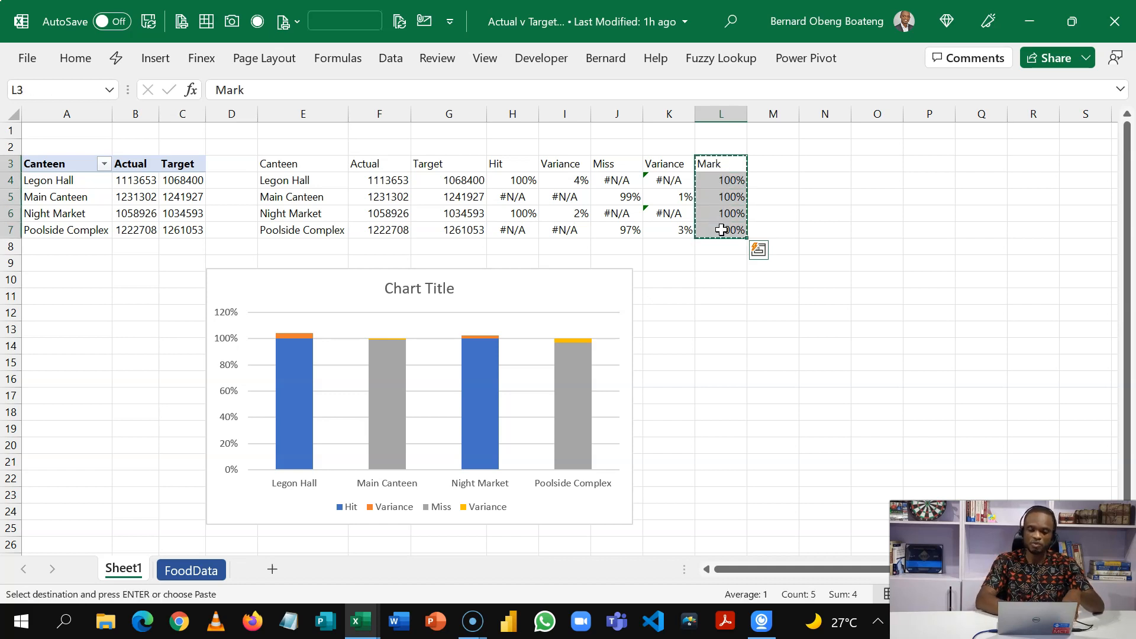
pyautogui.click(419, 399)
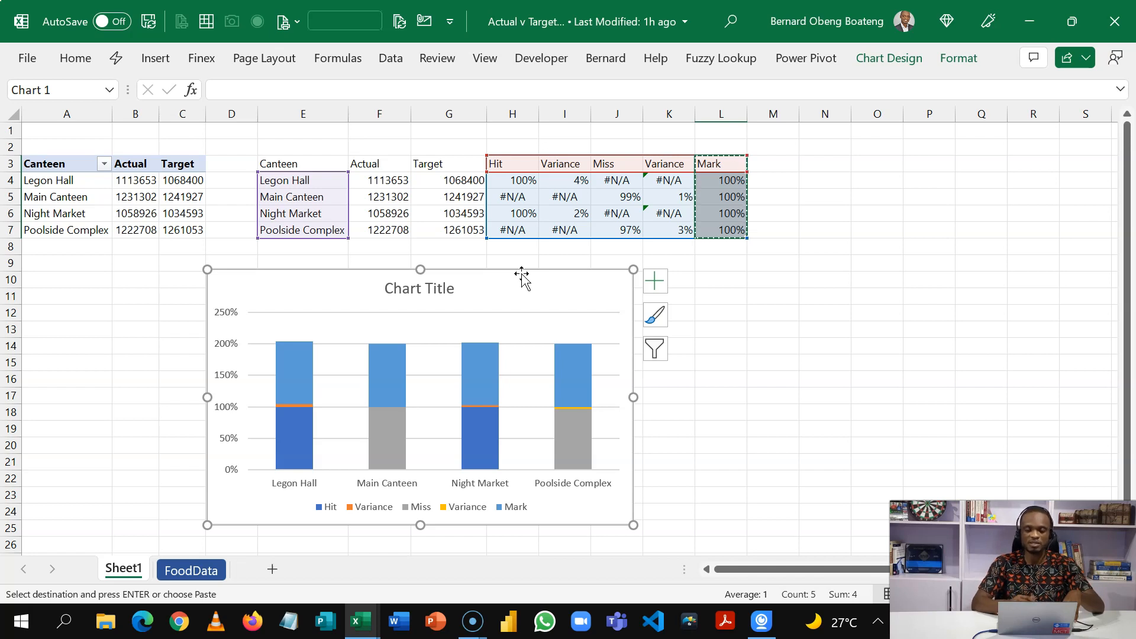
pyautogui.click(889, 58)
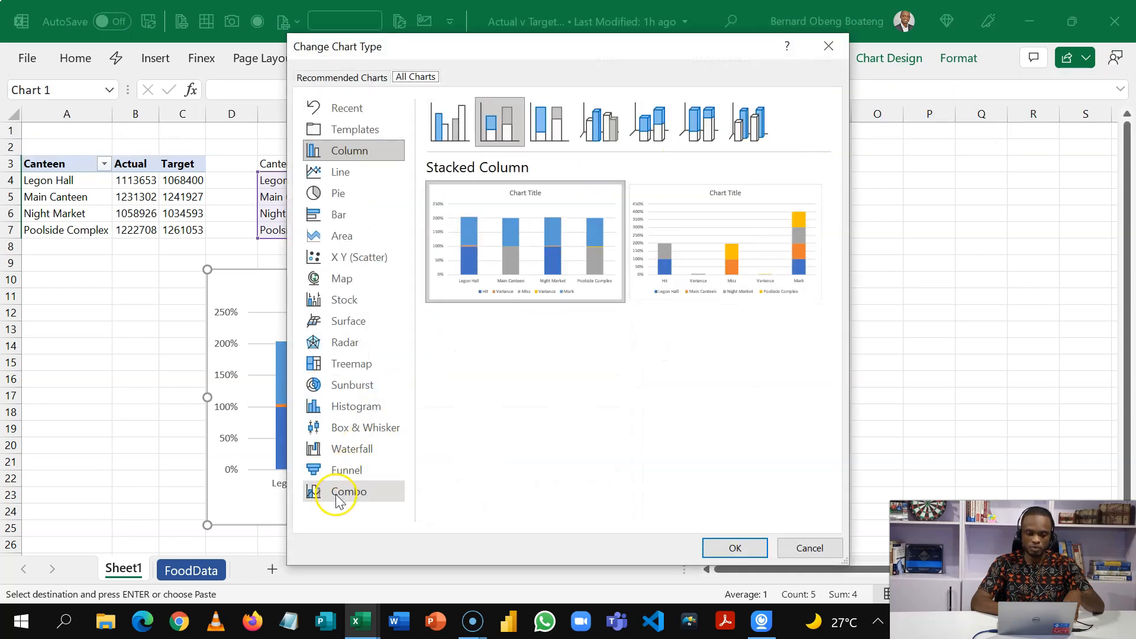
# Step: Set the combo chart to Stacked Column series with Mark as a Line on the secondary axis
pyautogui.click(349, 491)
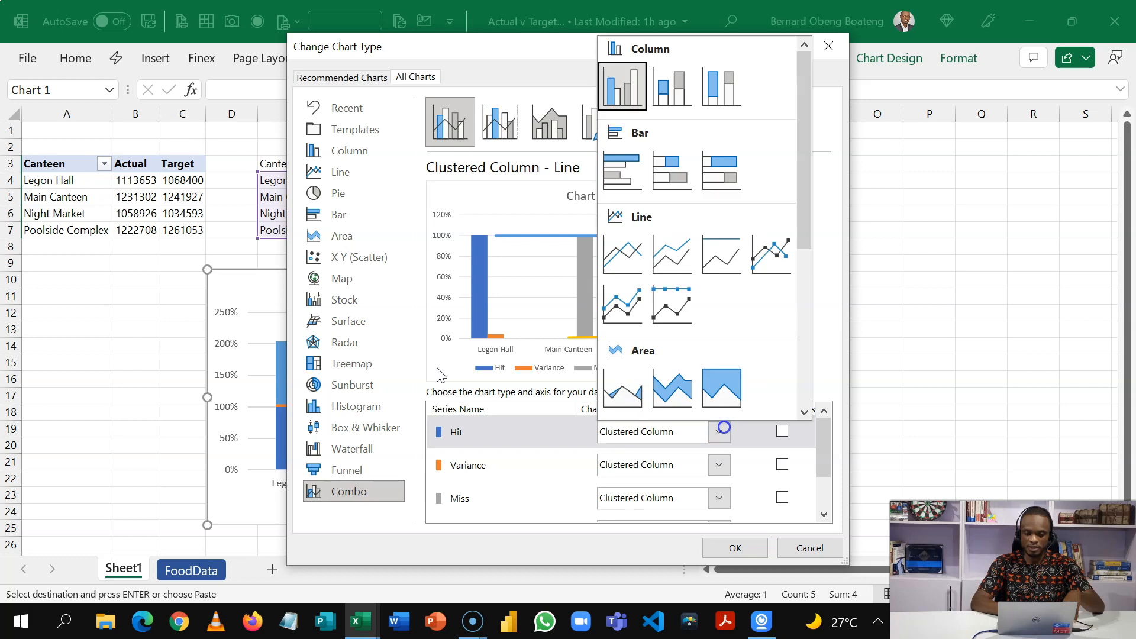
pyautogui.click(599, 120)
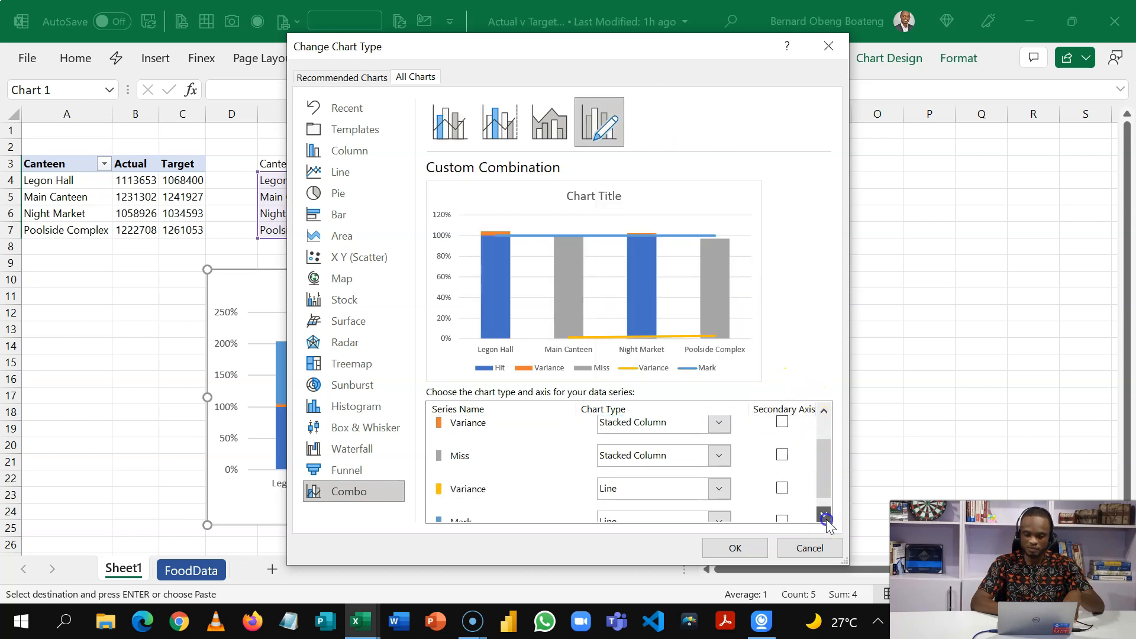
pyautogui.click(719, 474)
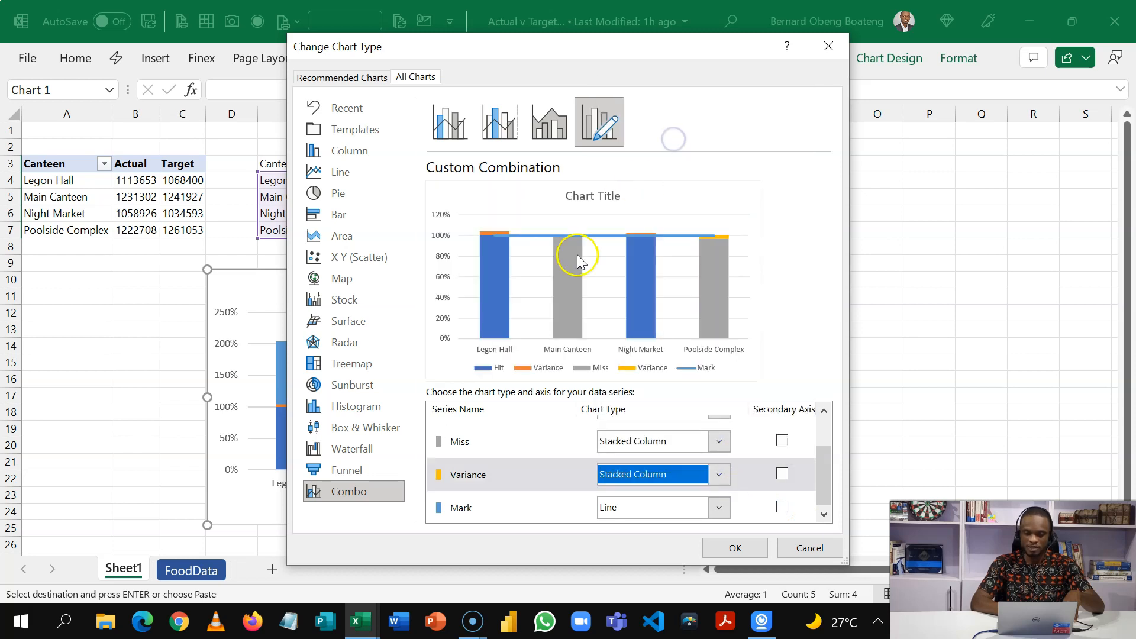
pyautogui.moveTo(602, 516)
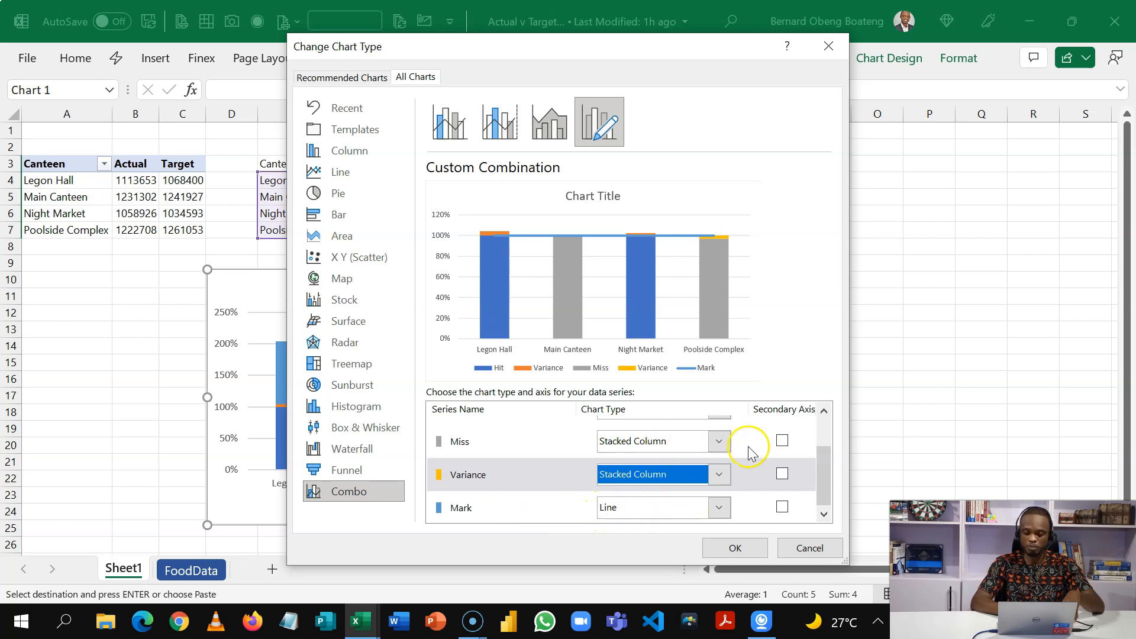
pyautogui.click(783, 508)
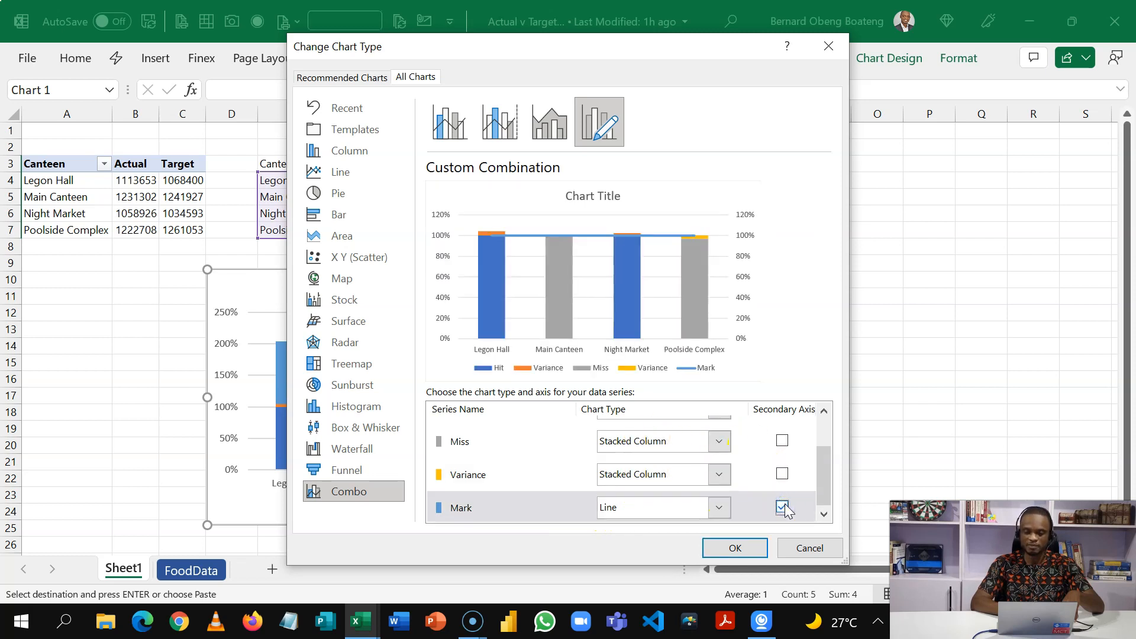
pyautogui.click(734, 548)
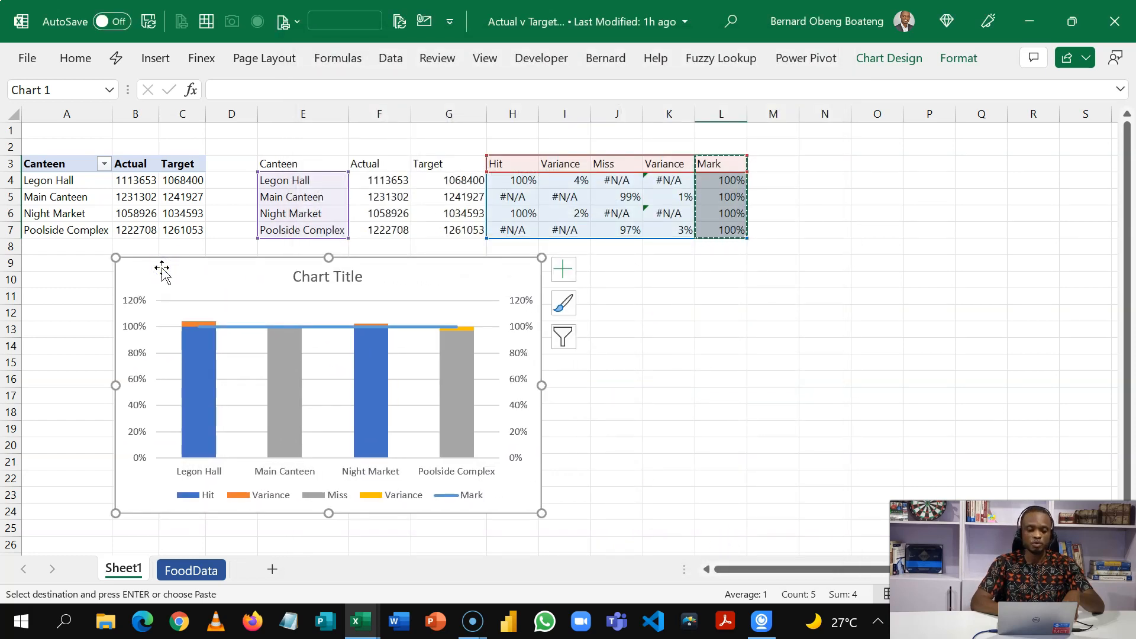
# Step: Add the Food field from the PivotTable field list as a slicer
pyautogui.click(135, 196)
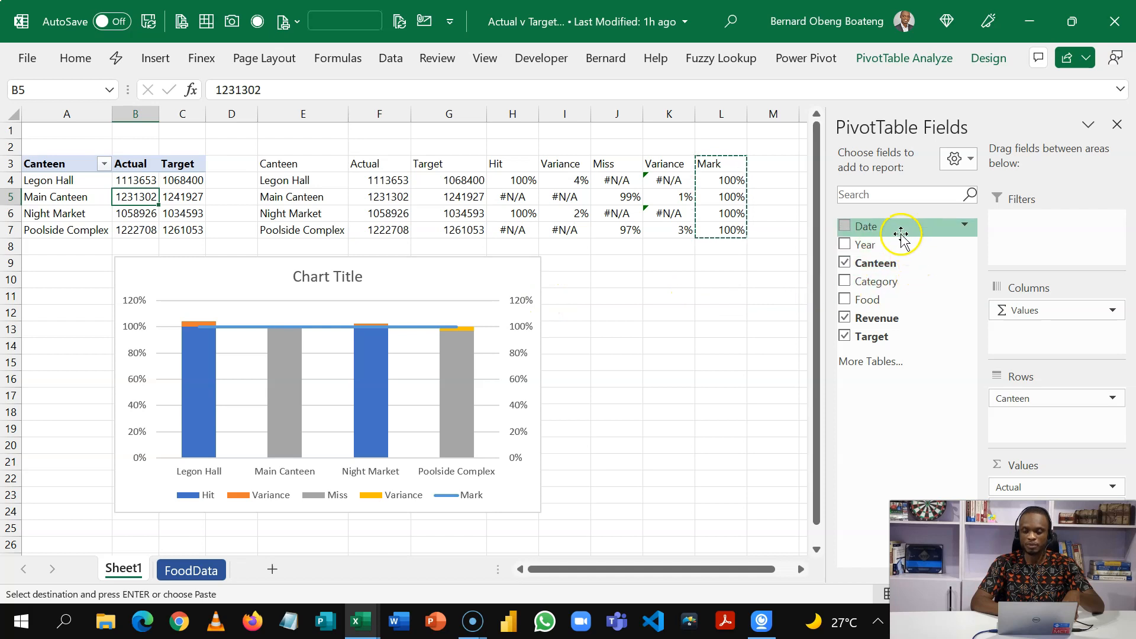
pyautogui.moveTo(874, 243)
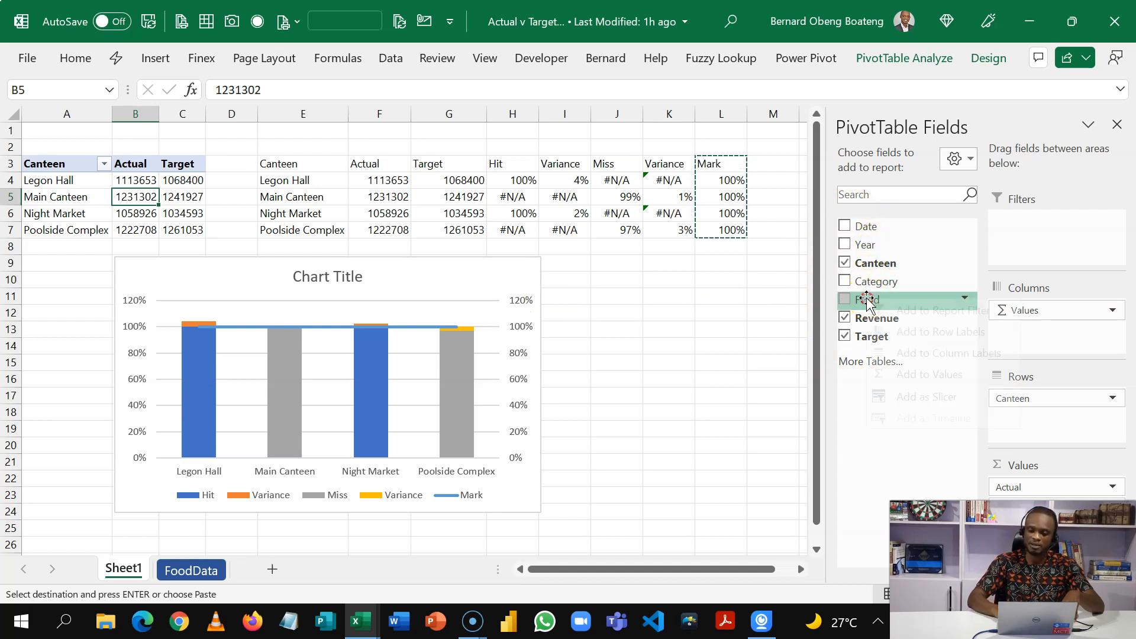
pyautogui.click(869, 300)
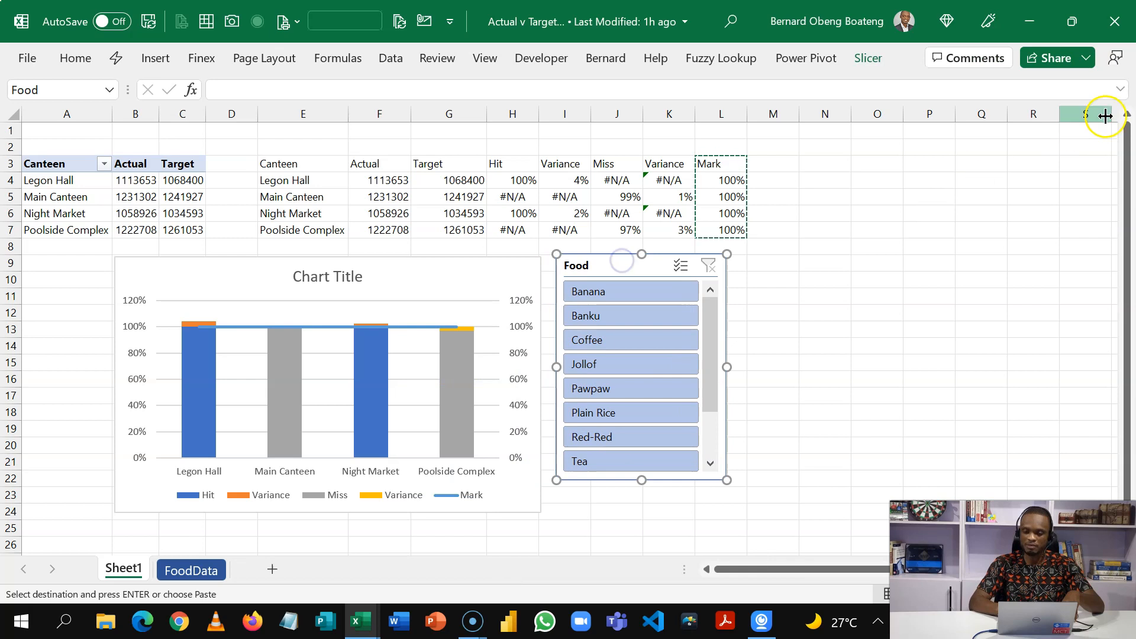
pyautogui.moveTo(640, 267)
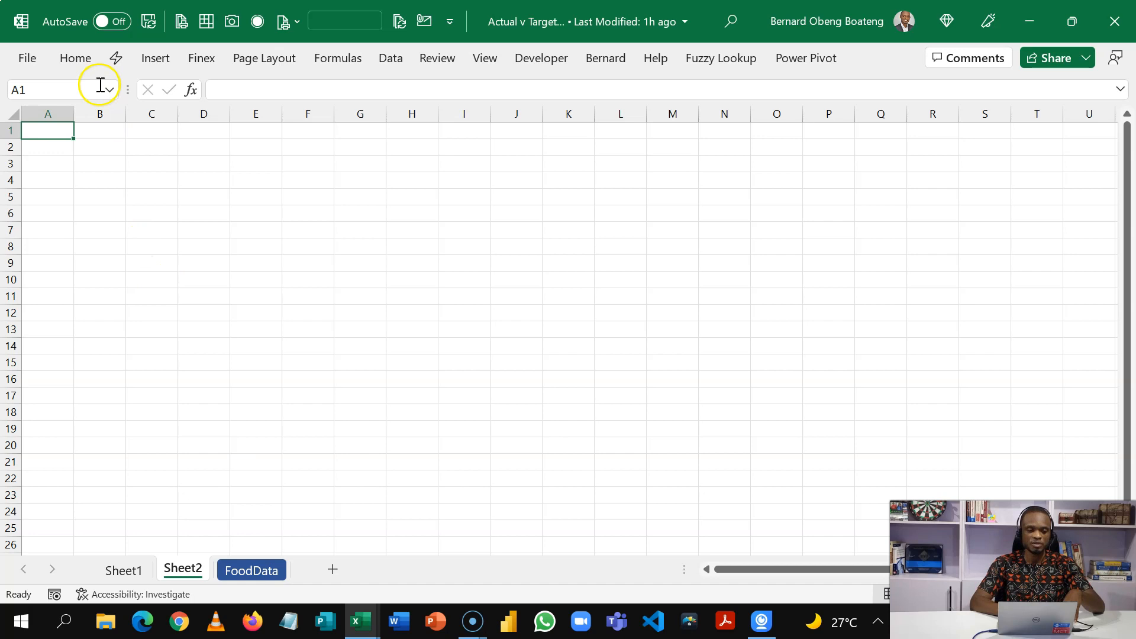
# Step: Select every cell on Sheet2 and give them a black fill colour
pyautogui.click(15, 119)
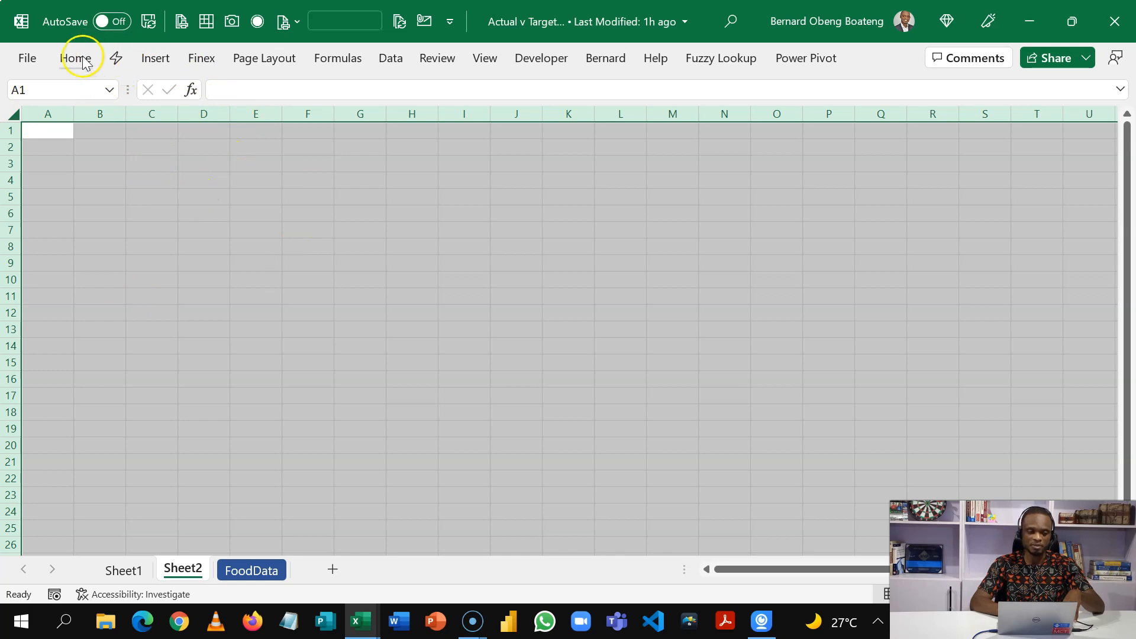
pyautogui.click(76, 58)
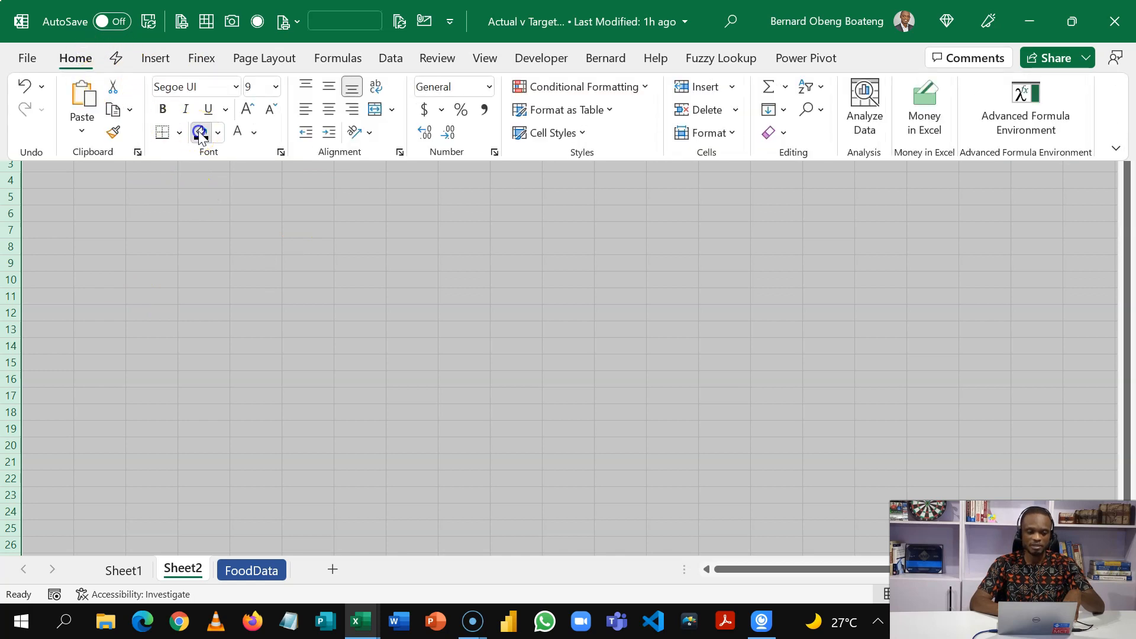
pyautogui.click(200, 133)
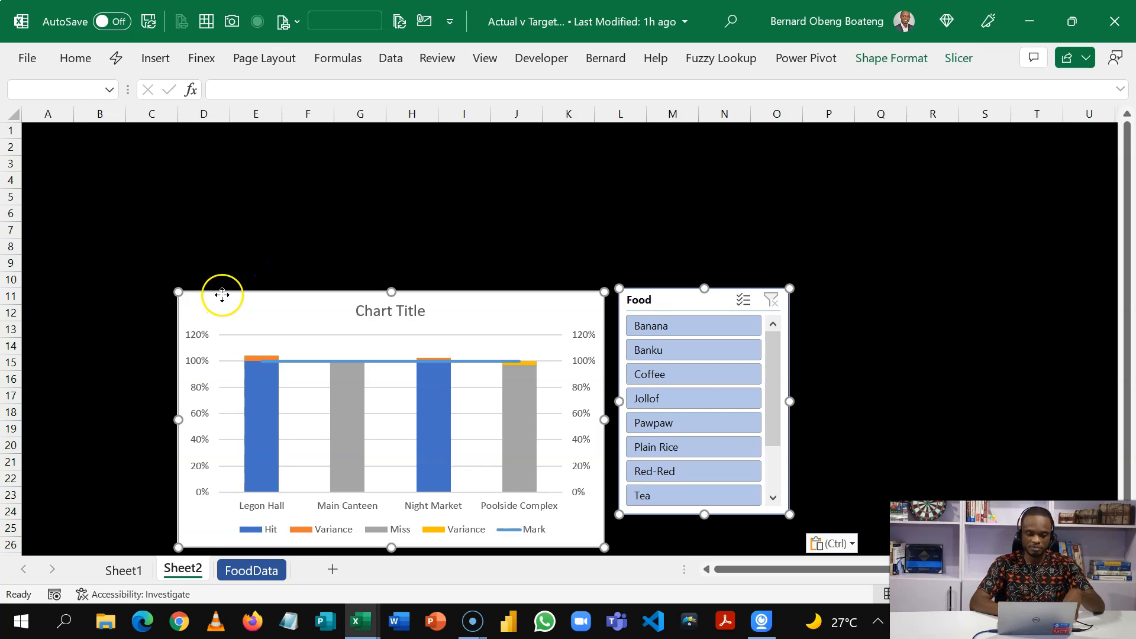
# Step: Select the pasted chart on Sheet2 to reposition it on the black background
pyautogui.click(307, 230)
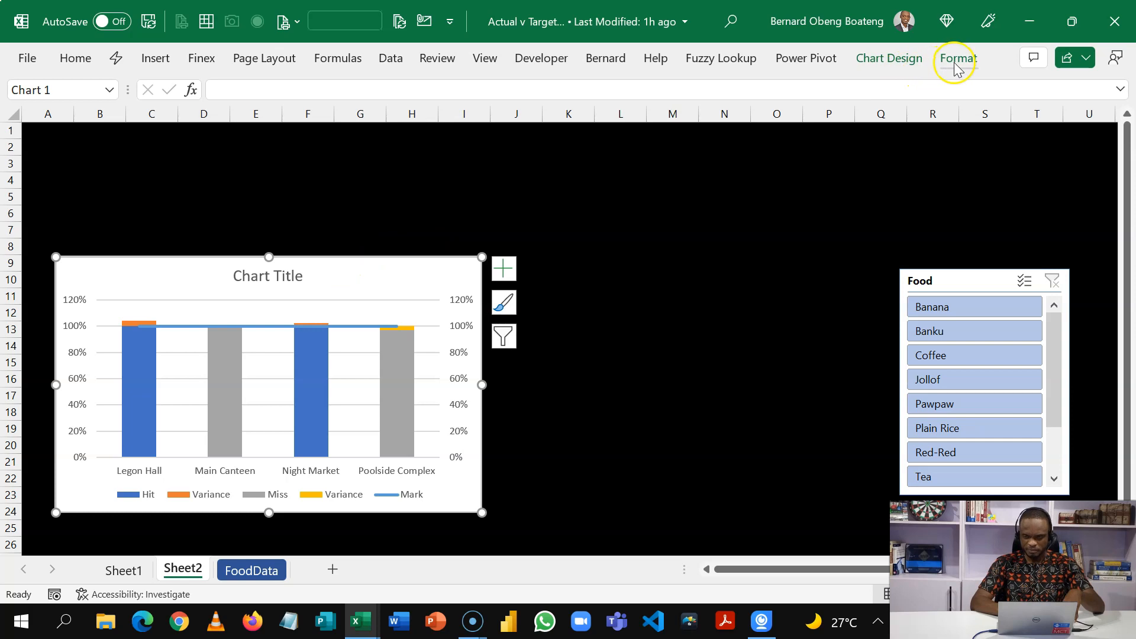
# Step: Set the chart's Shape Fill to No Fill, then select the Hit series
pyautogui.click(958, 58)
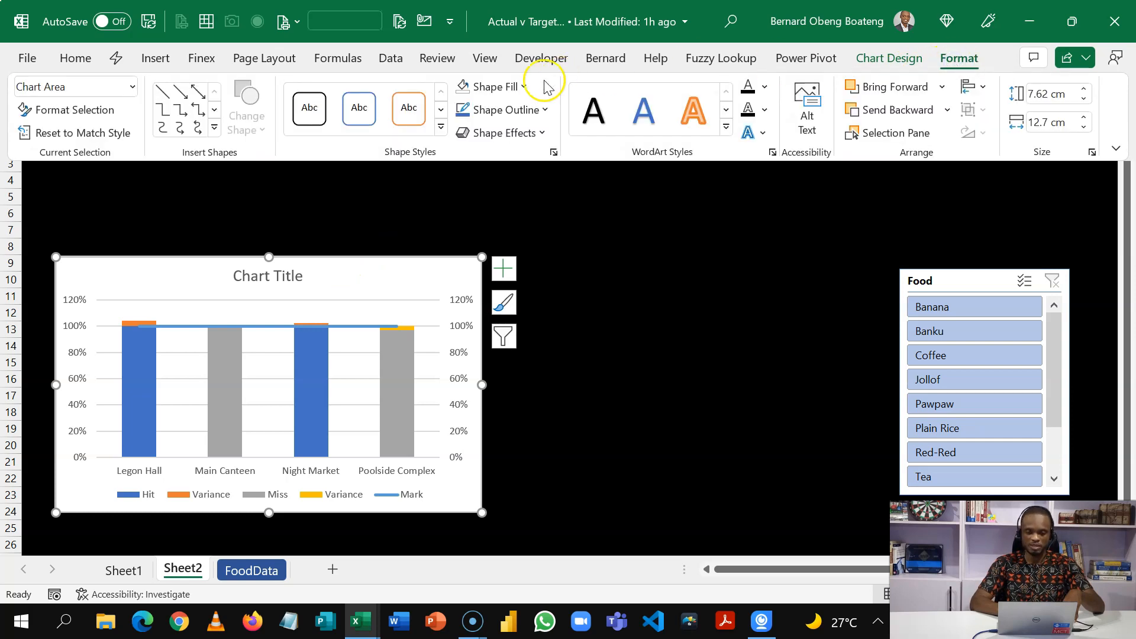
pyautogui.click(490, 86)
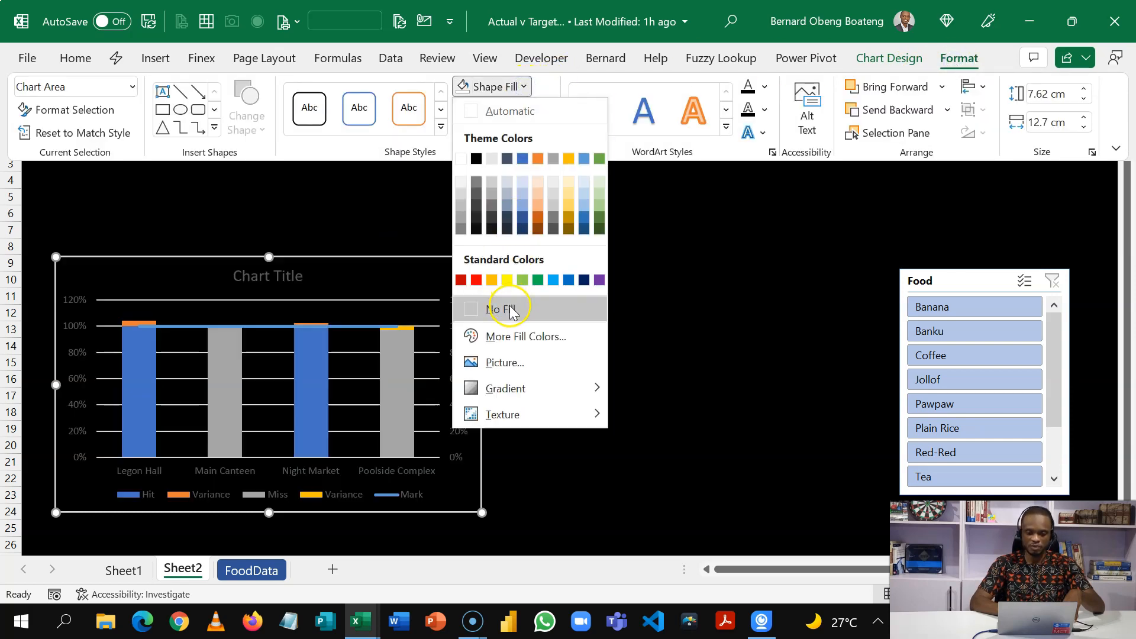
pyautogui.click(504, 309)
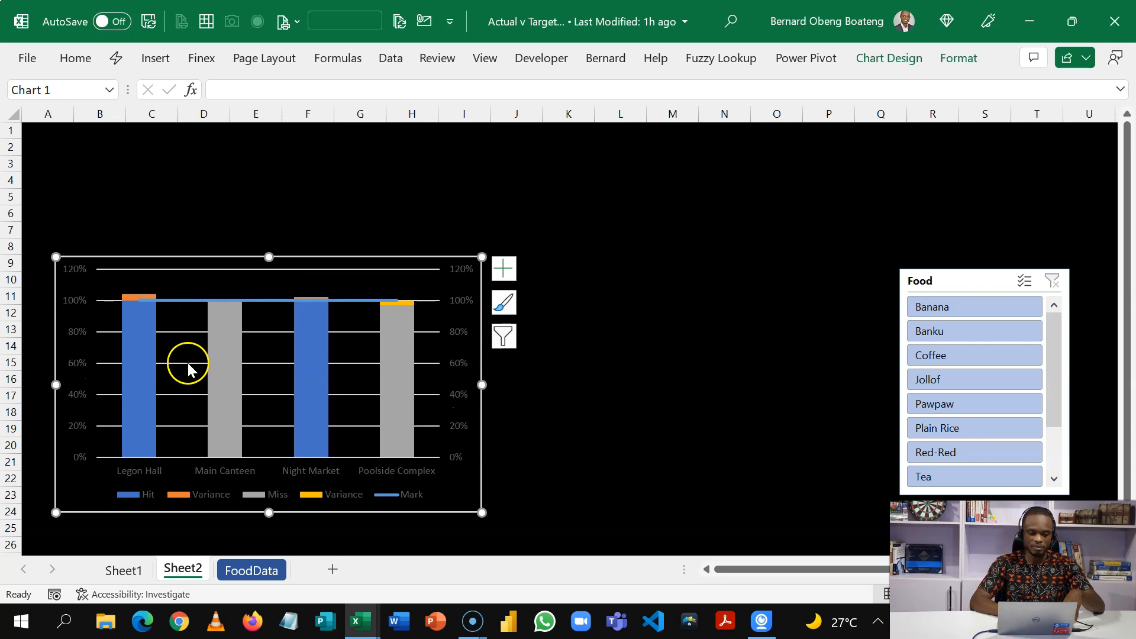
pyautogui.moveTo(188, 363)
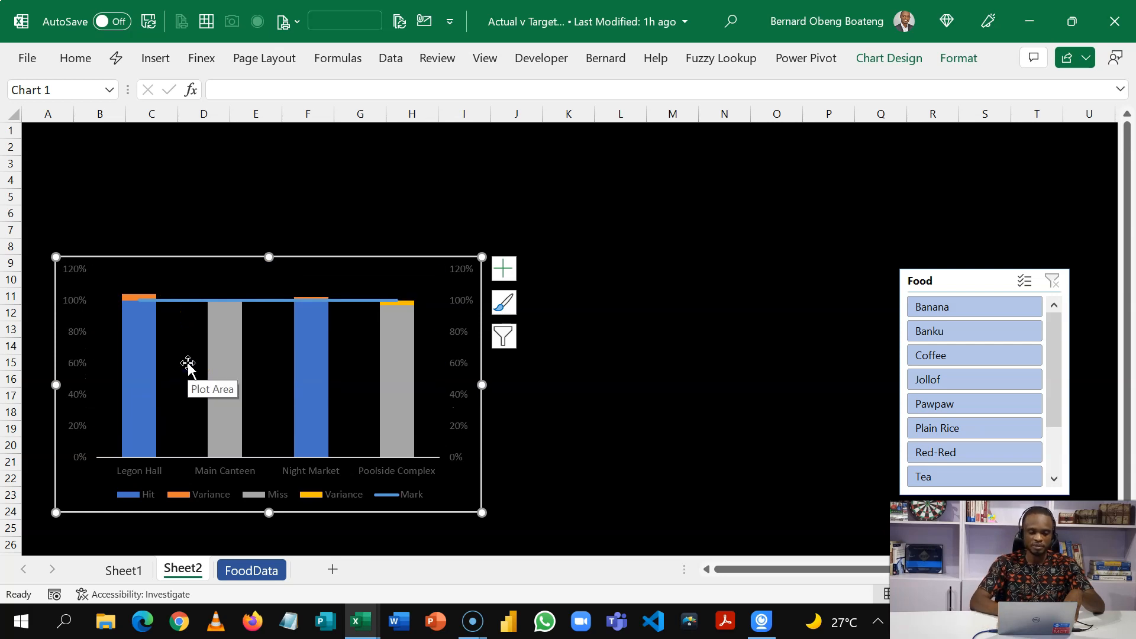
pyautogui.click(137, 362)
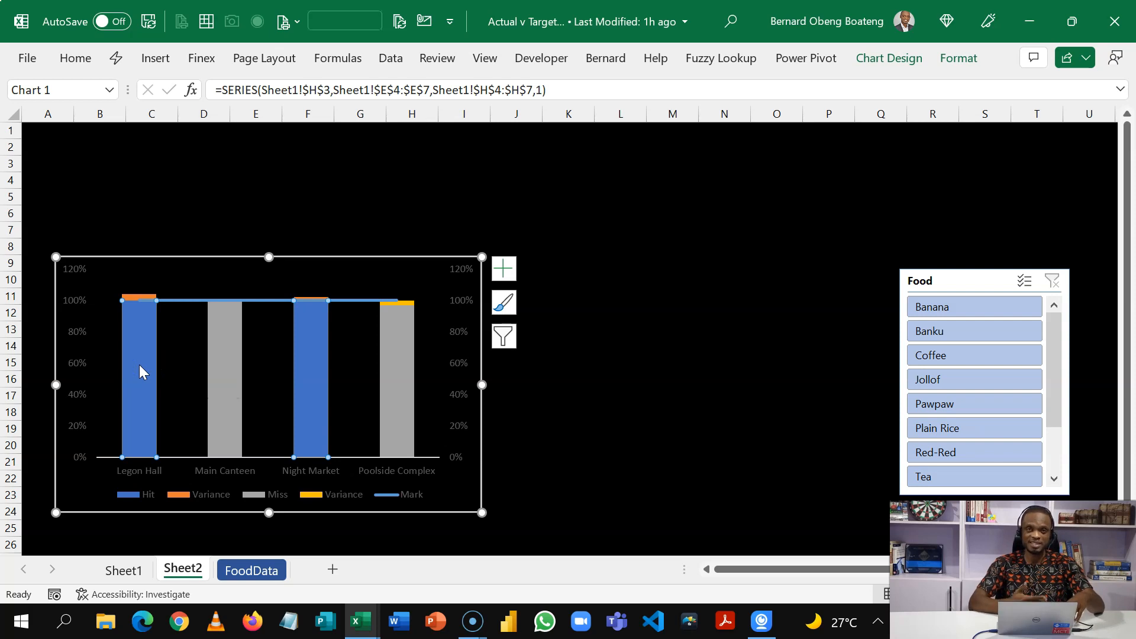
# Step: Give both the Hit and Miss column series No fill in Format Data Series
pyautogui.press('ctrl+1')
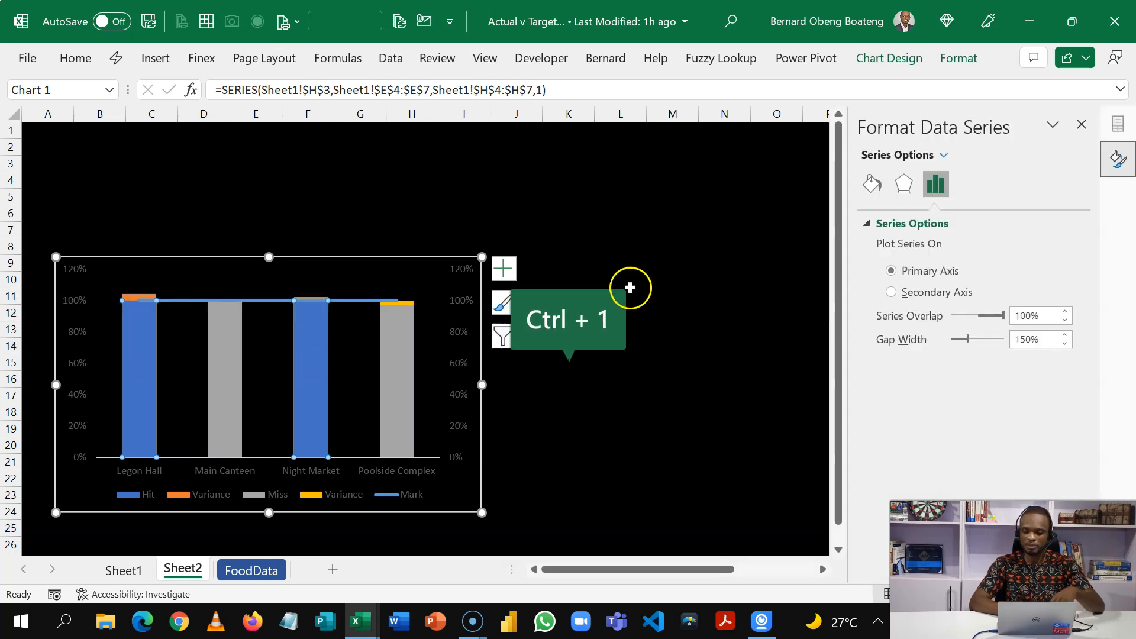
pyautogui.click(872, 184)
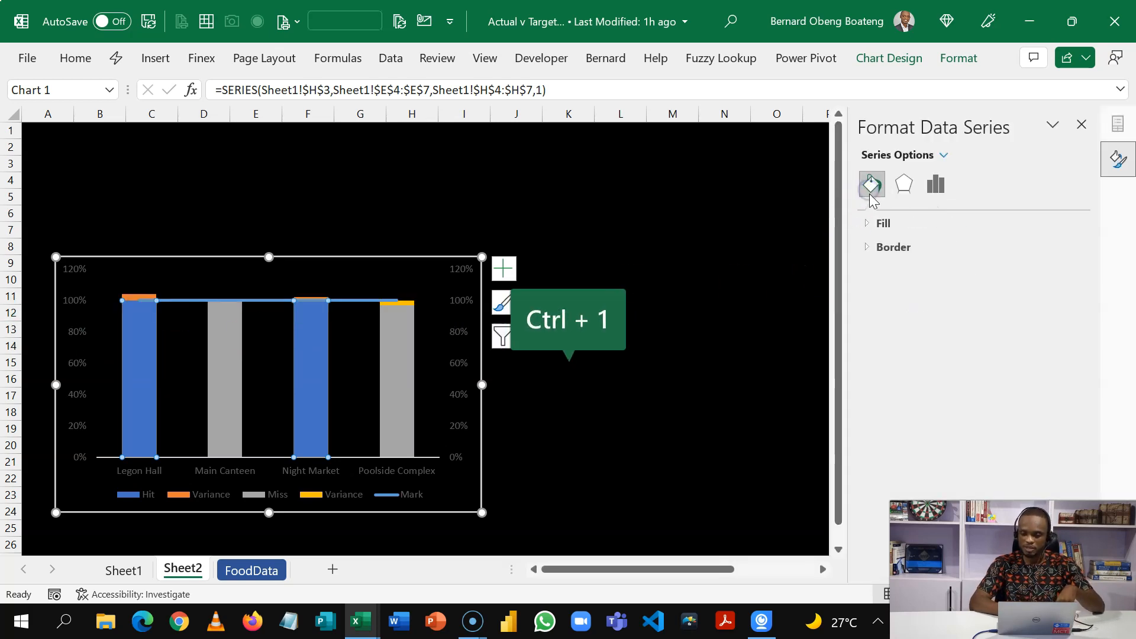
pyautogui.click(883, 222)
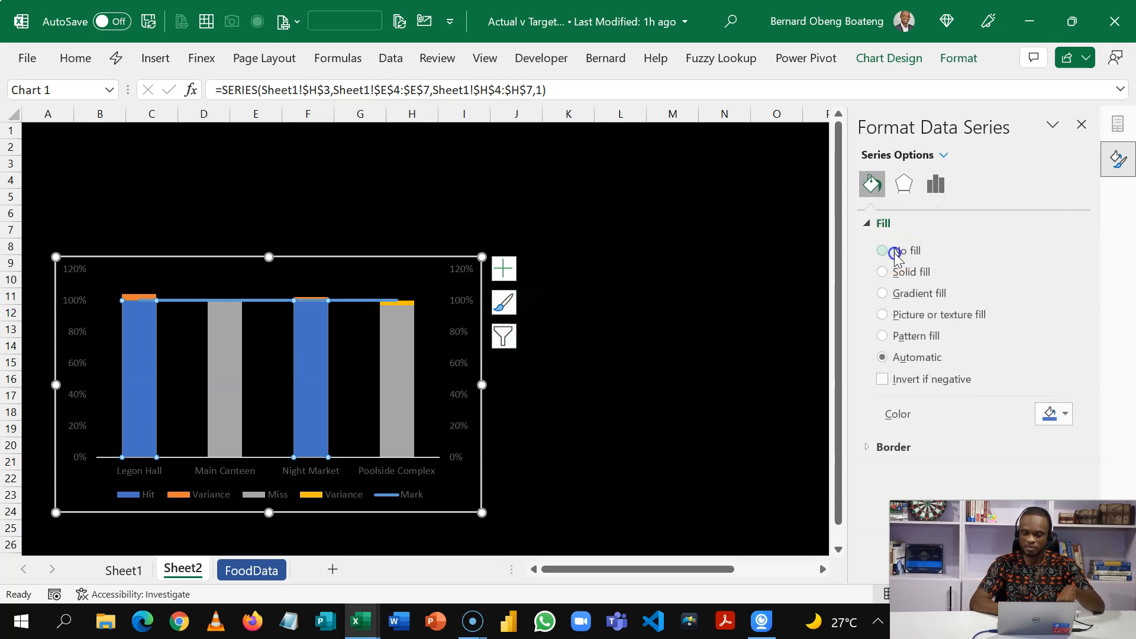
pyautogui.click(883, 250)
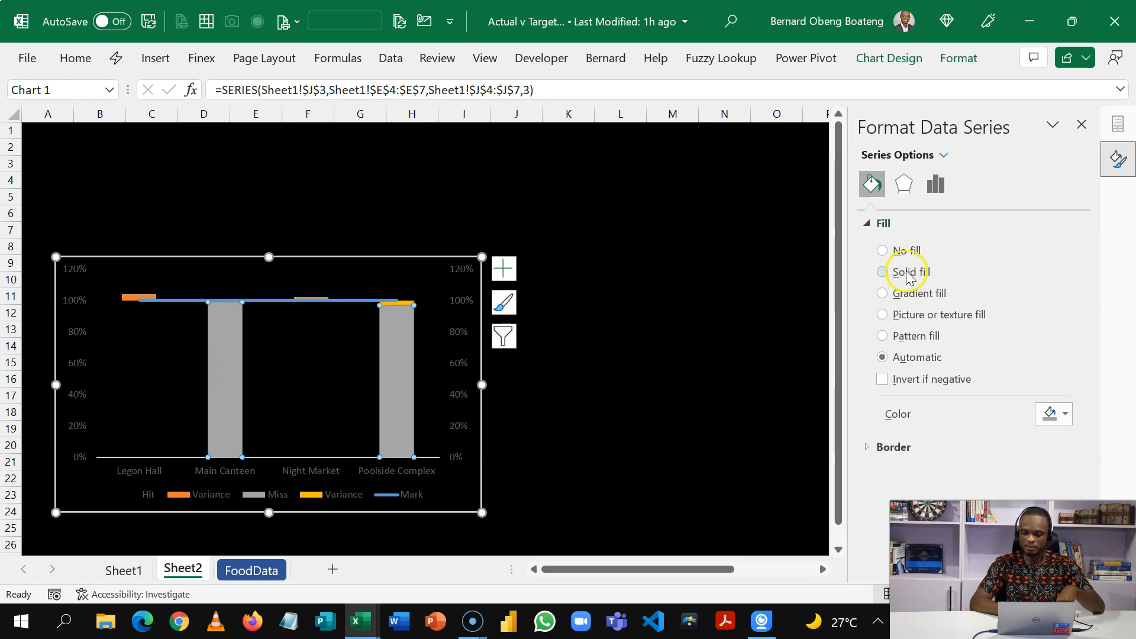
pyautogui.click(882, 250)
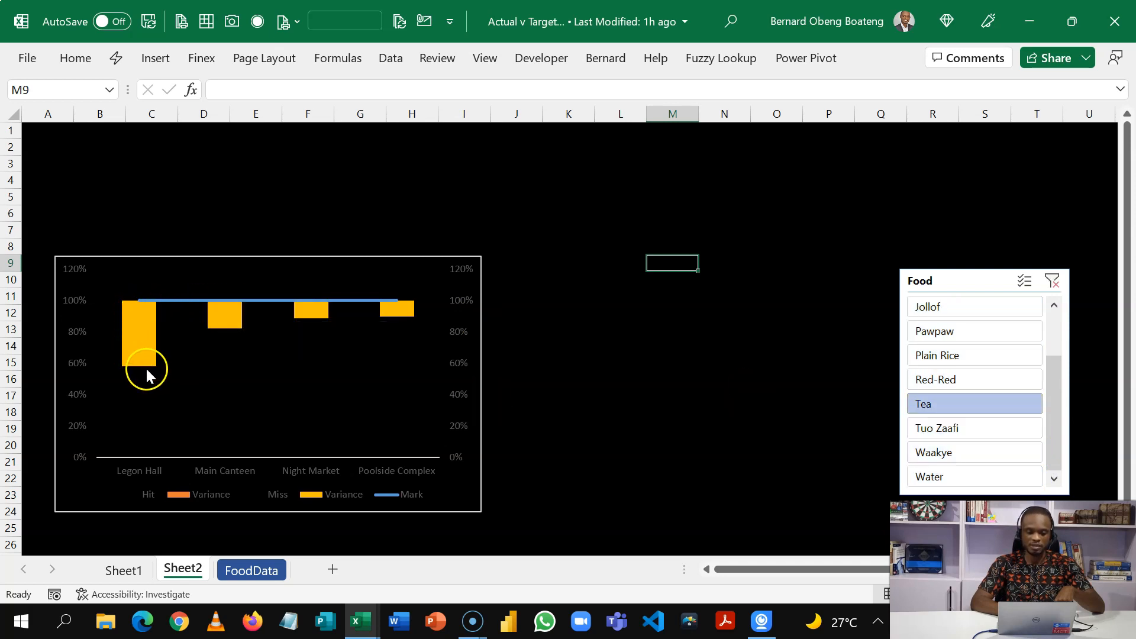
pyautogui.moveTo(149, 311)
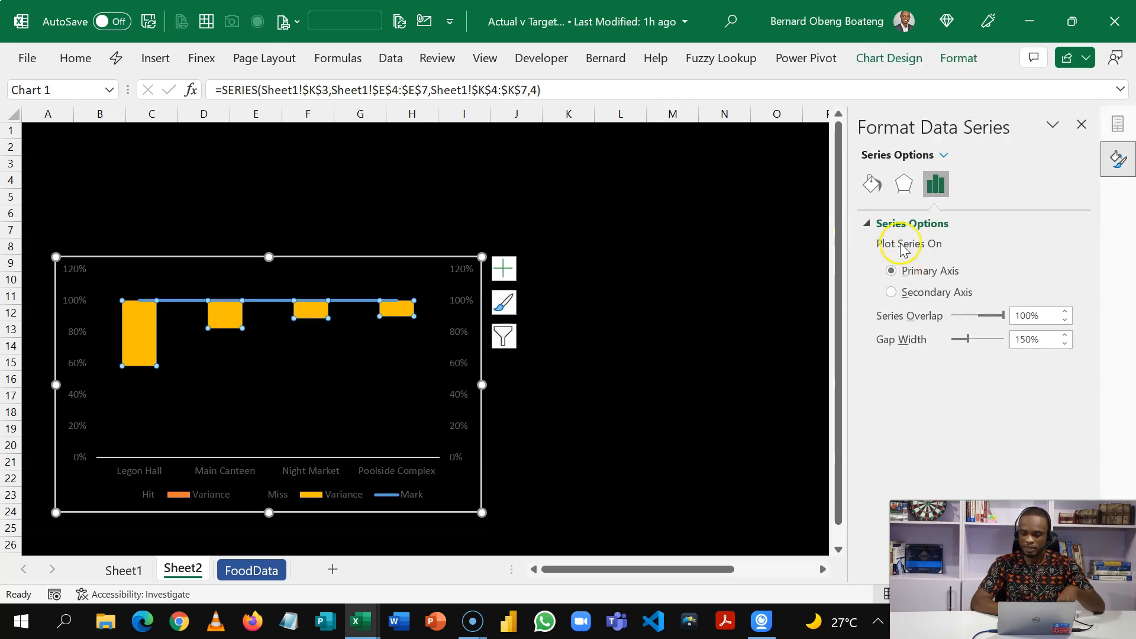
# Step: Colour the below-target variance bars solid red and filter the slicer to Tuo Zaafi
pyautogui.click(872, 183)
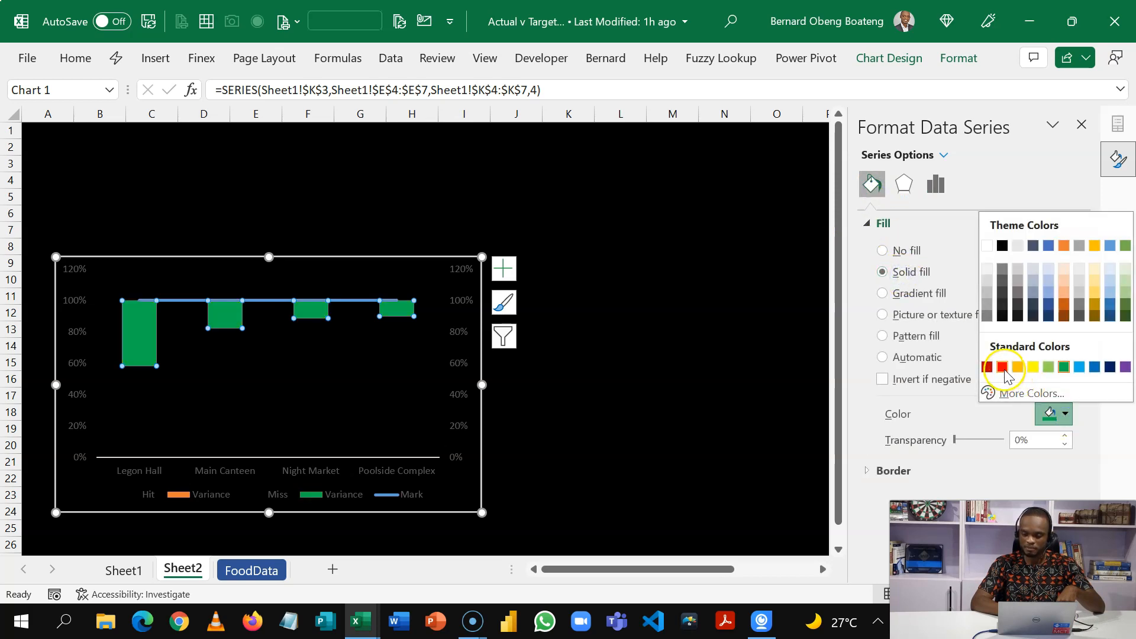
pyautogui.click(1006, 367)
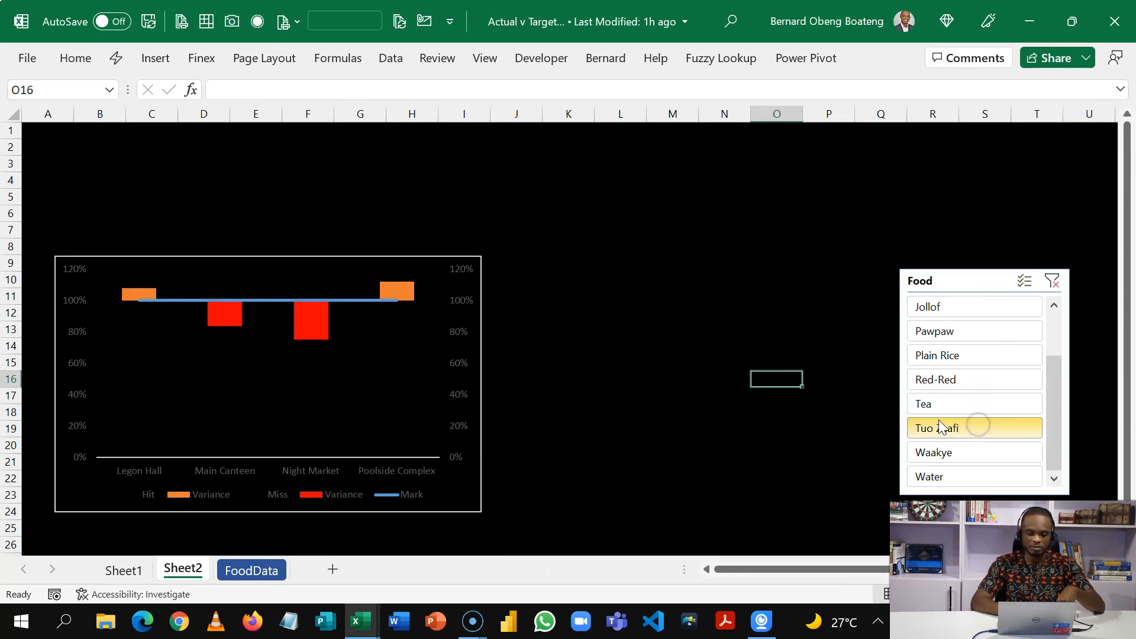
pyautogui.click(396, 291)
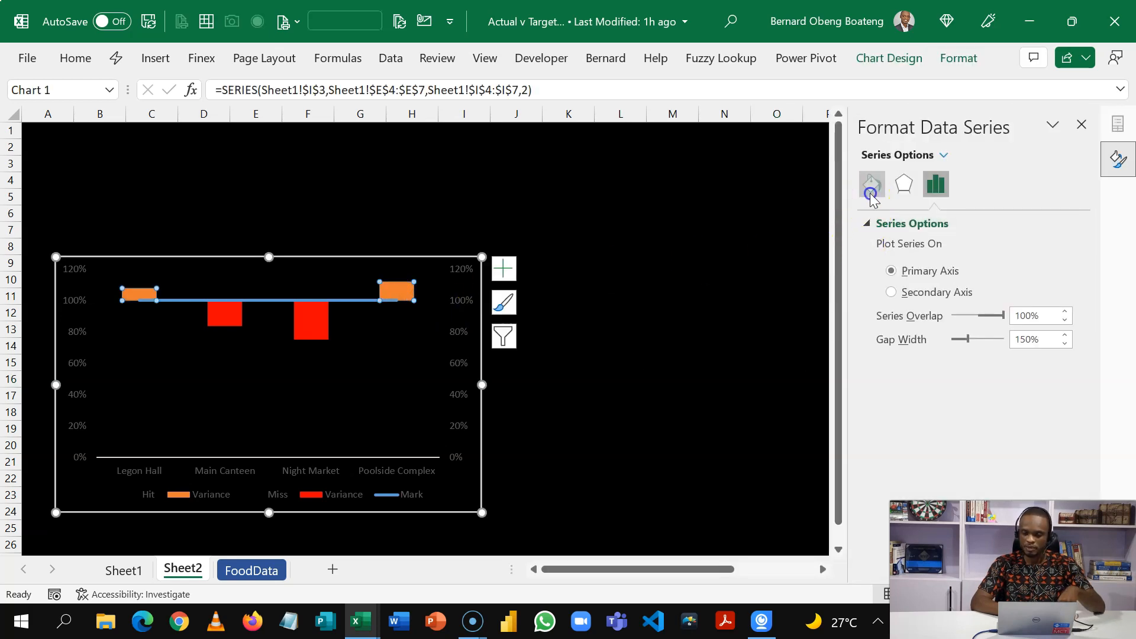
# Step: Colour the above-target variance bars solid green
pyautogui.click(873, 184)
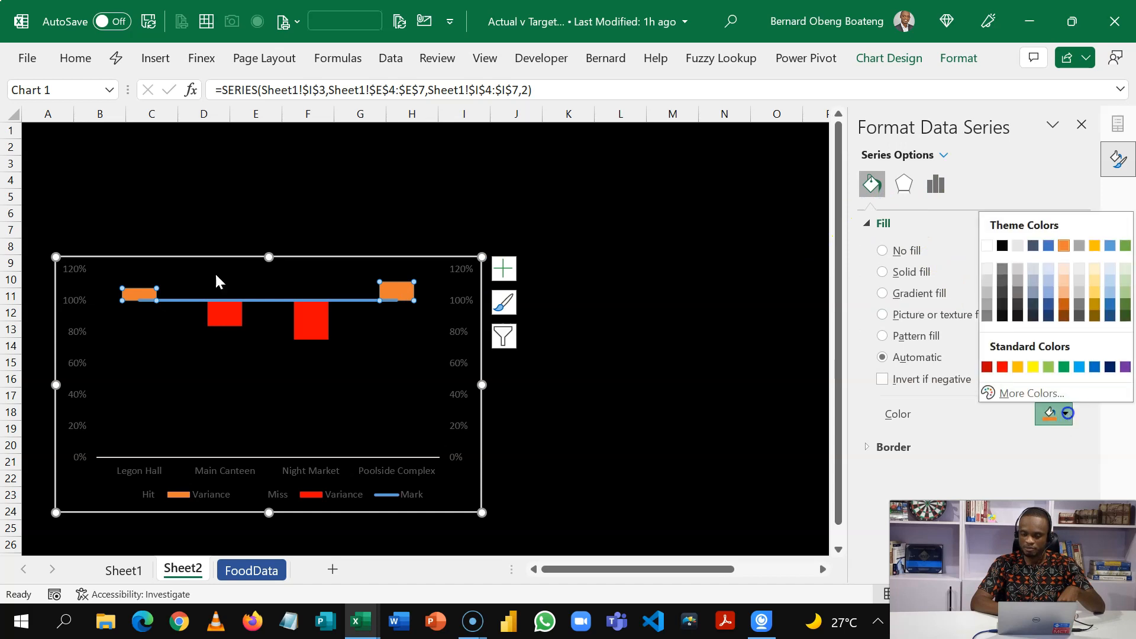
pyautogui.click(1049, 366)
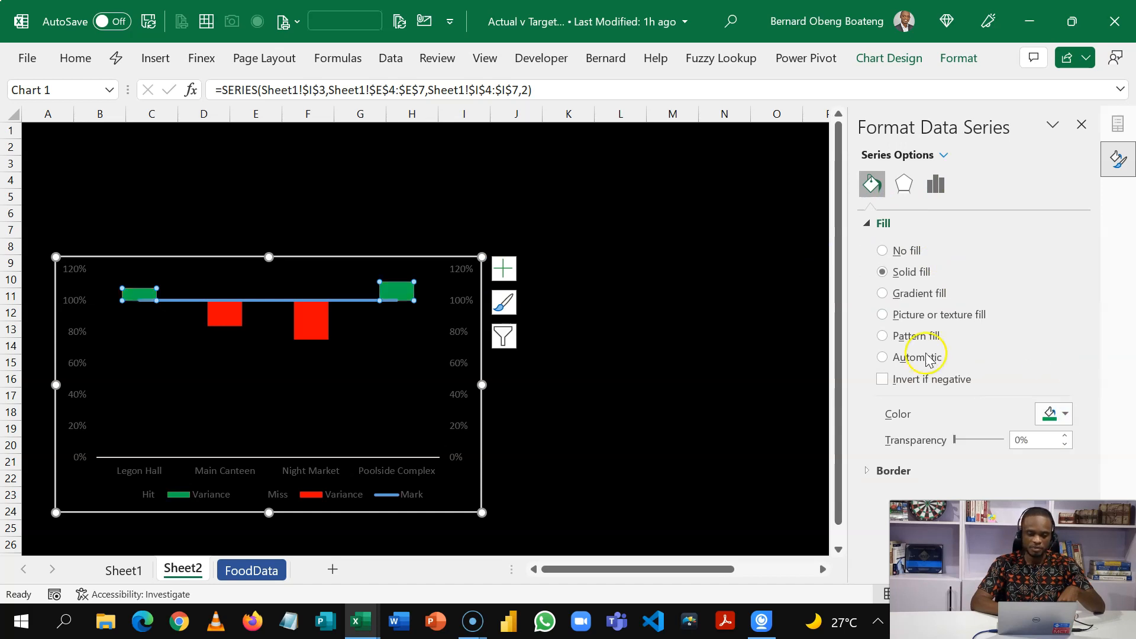
pyautogui.click(672, 362)
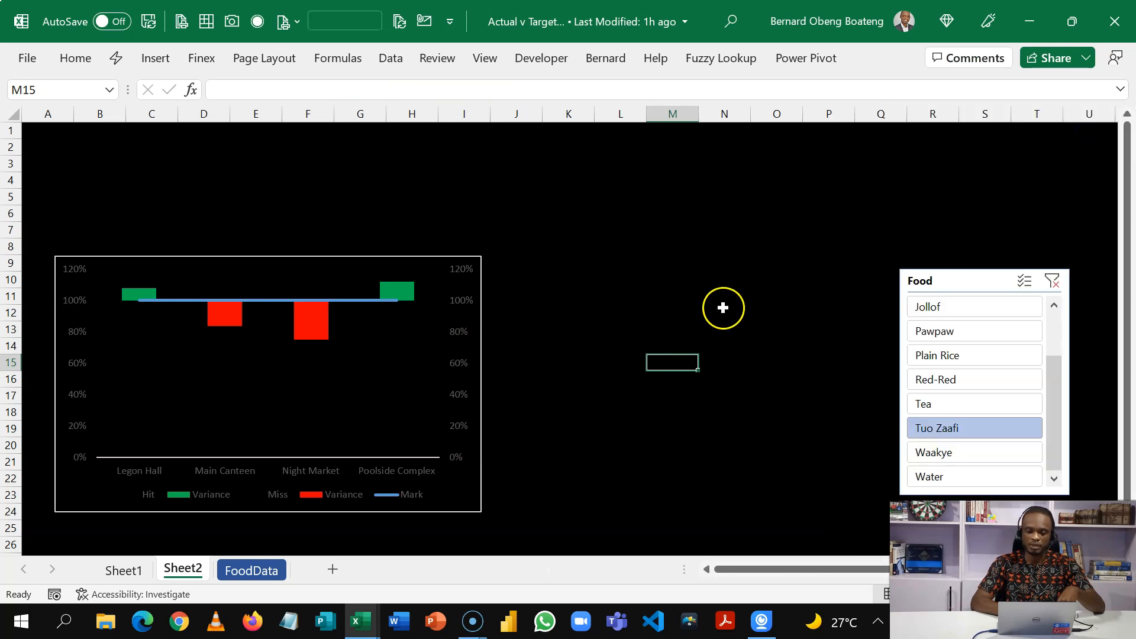
pyautogui.moveTo(551, 306)
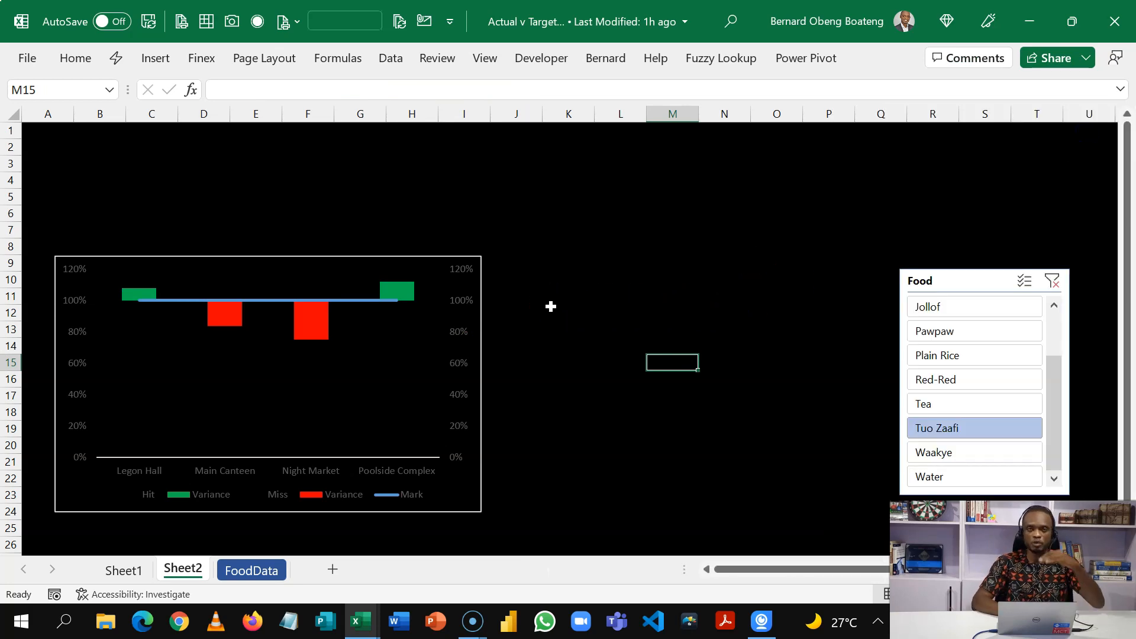
pyautogui.moveTo(472, 300)
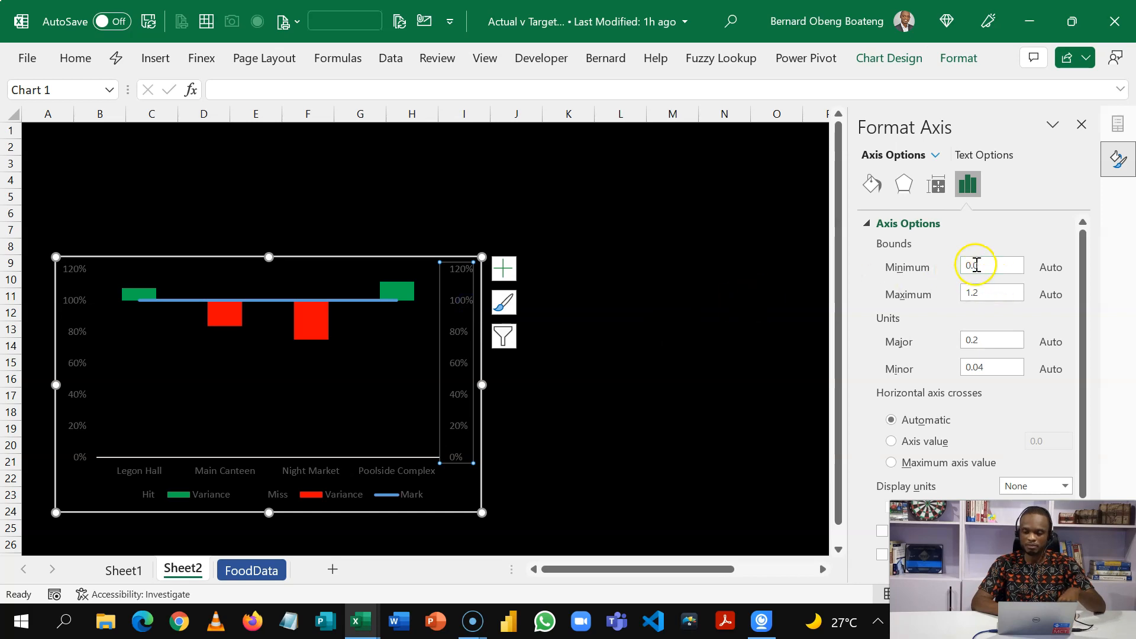
# Step: Set the percentage axis Maximum bound to 2.0 so it runs up to 200%
pyautogui.click(992, 293)
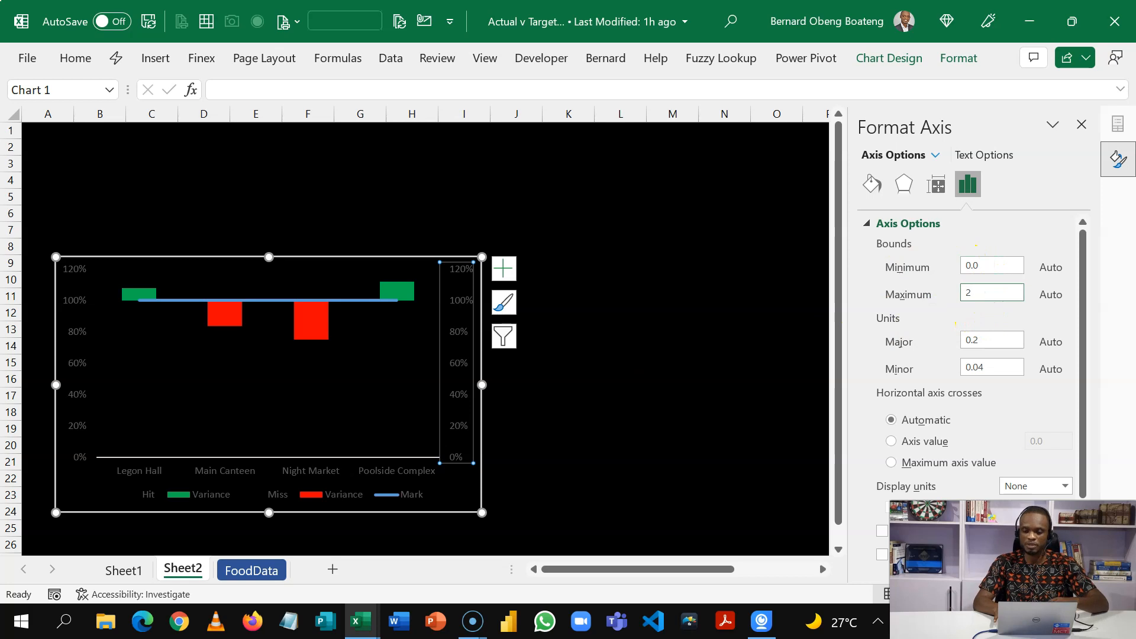
pyautogui.write('2.0')
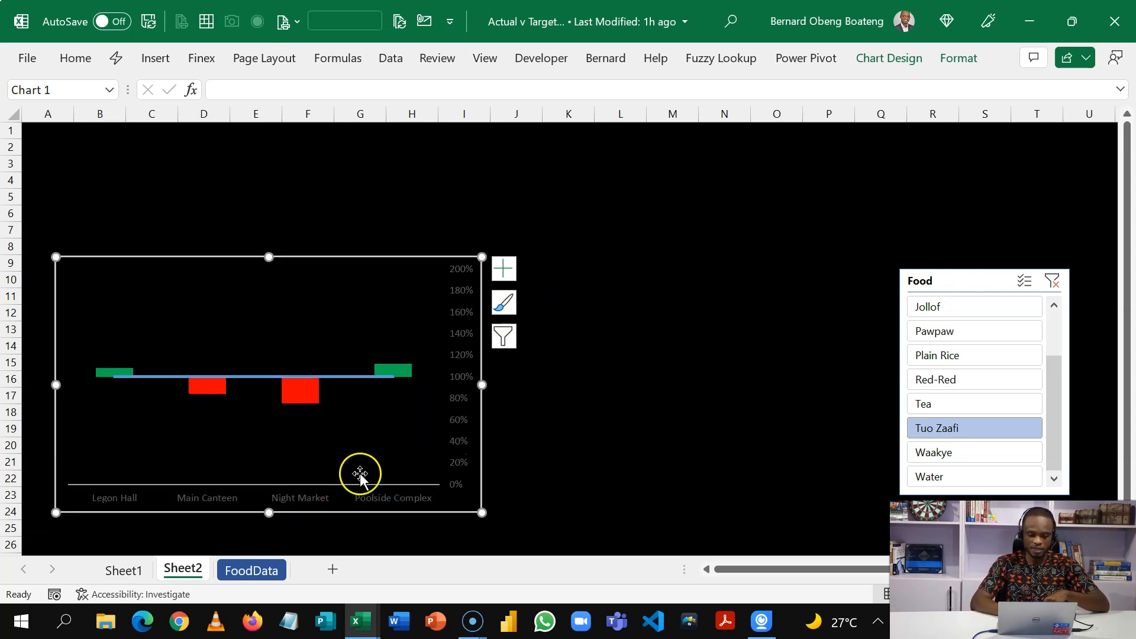
# Step: Set the percentage axis and canteen name labels to white font
pyautogui.click(75, 58)
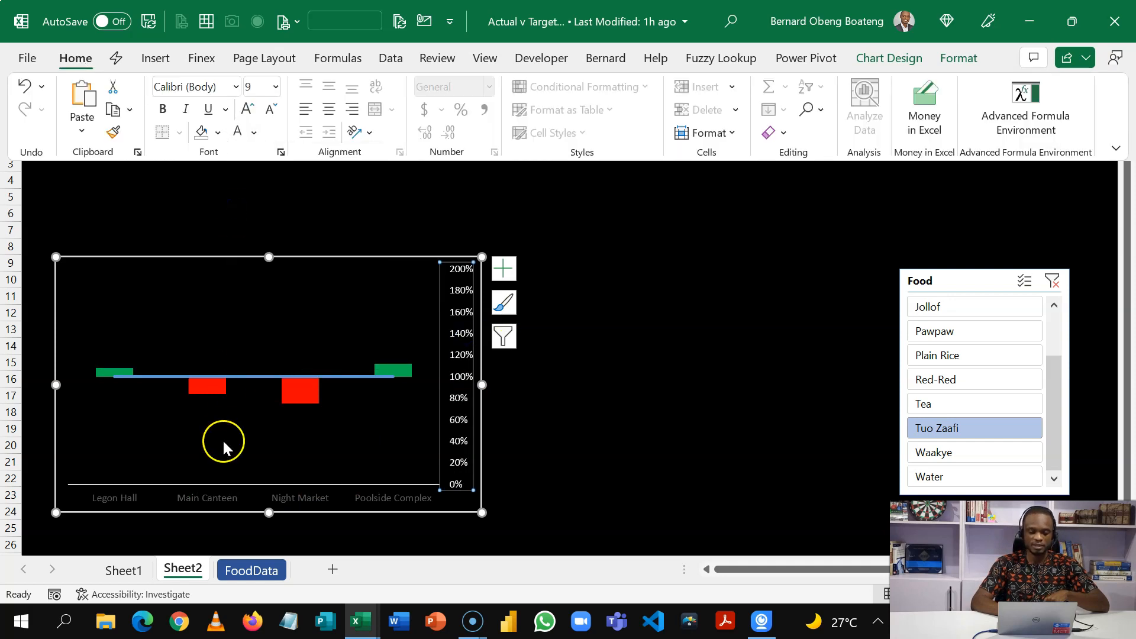
pyautogui.click(213, 502)
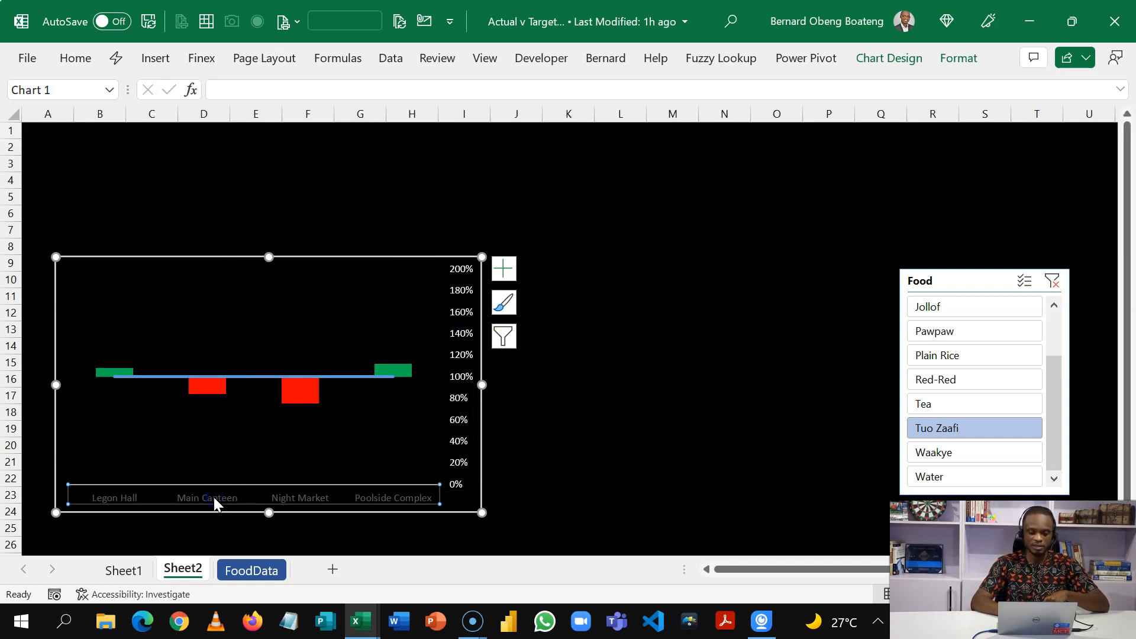
pyautogui.click(75, 58)
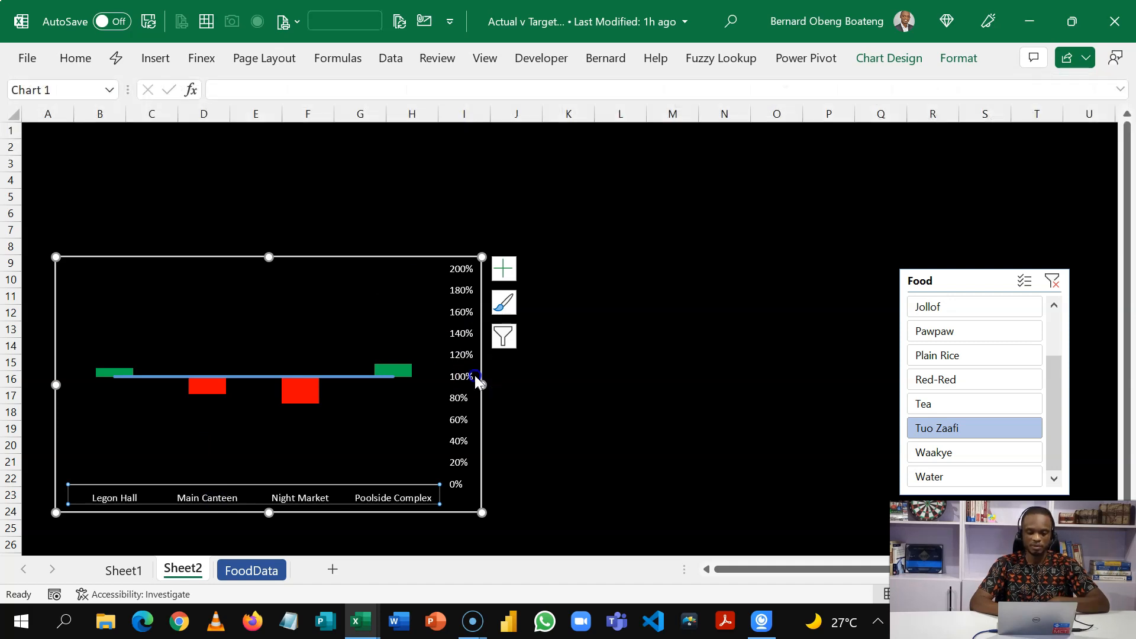
pyautogui.click(569, 379)
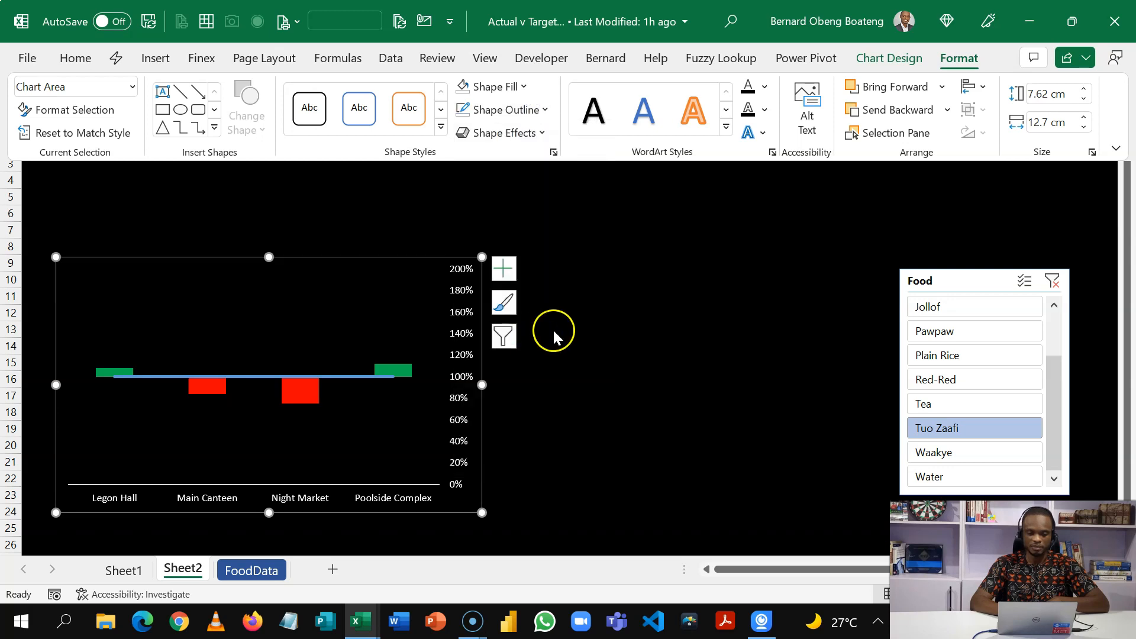
pyautogui.moveTo(409, 384)
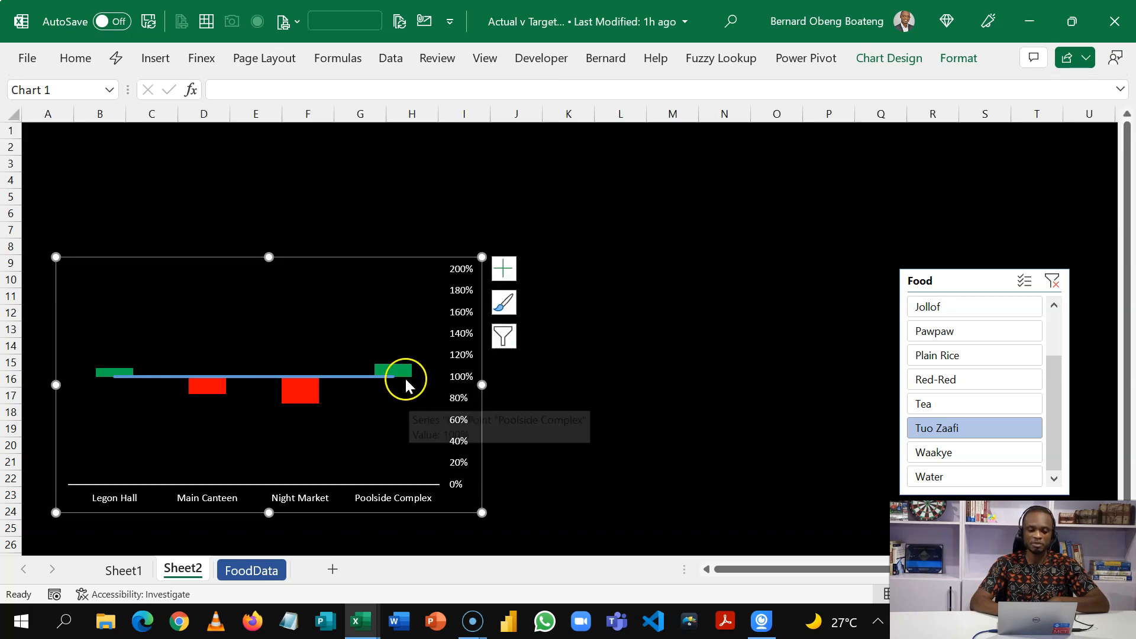
# Step: Add data labels to the green variance bars and enlarge their text
pyautogui.click(403, 373)
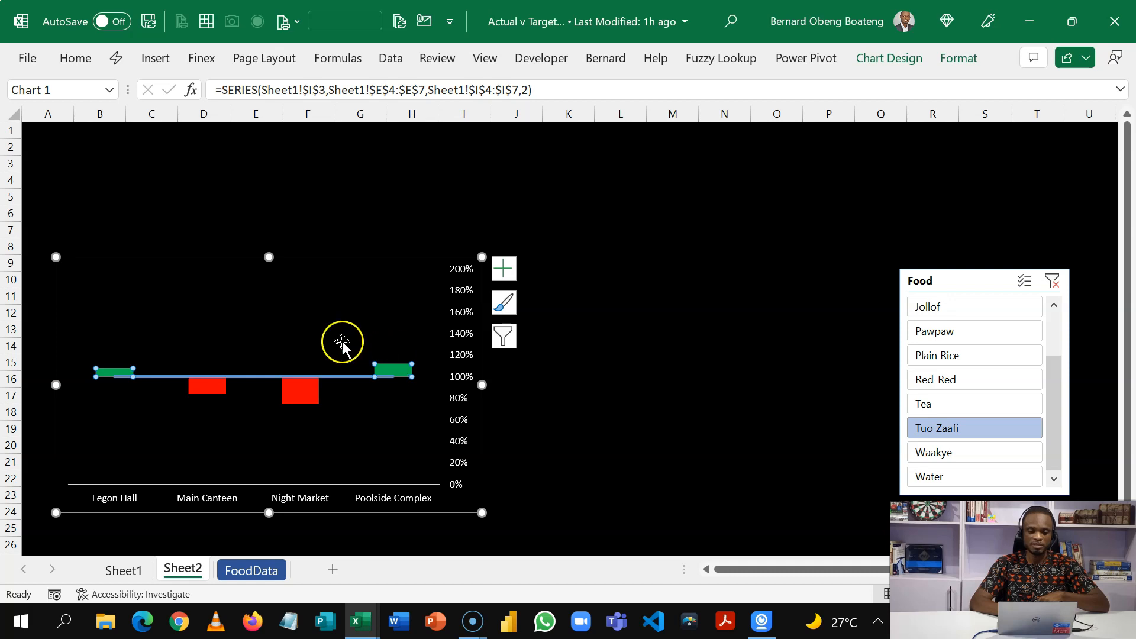
pyautogui.click(503, 269)
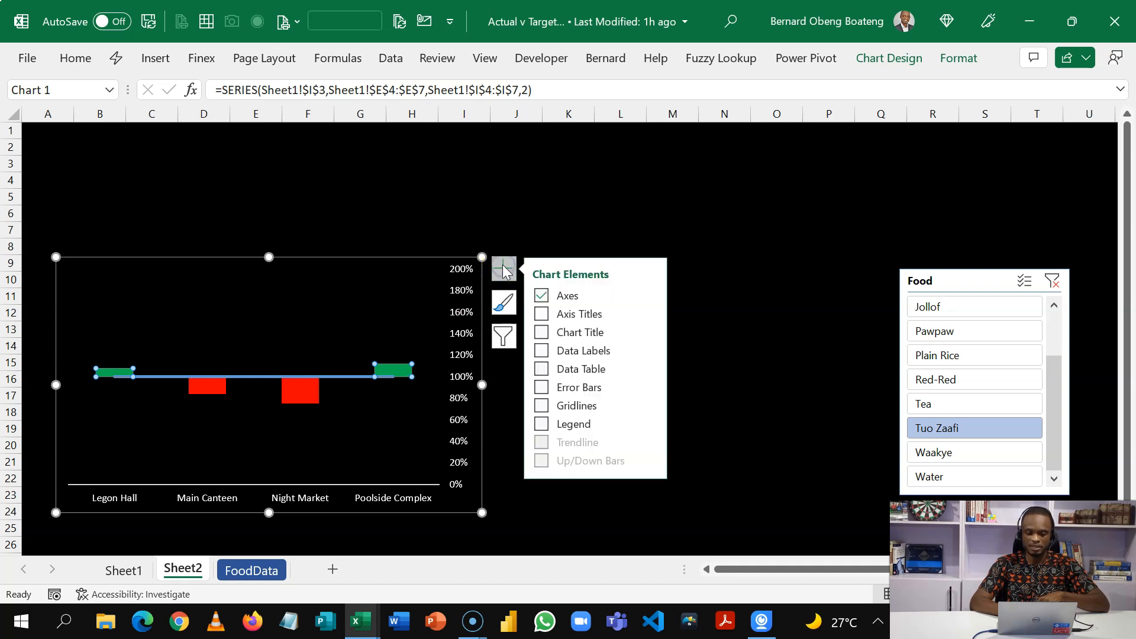
pyautogui.click(541, 350)
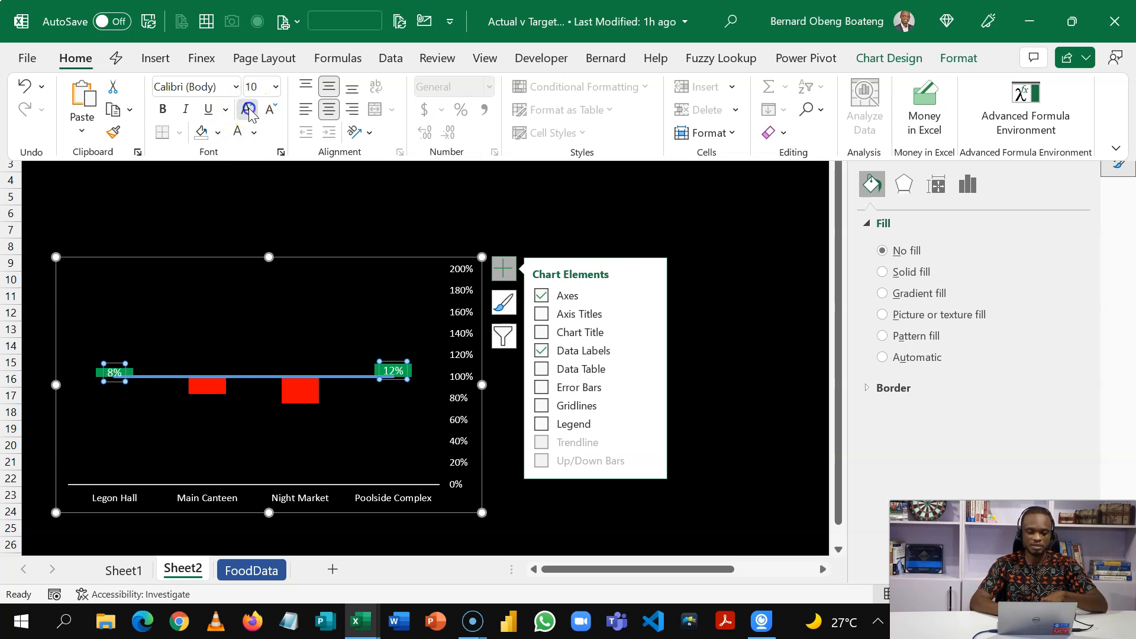
pyautogui.click(248, 109)
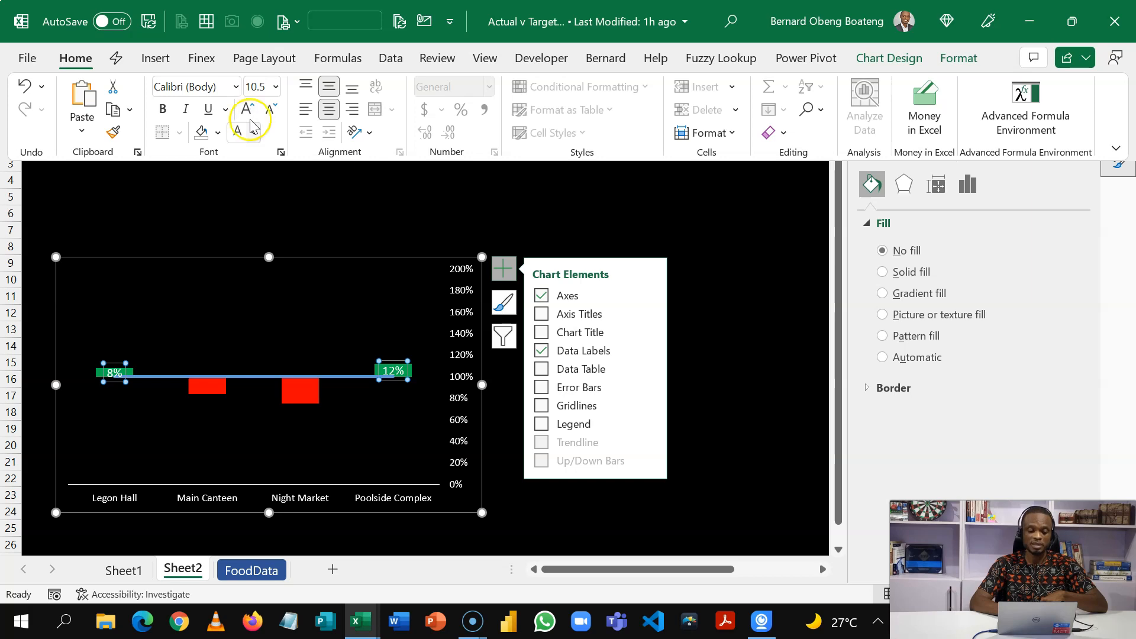
# Step: Add data labels to the red variance bars and enlarge their text
pyautogui.click(216, 383)
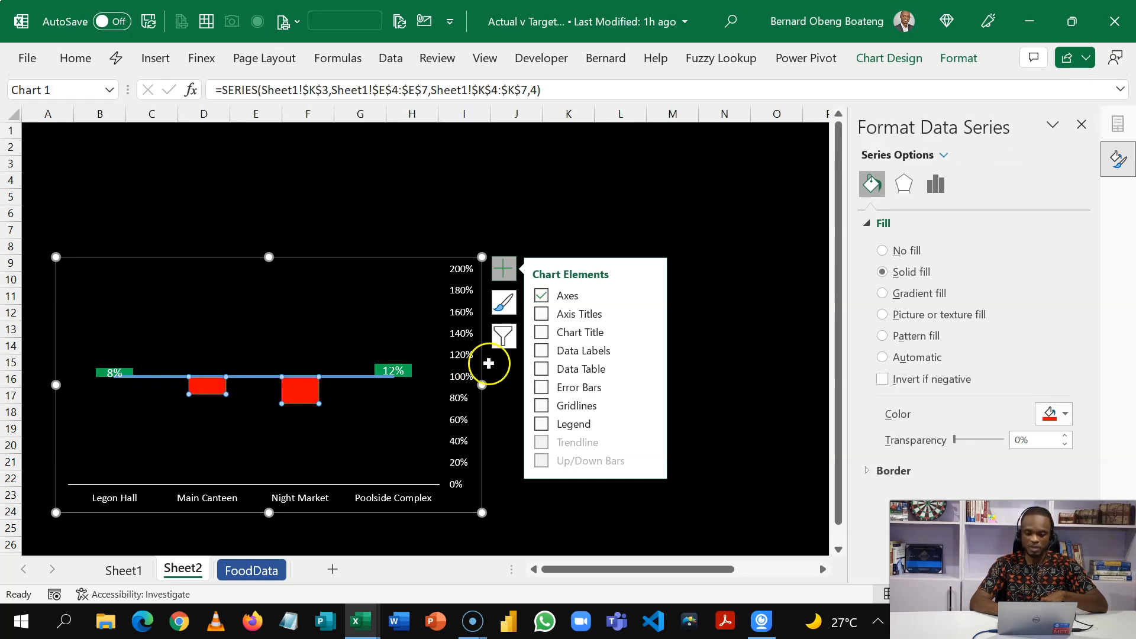
pyautogui.click(542, 350)
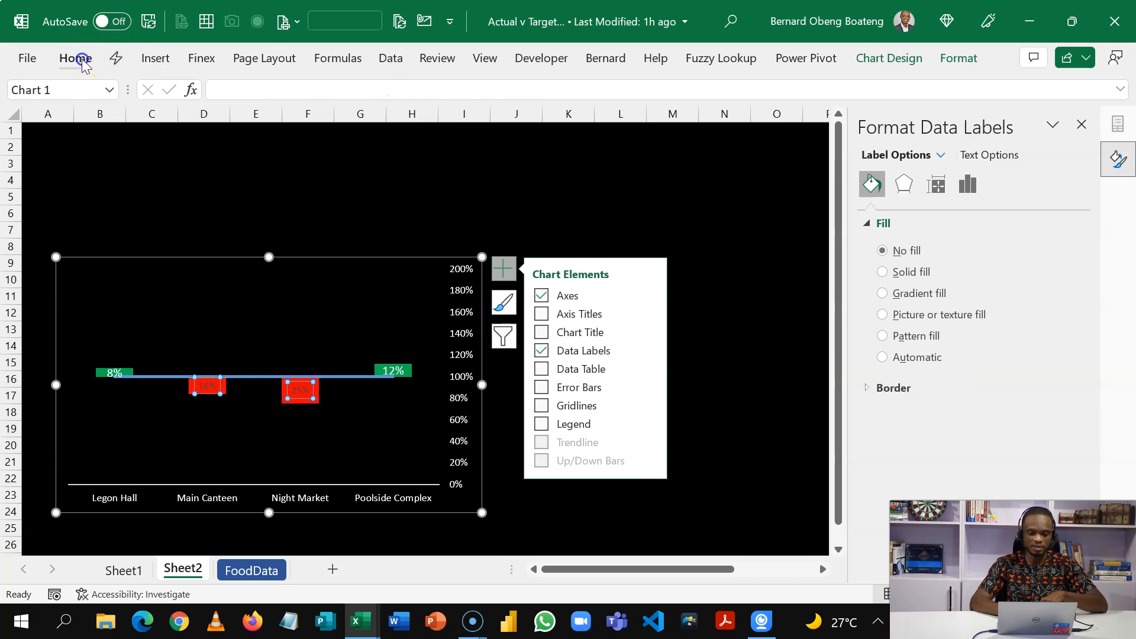
pyautogui.click(76, 59)
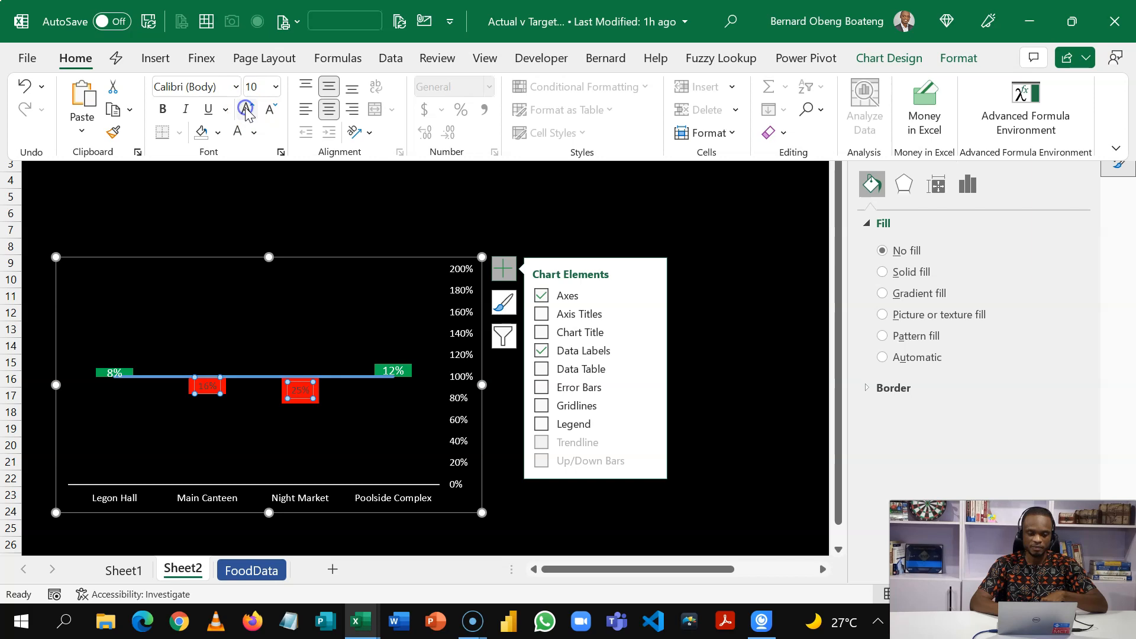
pyautogui.click(162, 109)
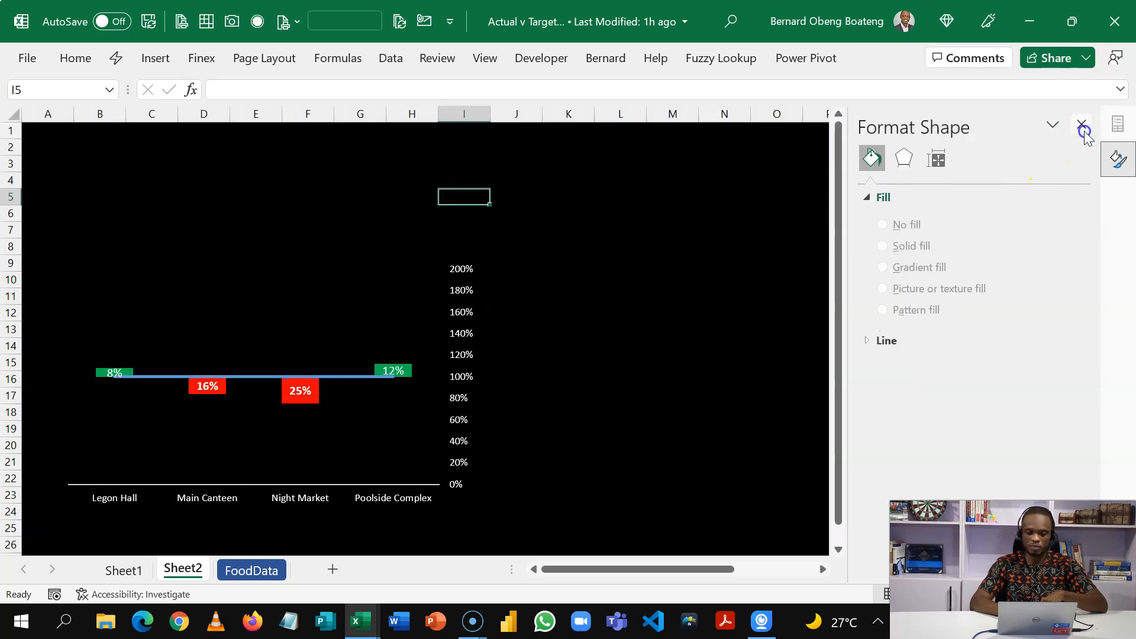
# Step: Dismiss Format Shape and filter the Food slicer through Waakye and Water to Tea
pyautogui.click(1080, 127)
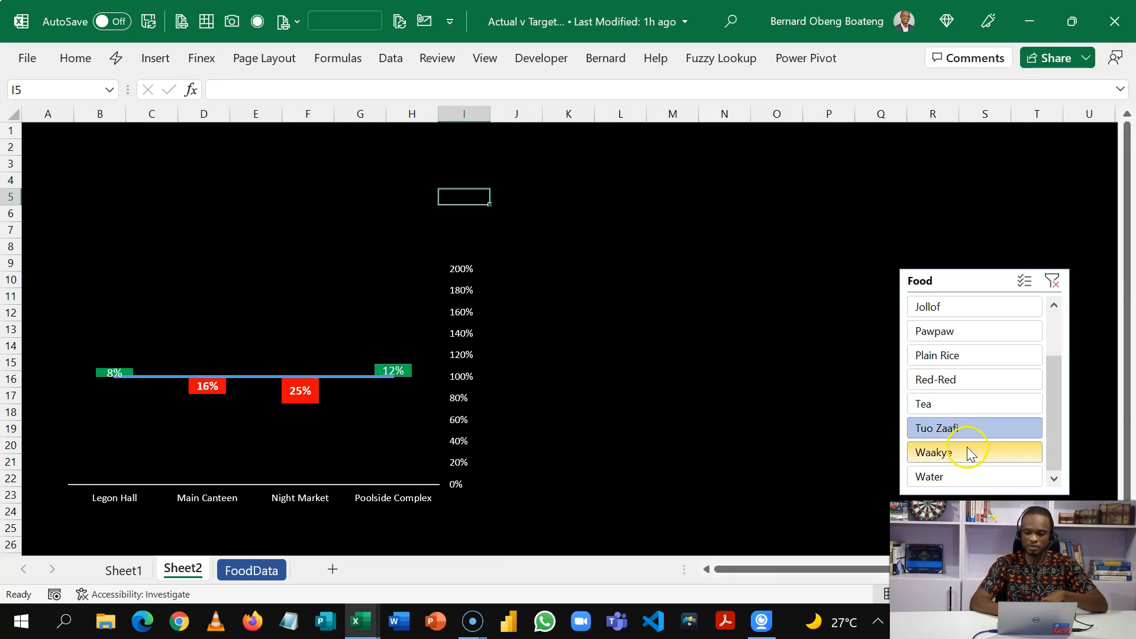
pyautogui.click(973, 476)
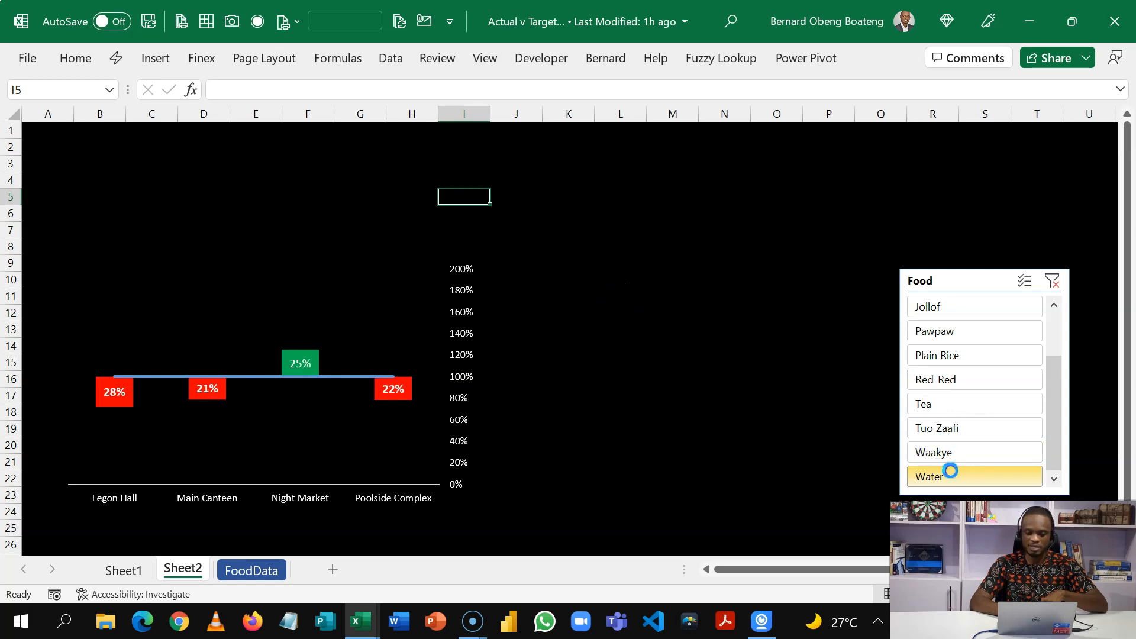
pyautogui.click(936, 427)
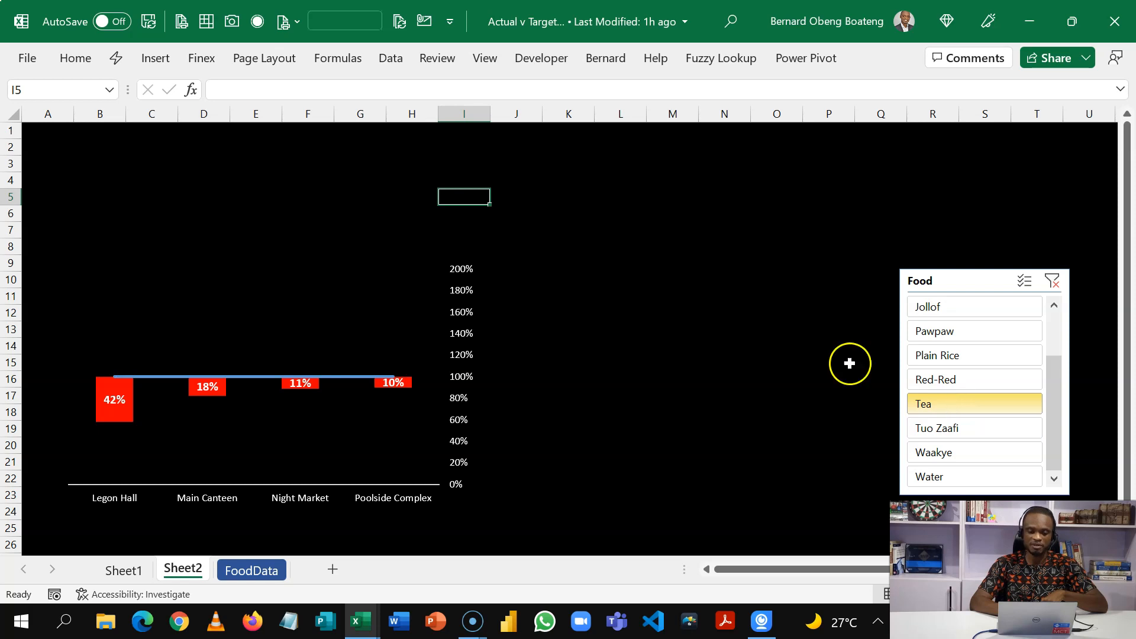
# Step: Link K10 to Sheet1!E3# for a live Canteen/Actual/Target table and apply Comma Style to its figures
pyautogui.click(570, 279)
pyautogui.write('=')
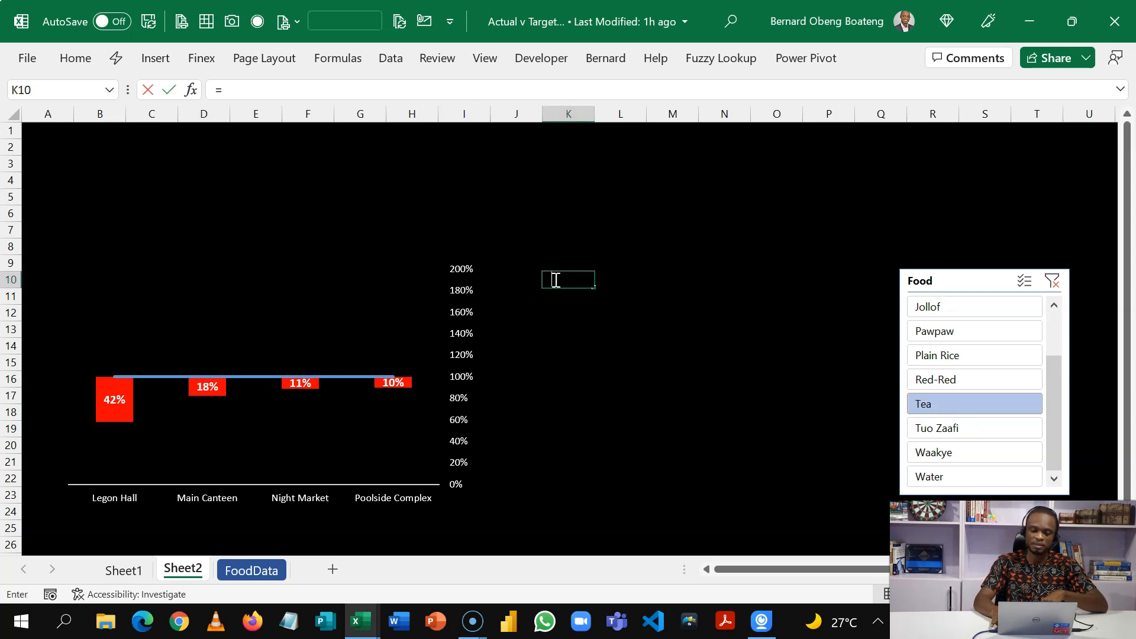
pyautogui.click(123, 570)
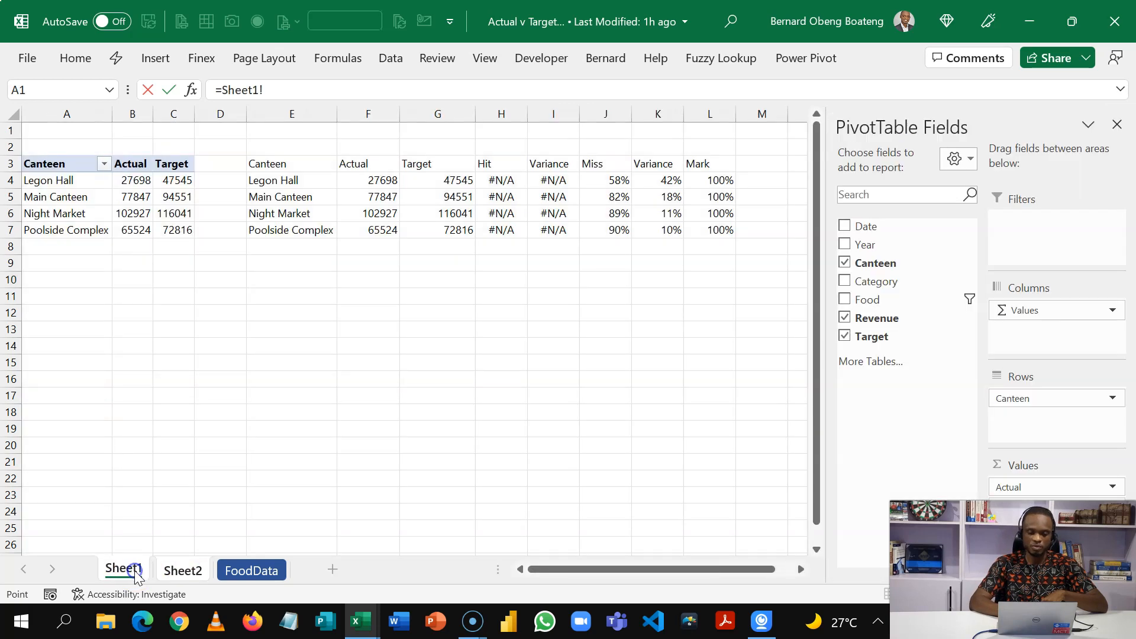
pyautogui.click(291, 164)
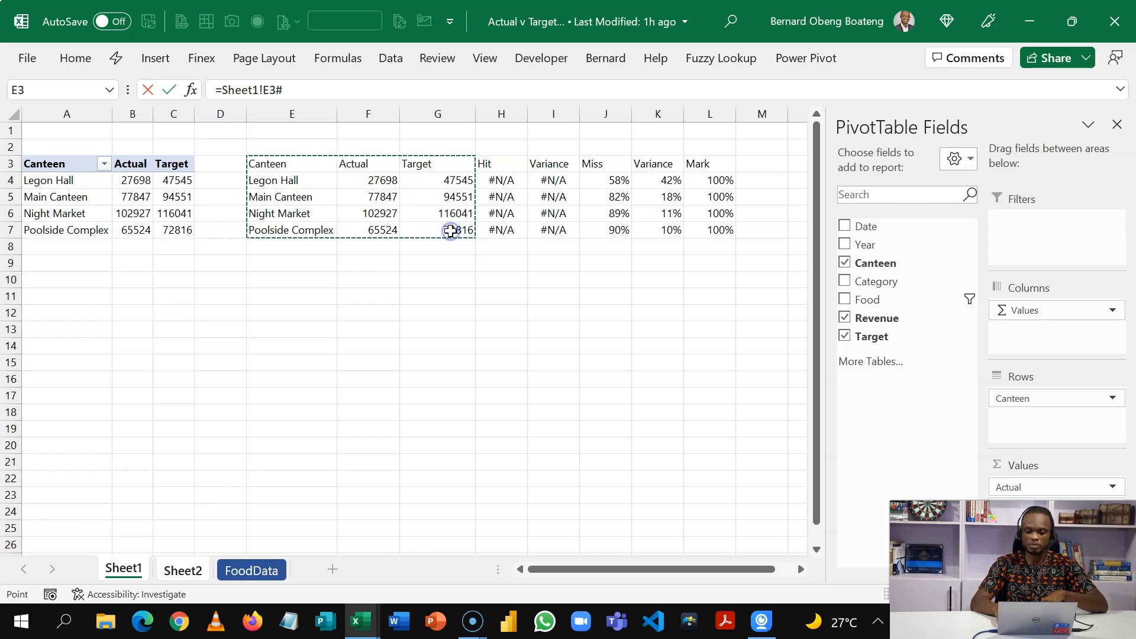
pyautogui.click(182, 571)
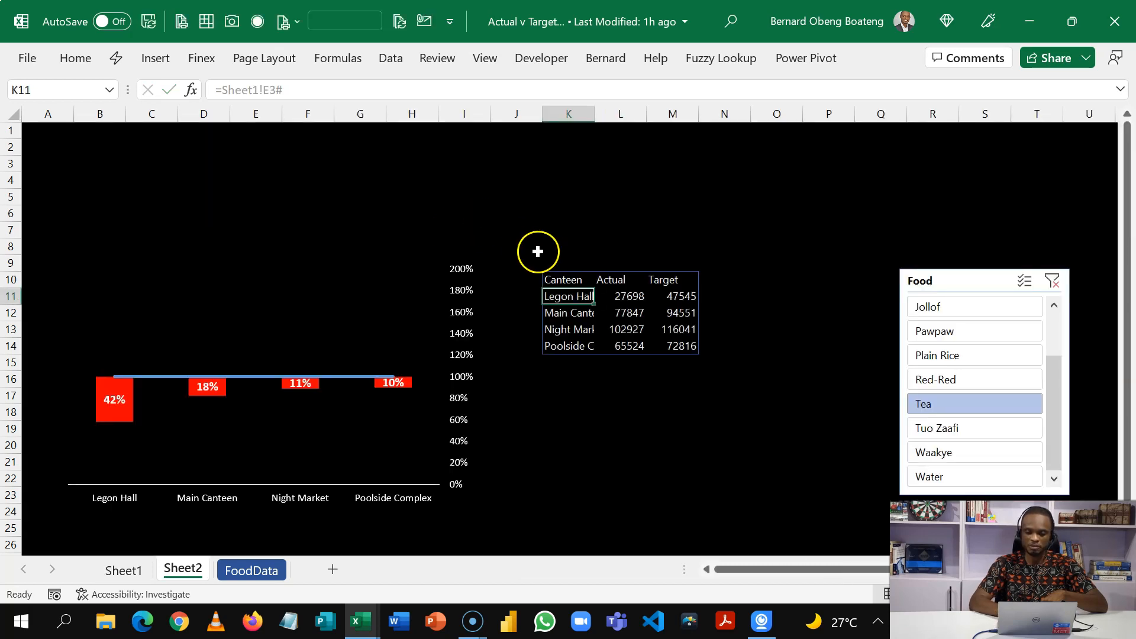
pyautogui.moveTo(569, 279); pyautogui.dragTo(674, 346)
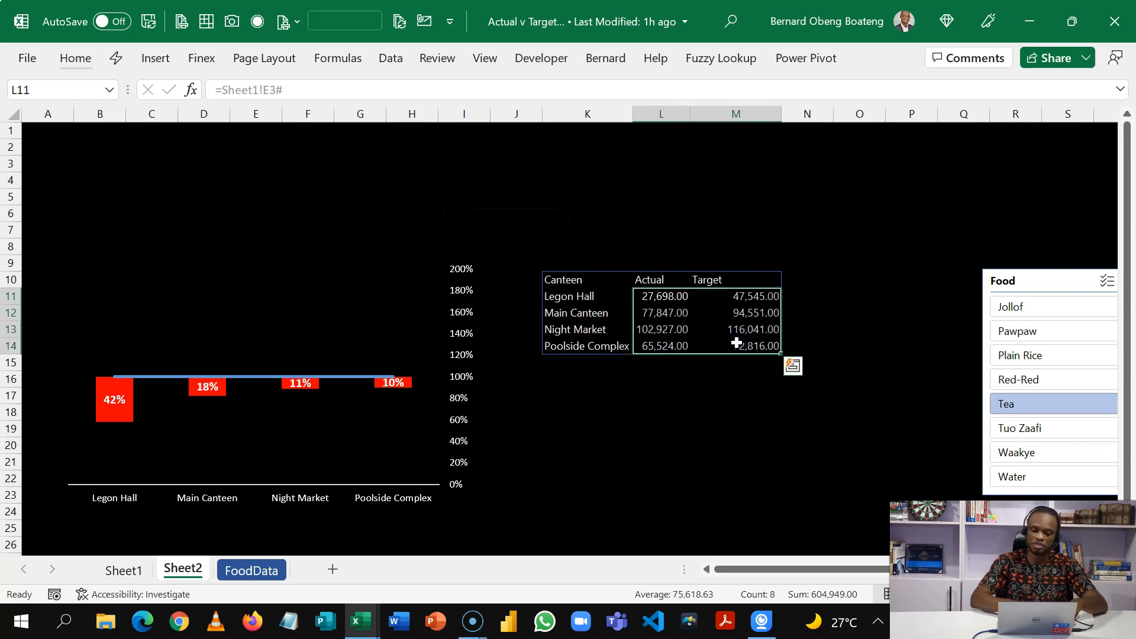
# Step: Select K10#, give the linked table All Borders and its header row a light fill
pyautogui.click(588, 280)
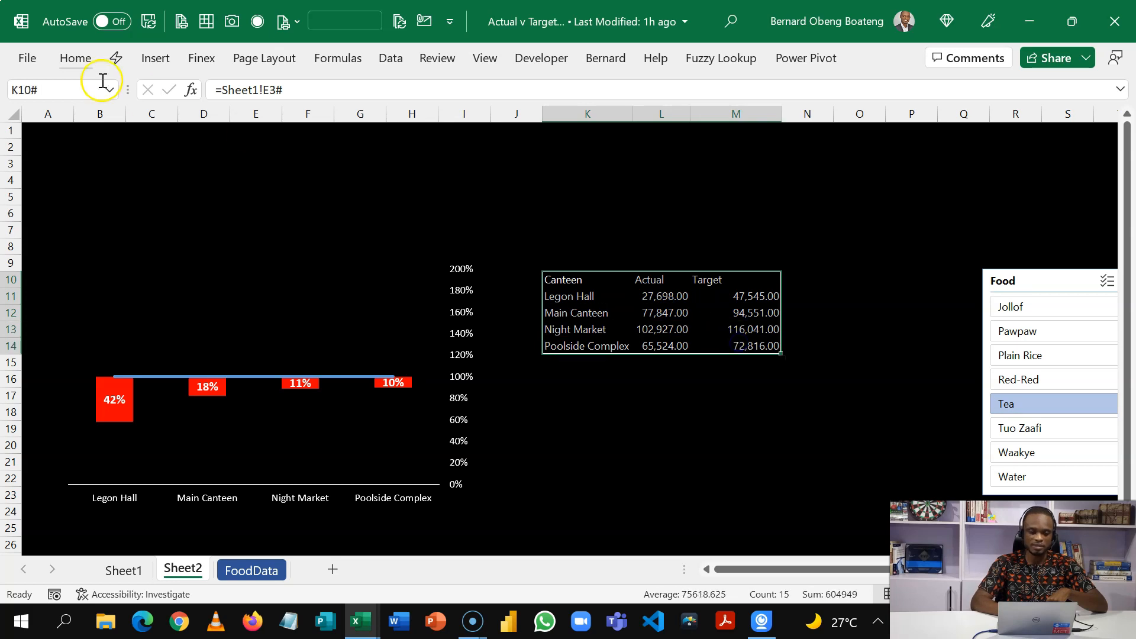
pyautogui.click(75, 58)
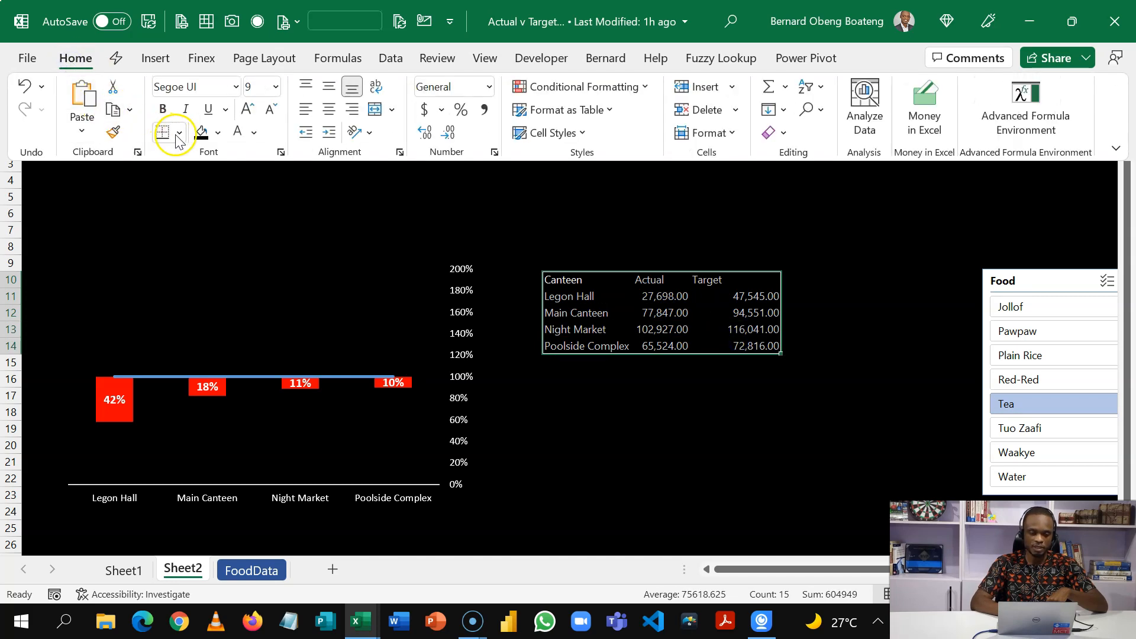
pyautogui.click(178, 133)
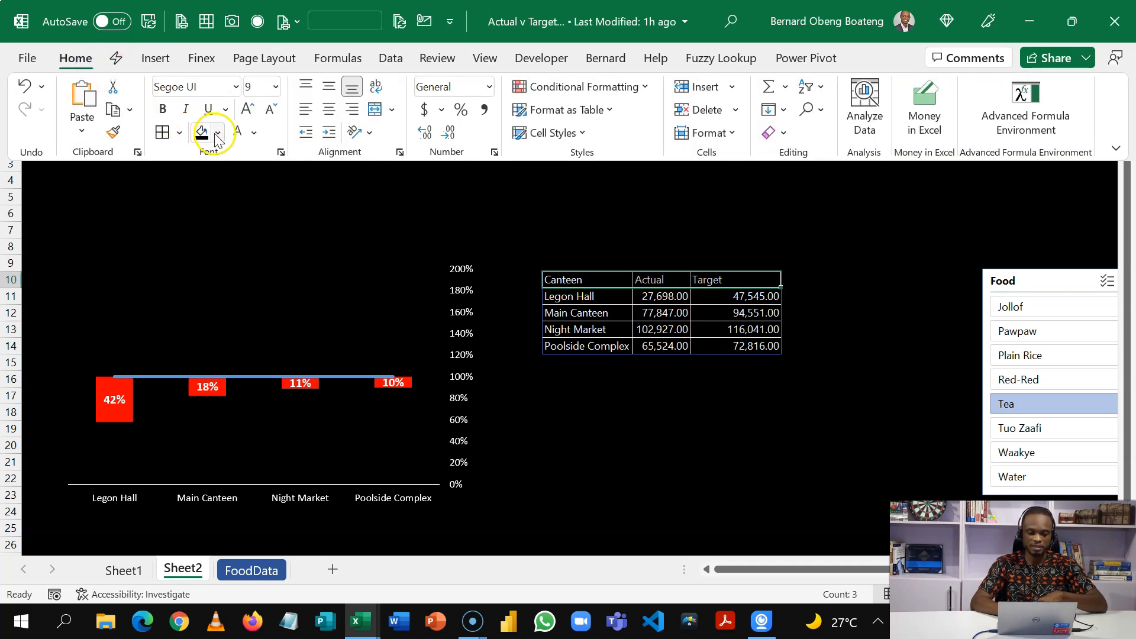
pyautogui.click(217, 132)
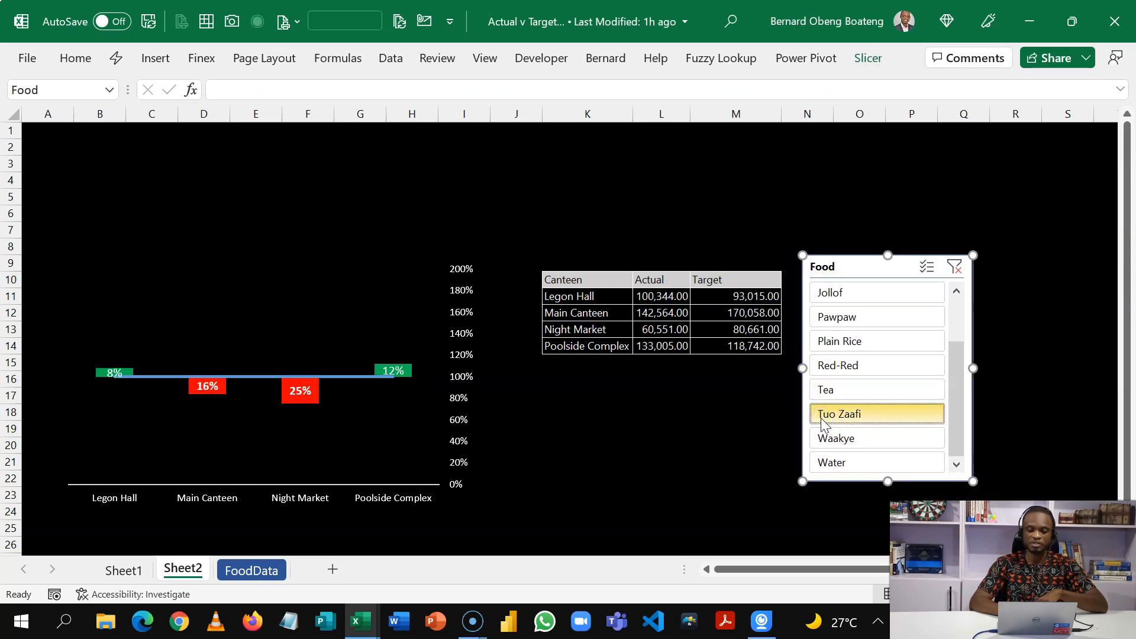
# Step: Filter the Food slicer to Water so chart and table show its gains and shortfalls
pyautogui.click(876, 438)
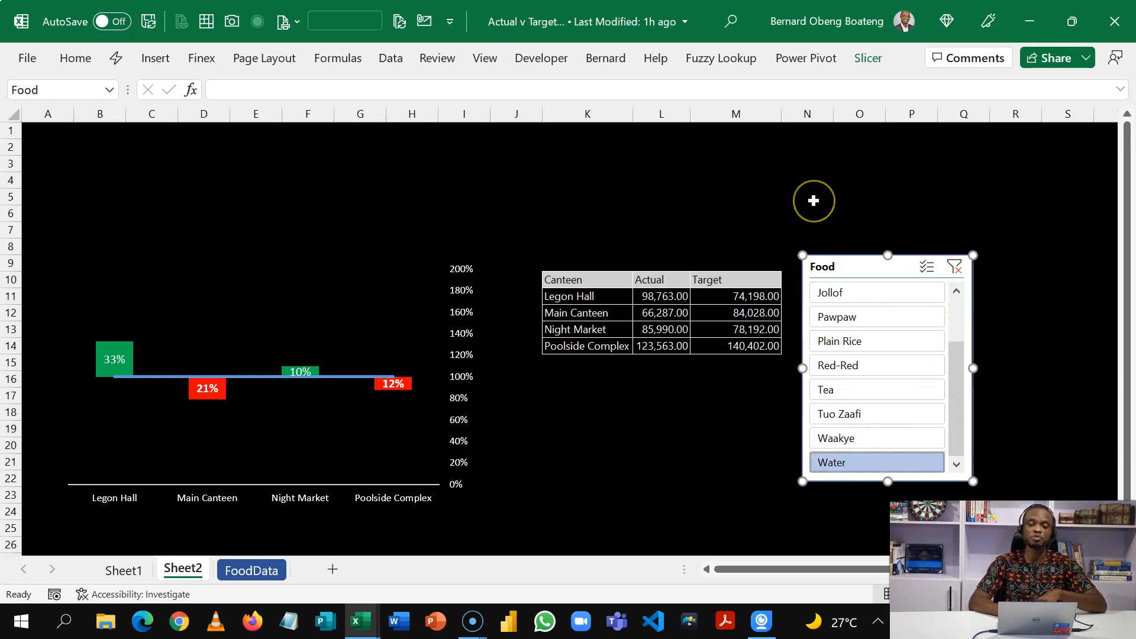
pyautogui.moveTo(421, 240)
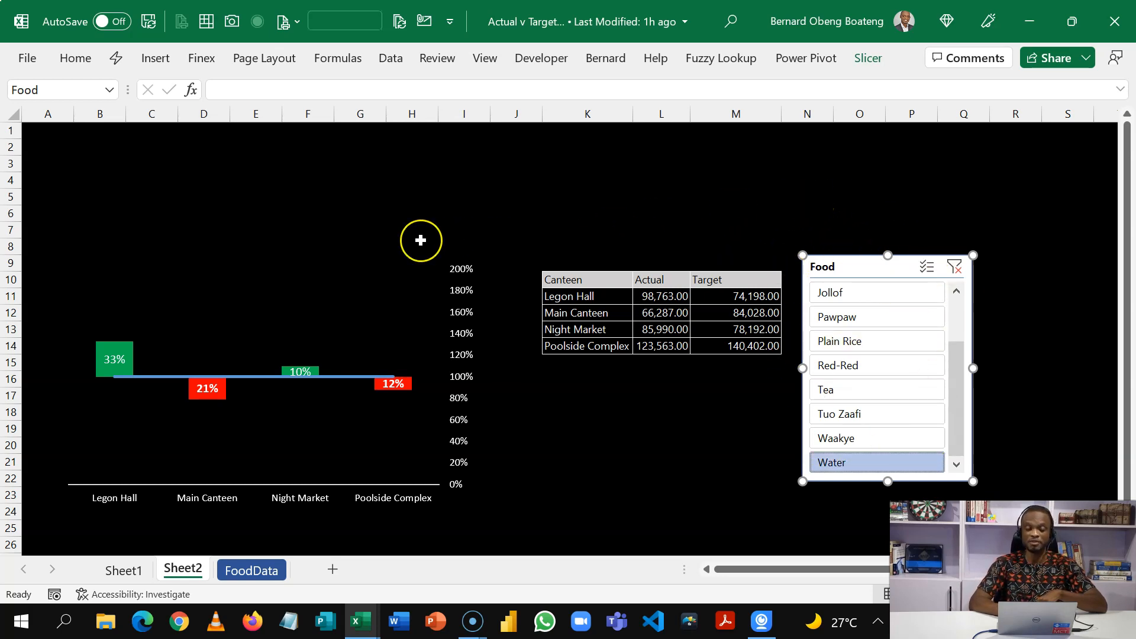